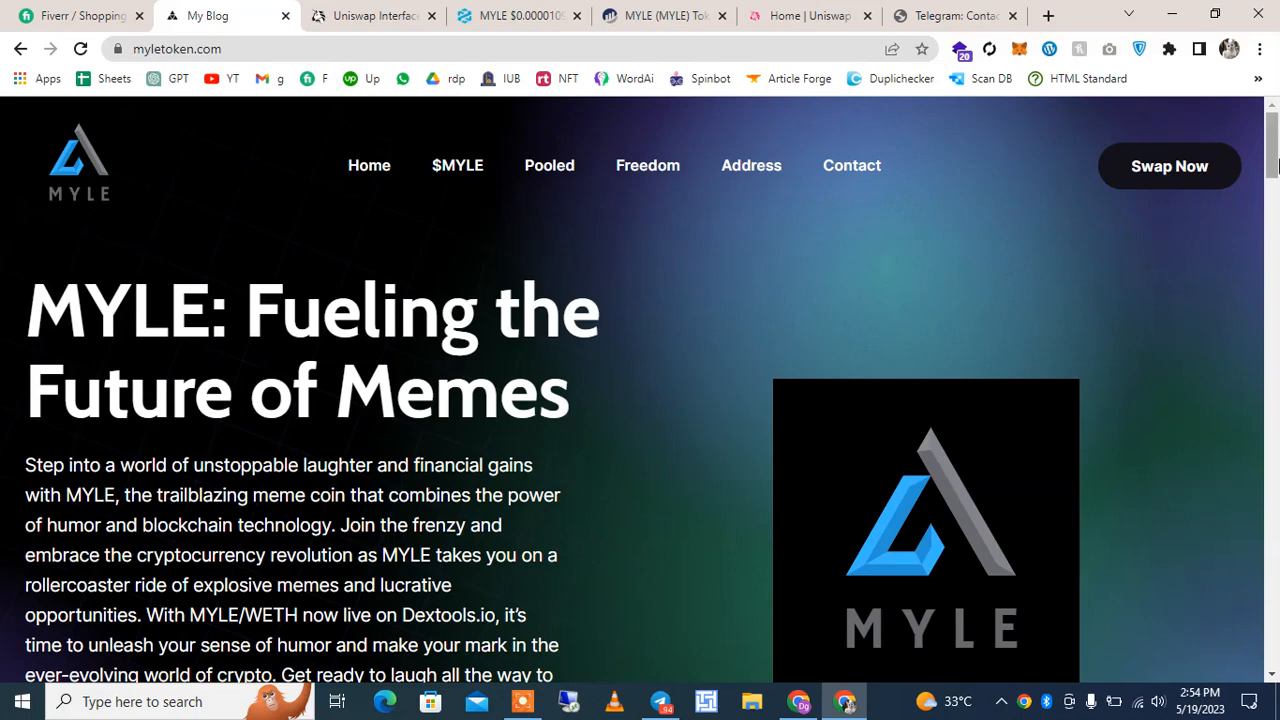
Scroll to the 199.56+ Pooled MYLE and total supply stats and the MYLE / WETH contract address
scroll("down", 3)
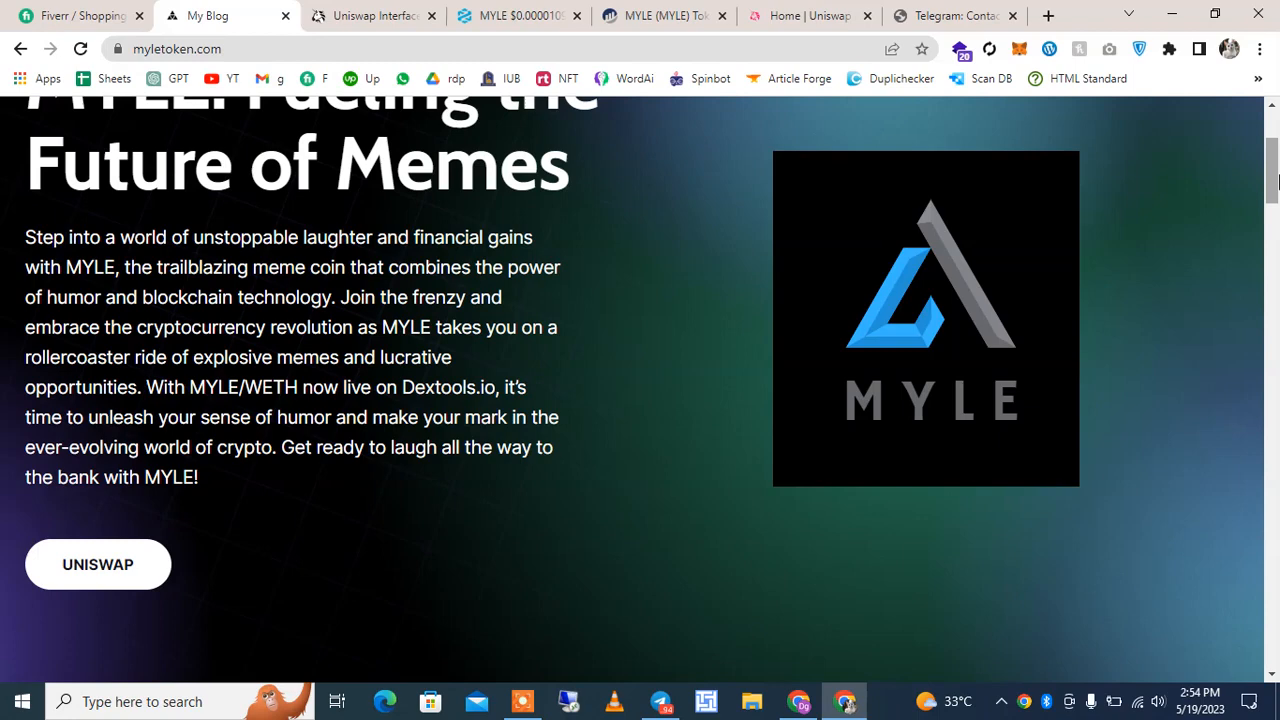
scroll("up", 3)
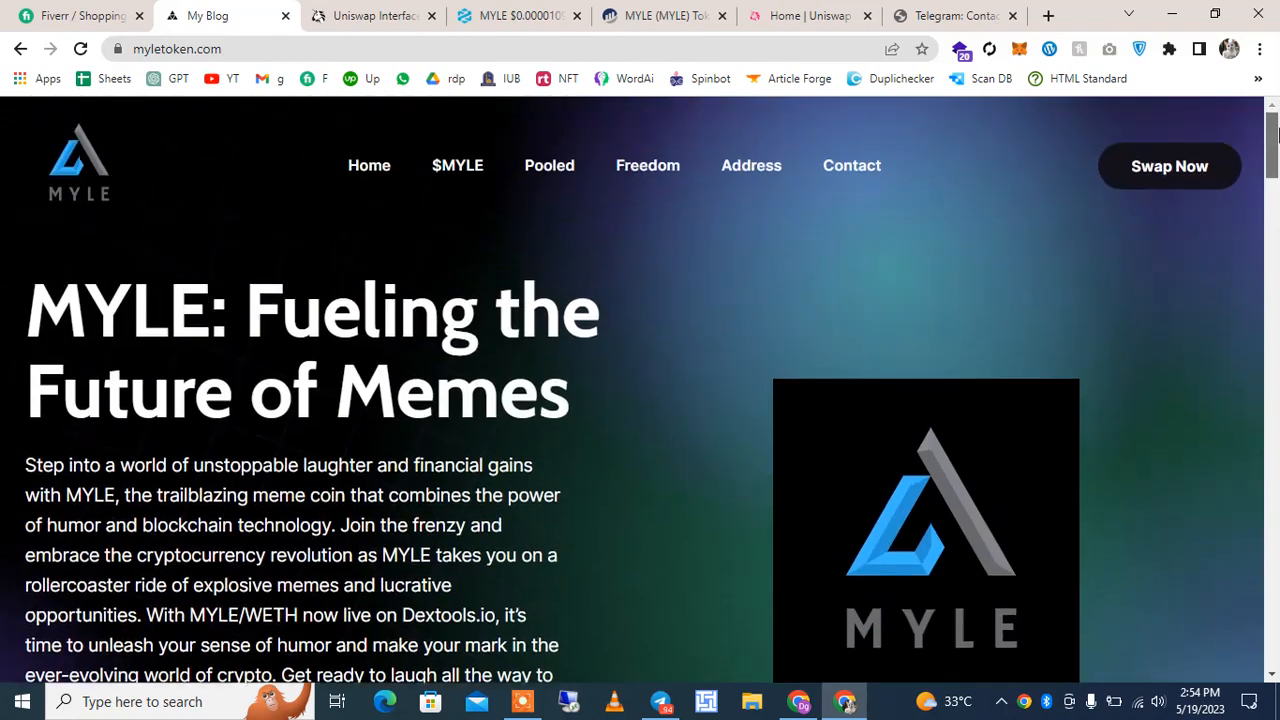
scroll("down", 3)
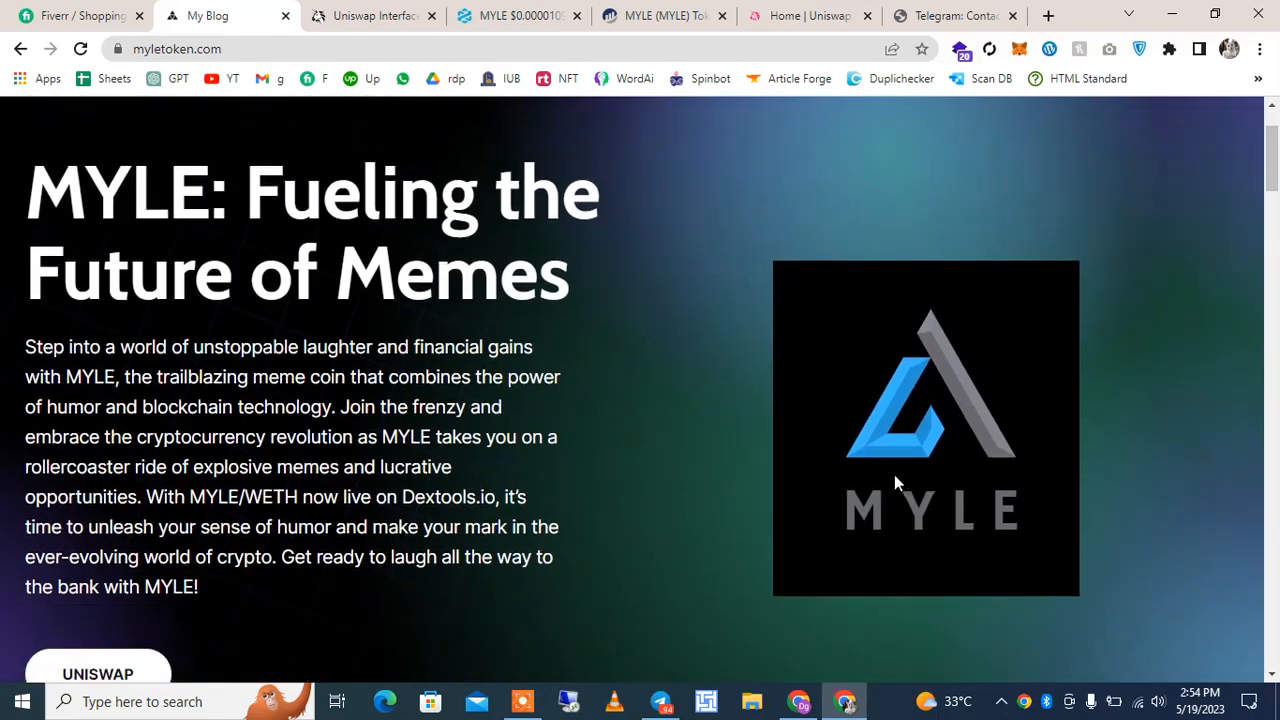
mouse_move(1018, 502)
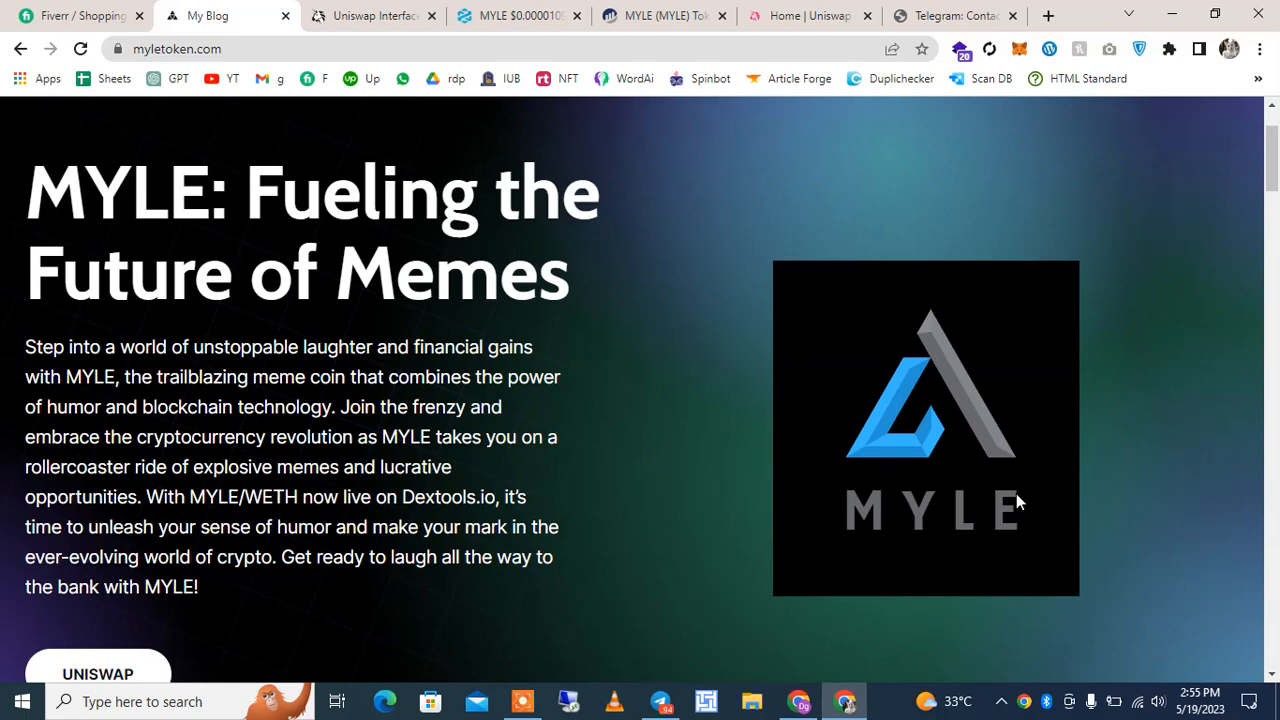
mouse_move(1020, 488)
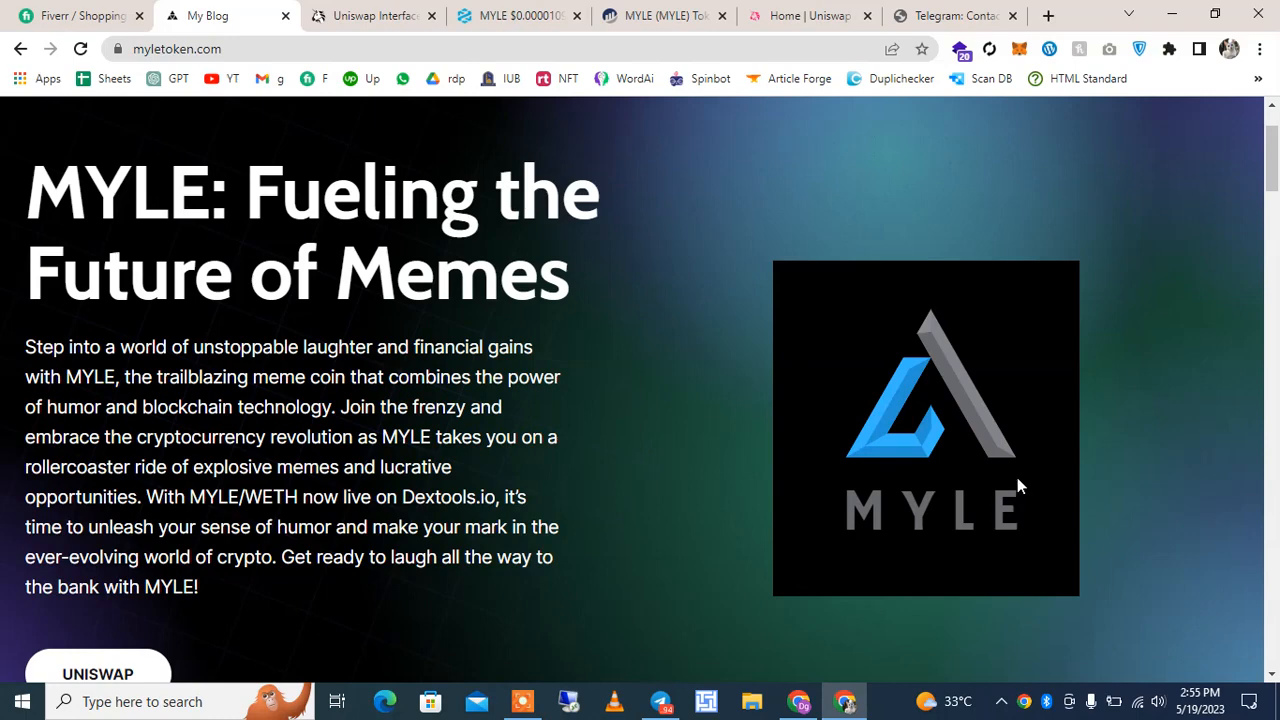
scroll("down", 3)
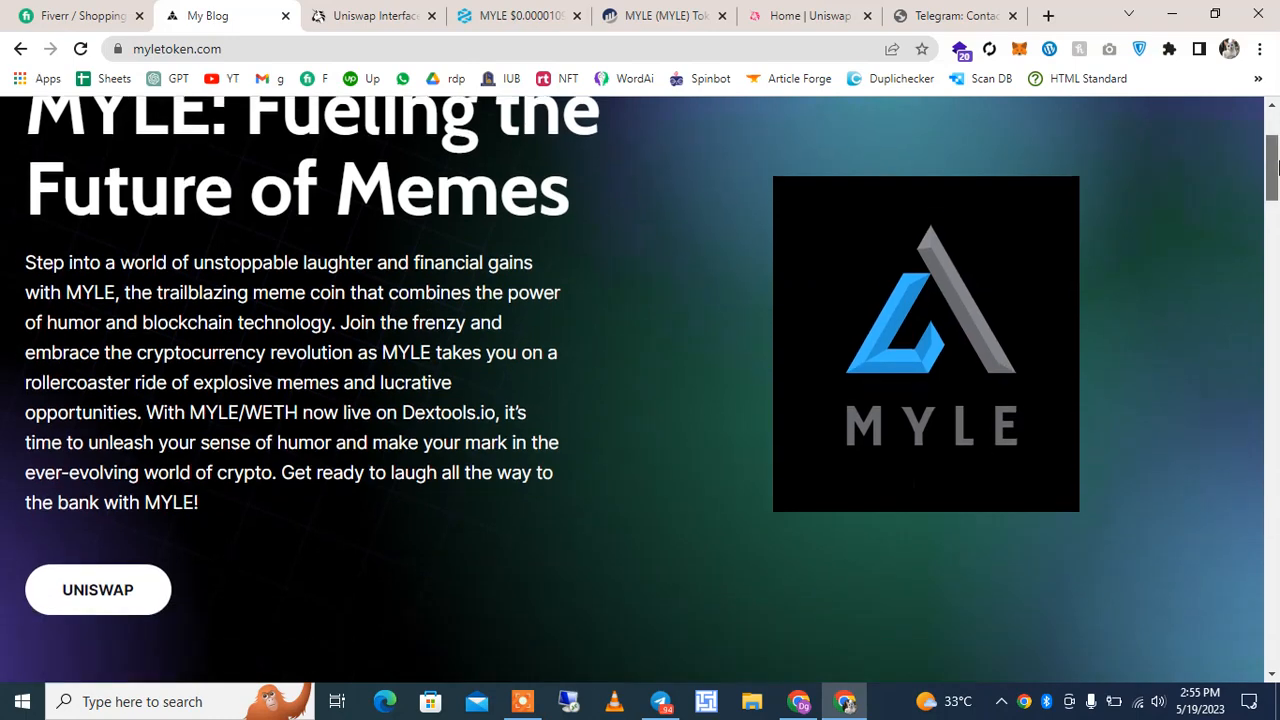
mouse_move(98, 588)
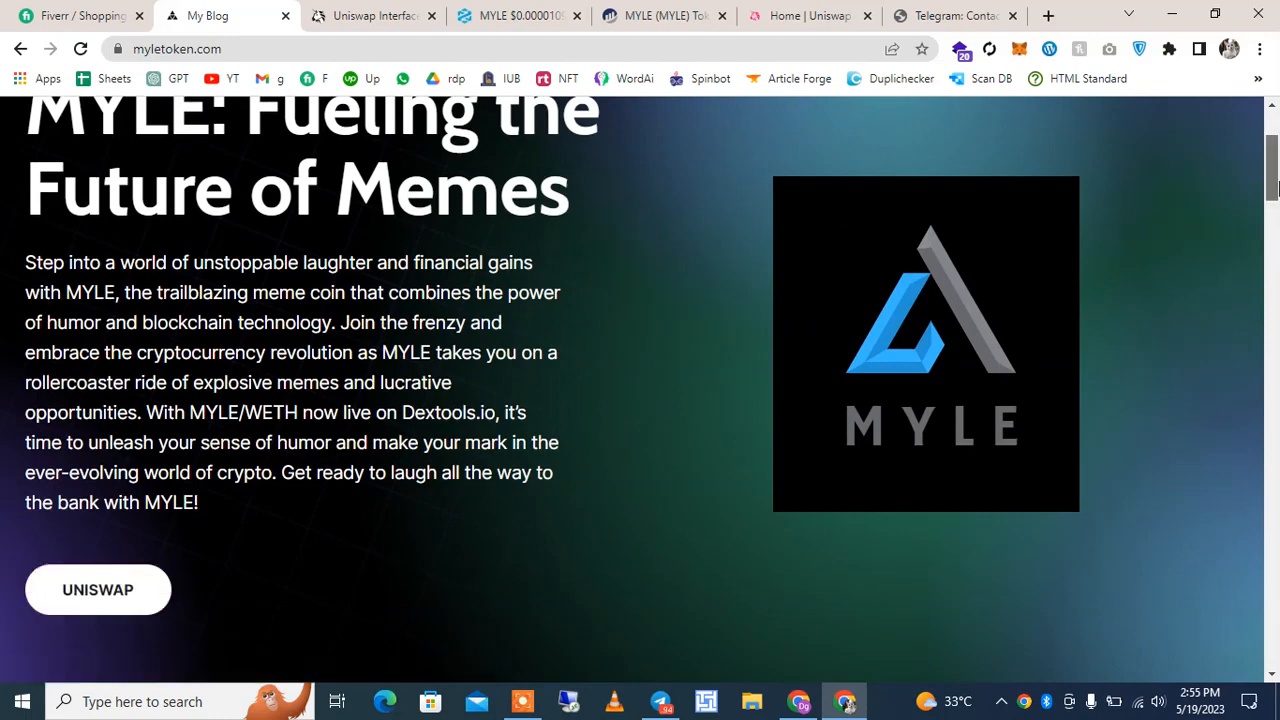
scroll("down", 3)
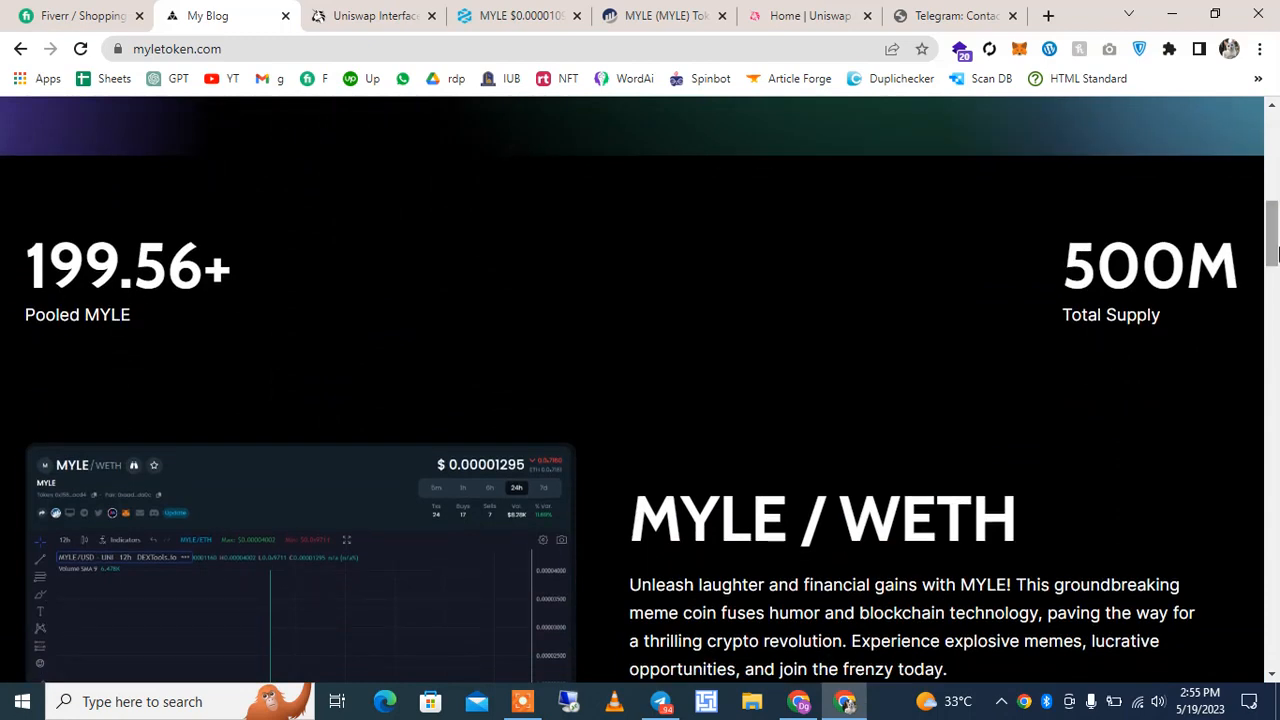
mouse_move(282, 230)
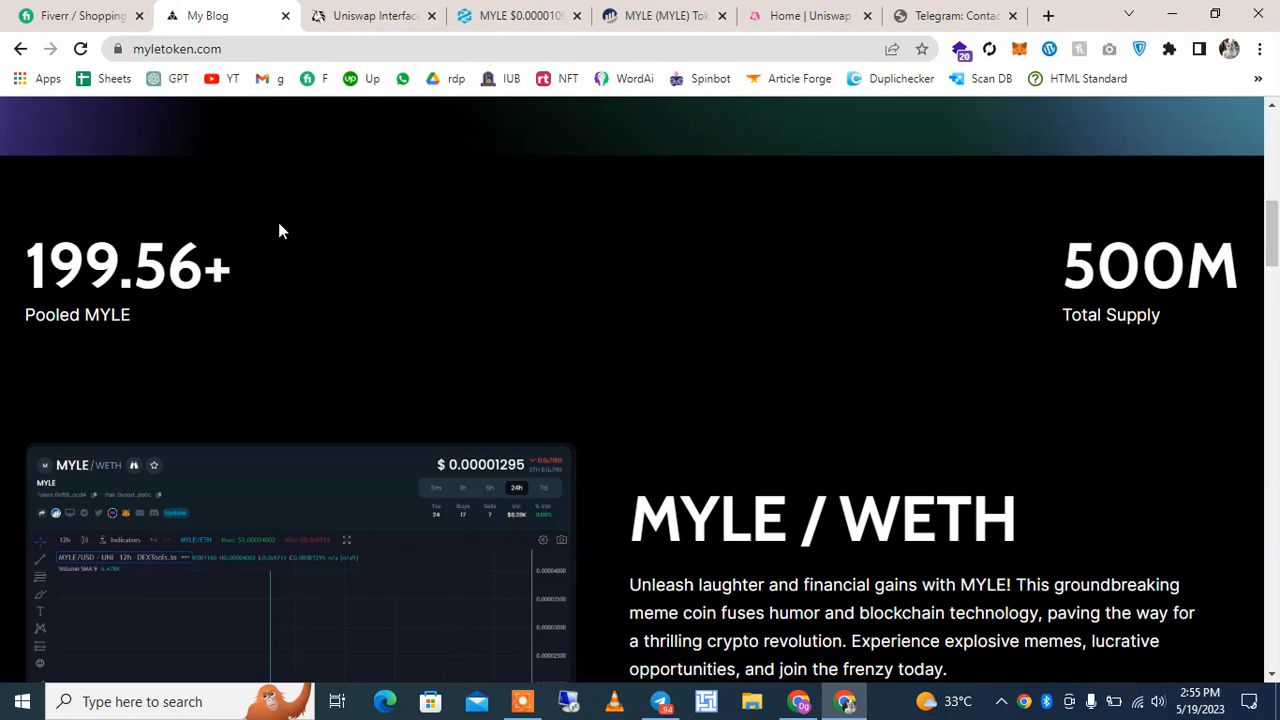
scroll("down", 3)
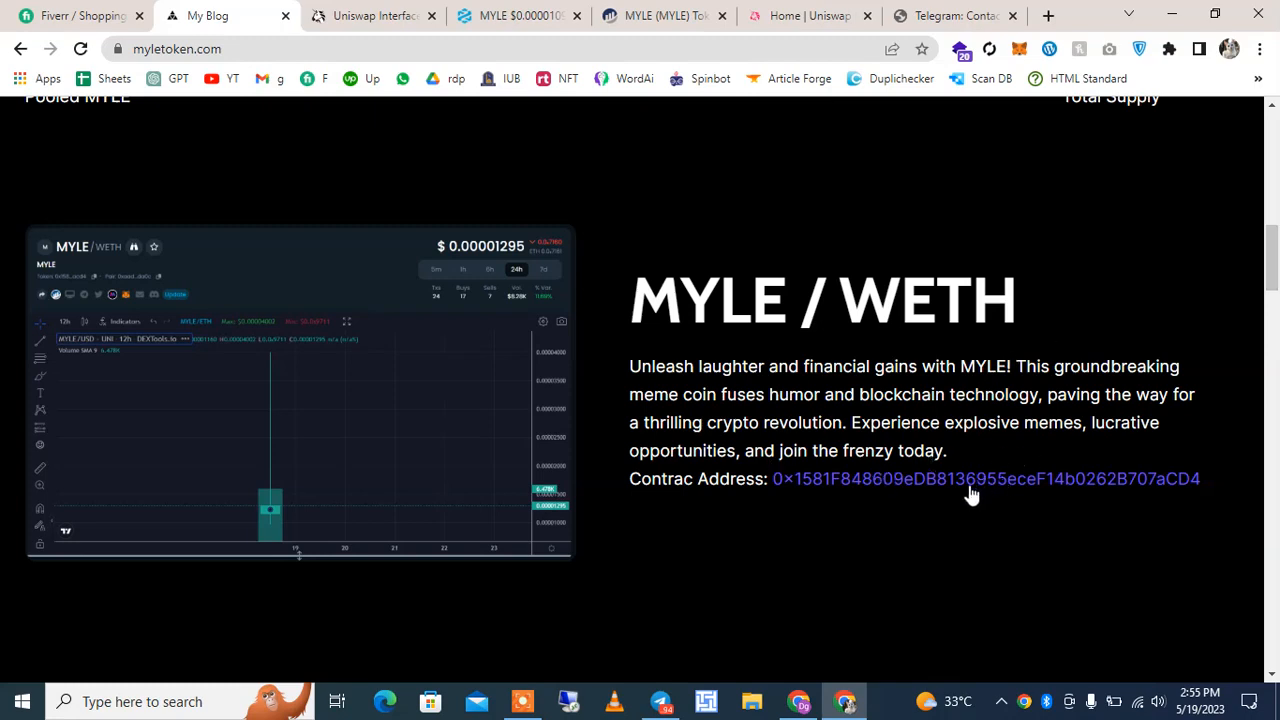
mouse_move(1108, 452)
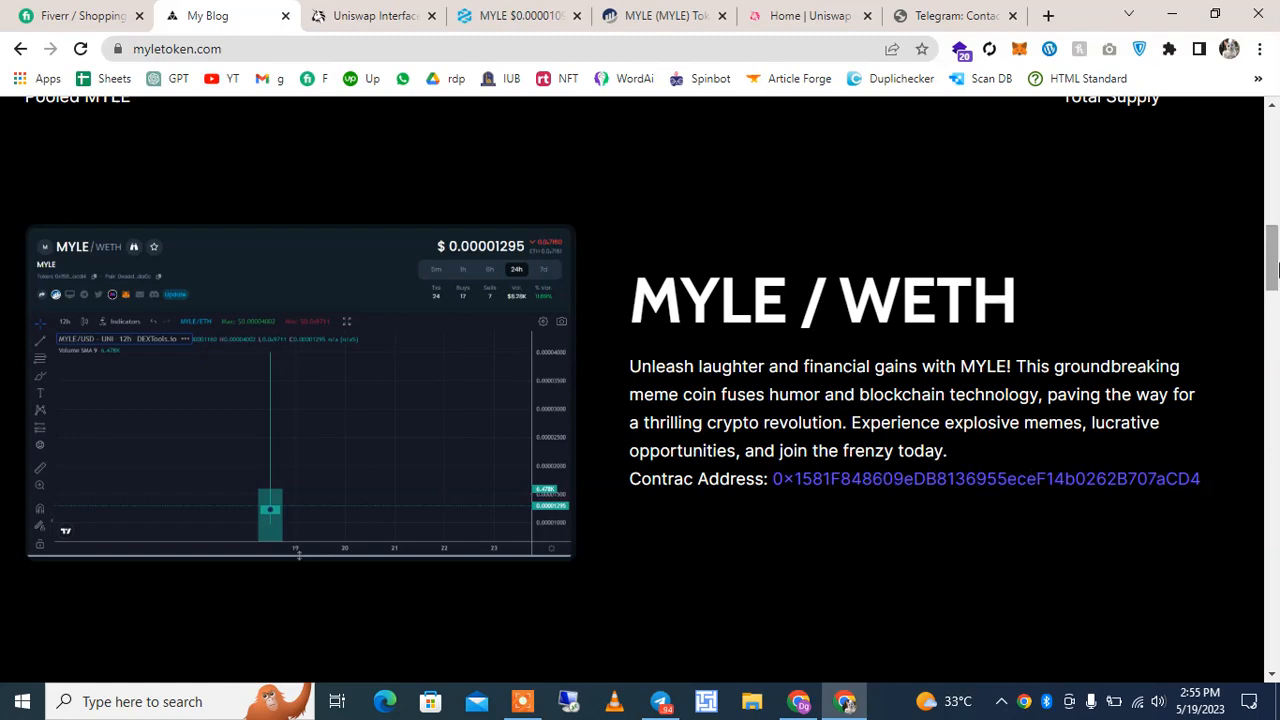
scroll("down", 3)
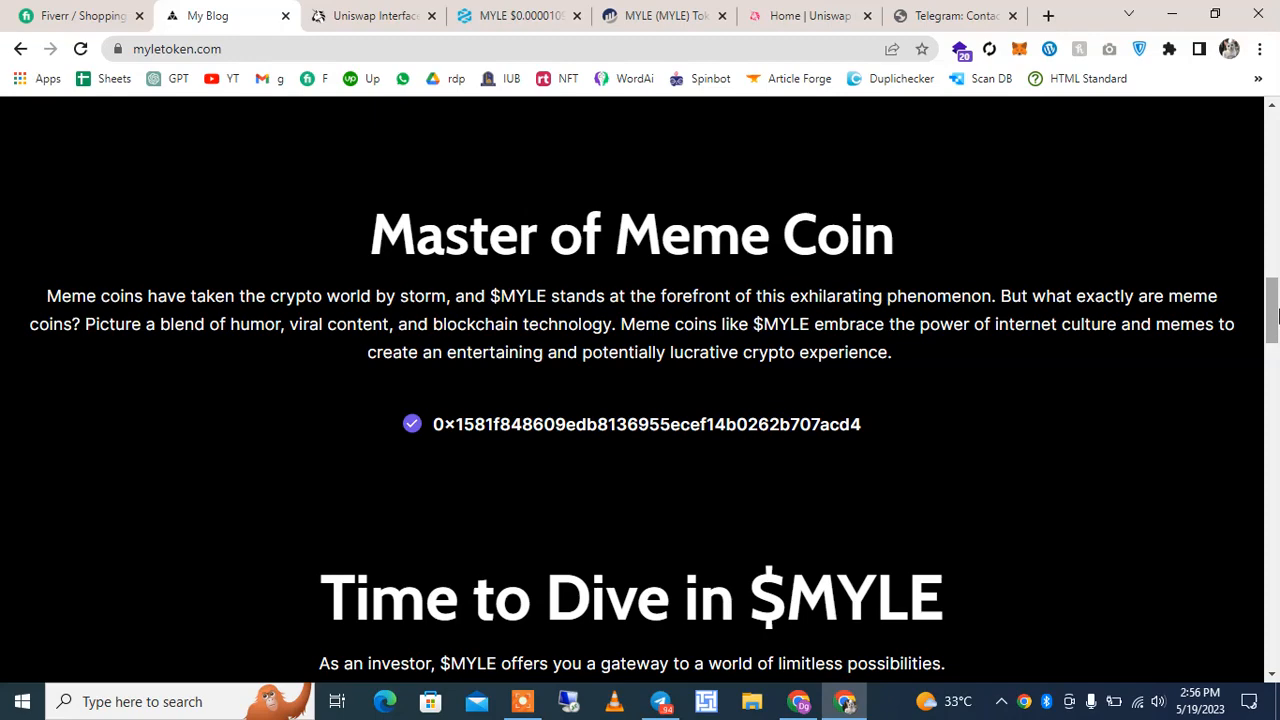
Scroll past Master of Meme Coin and Time to Dive in $MYLE to the $MYLE Token Contract heading
scroll("down", 3)
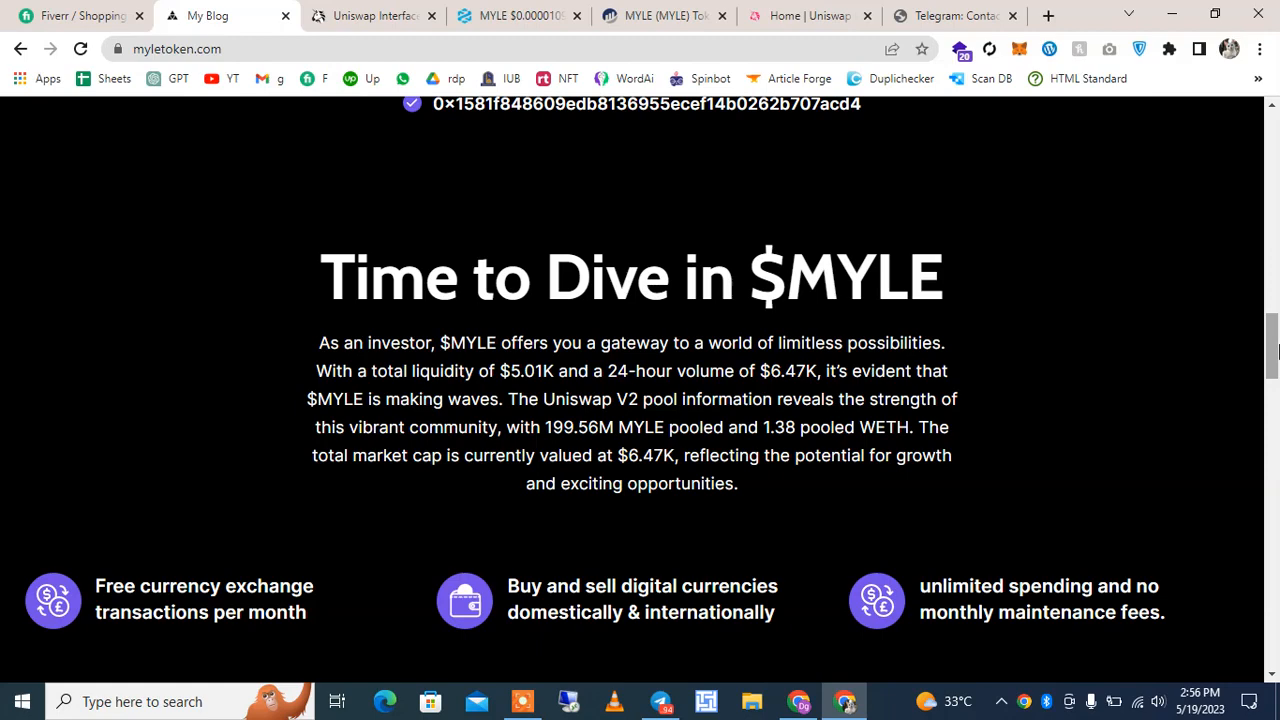
scroll("down", 3)
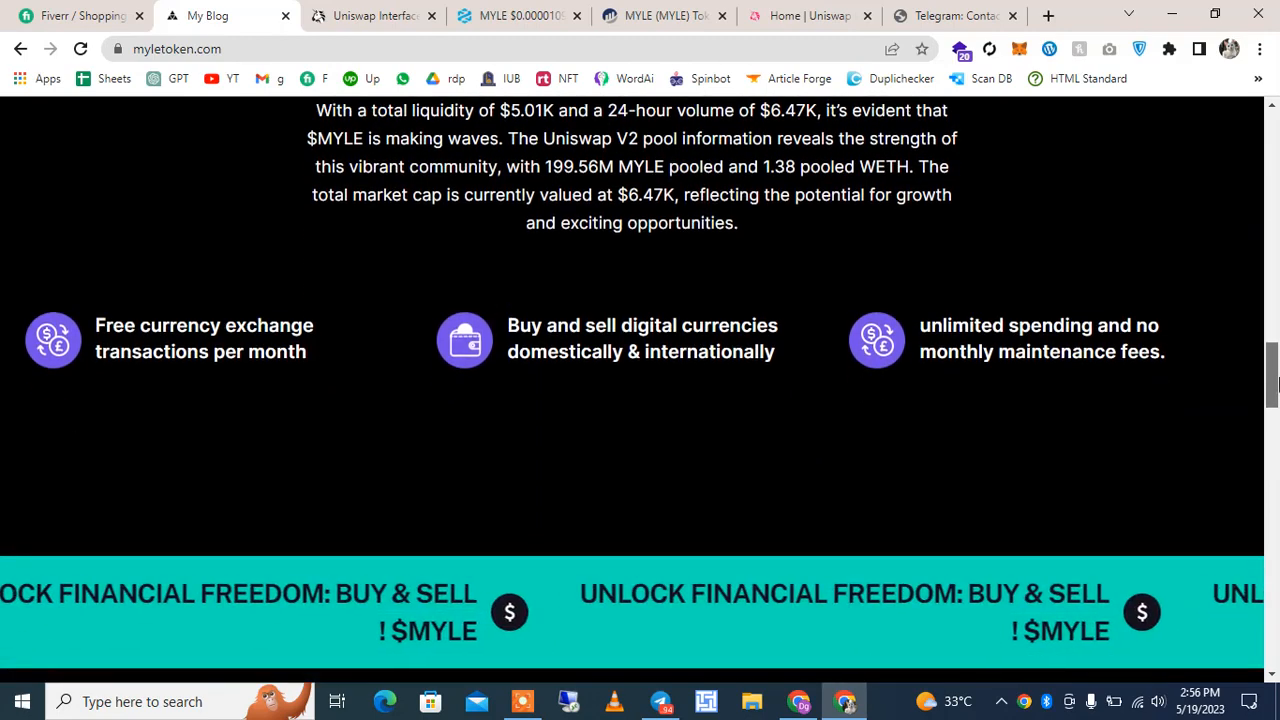
scroll("down", 3)
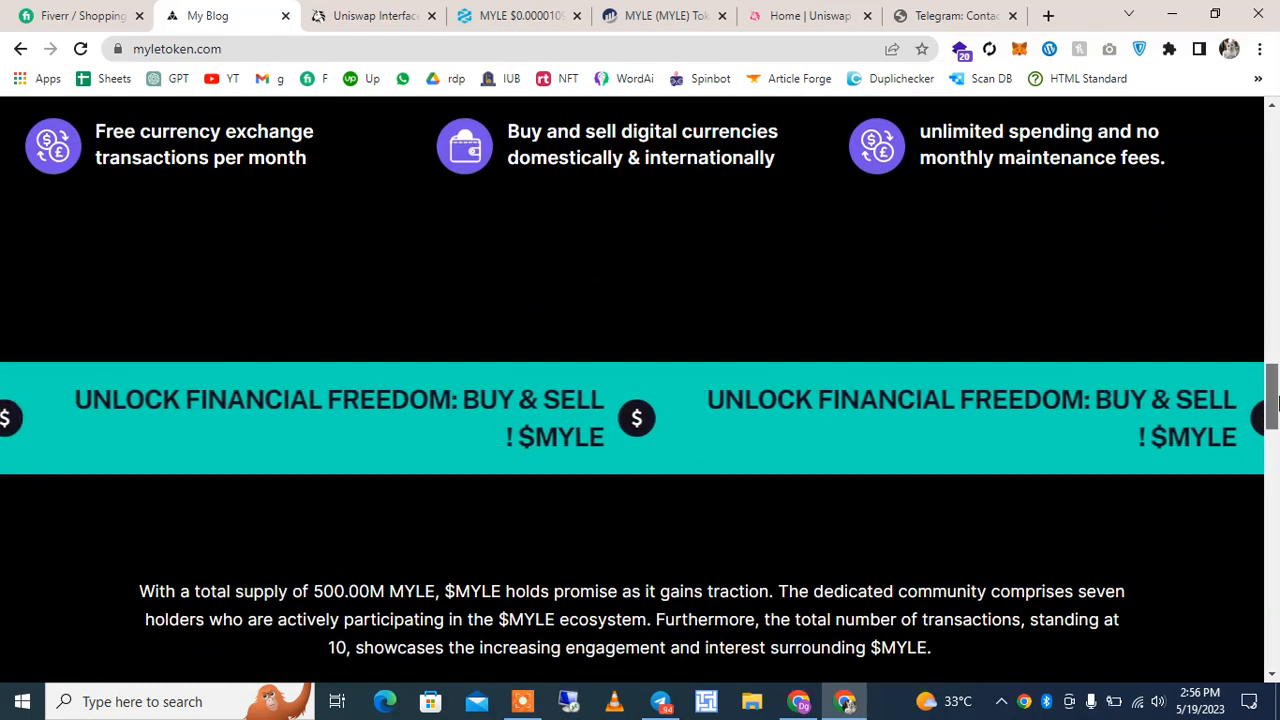
scroll("down", 3)
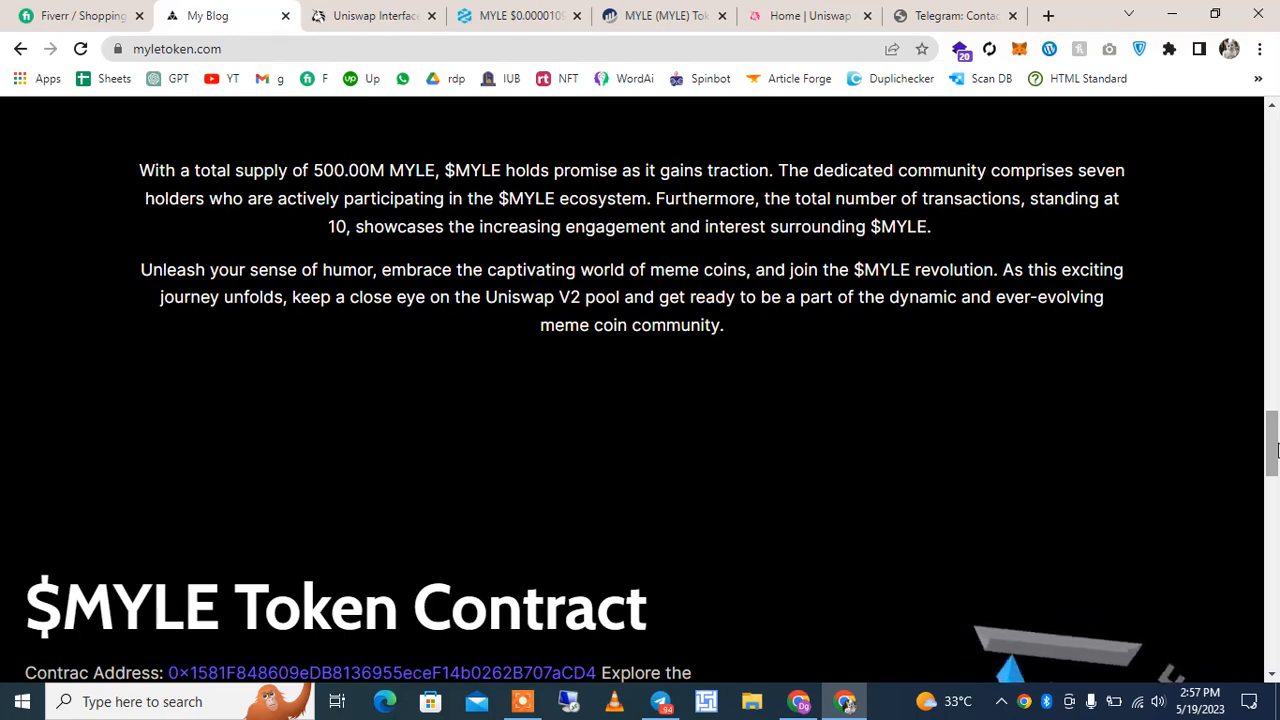
Scroll through the token contract text to the Swap Now Uniswap section and contact form
scroll("down", 3)
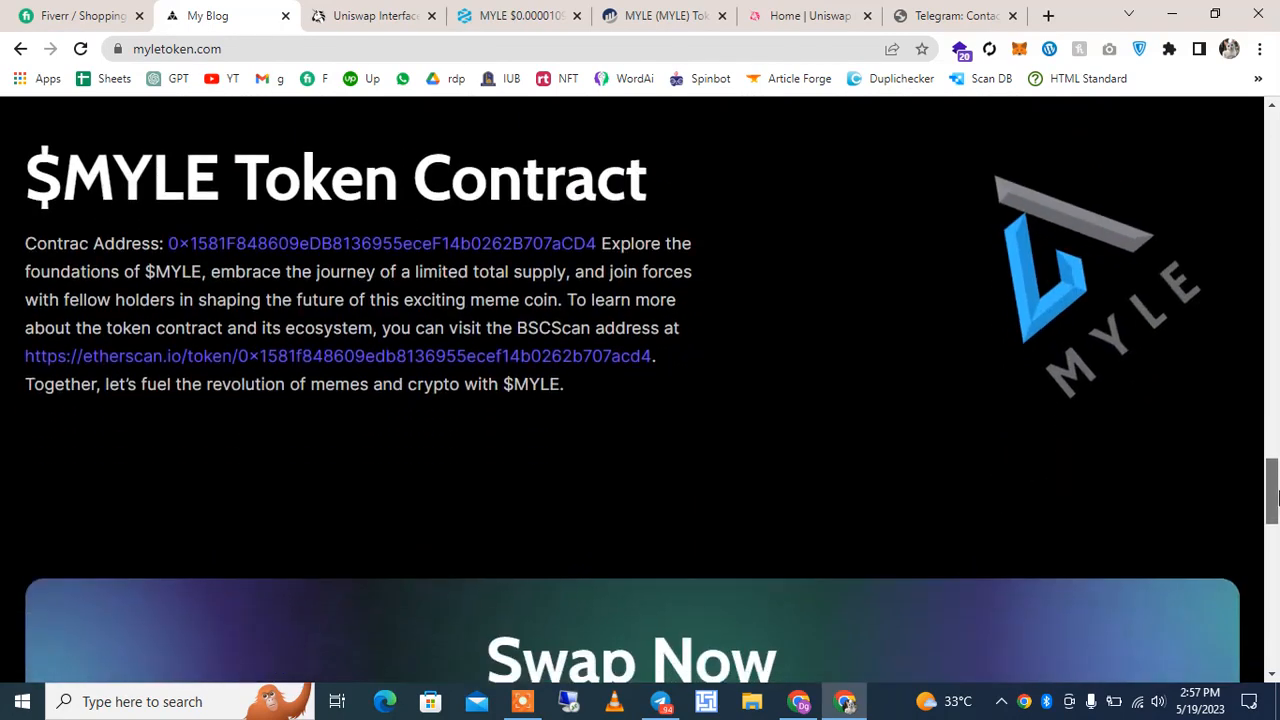
scroll("down", 3)
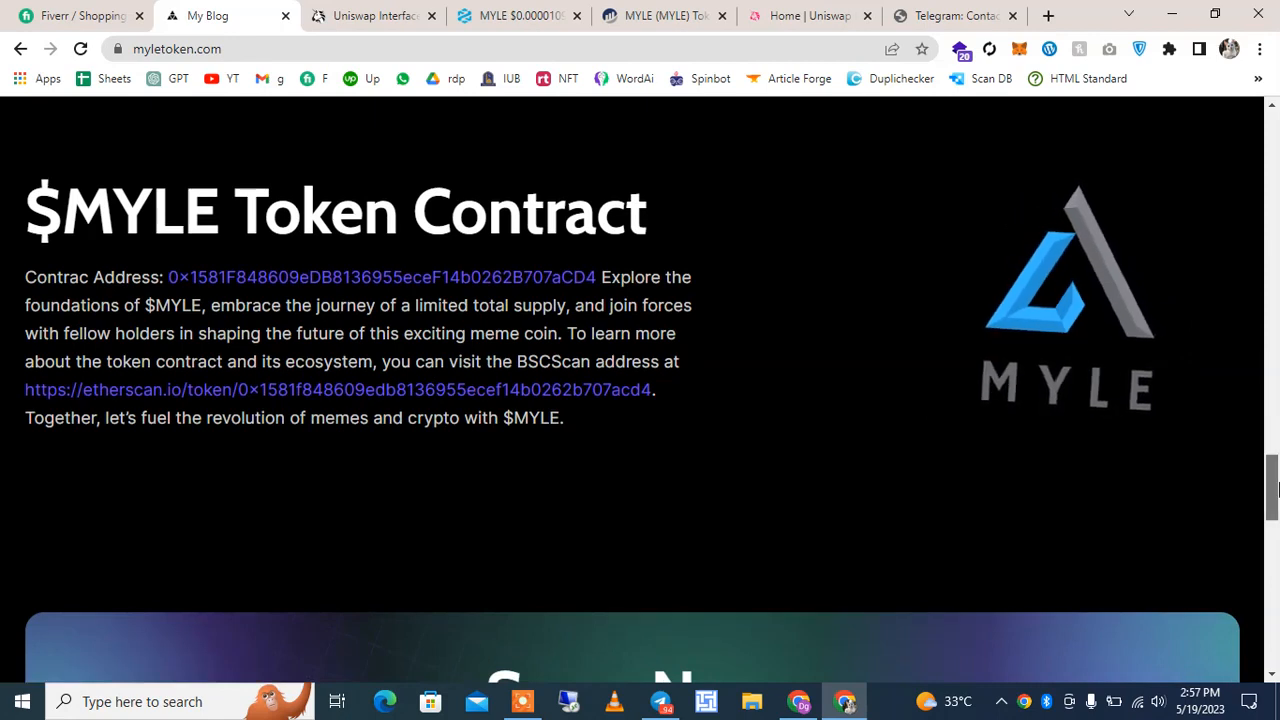
scroll("down", 3)
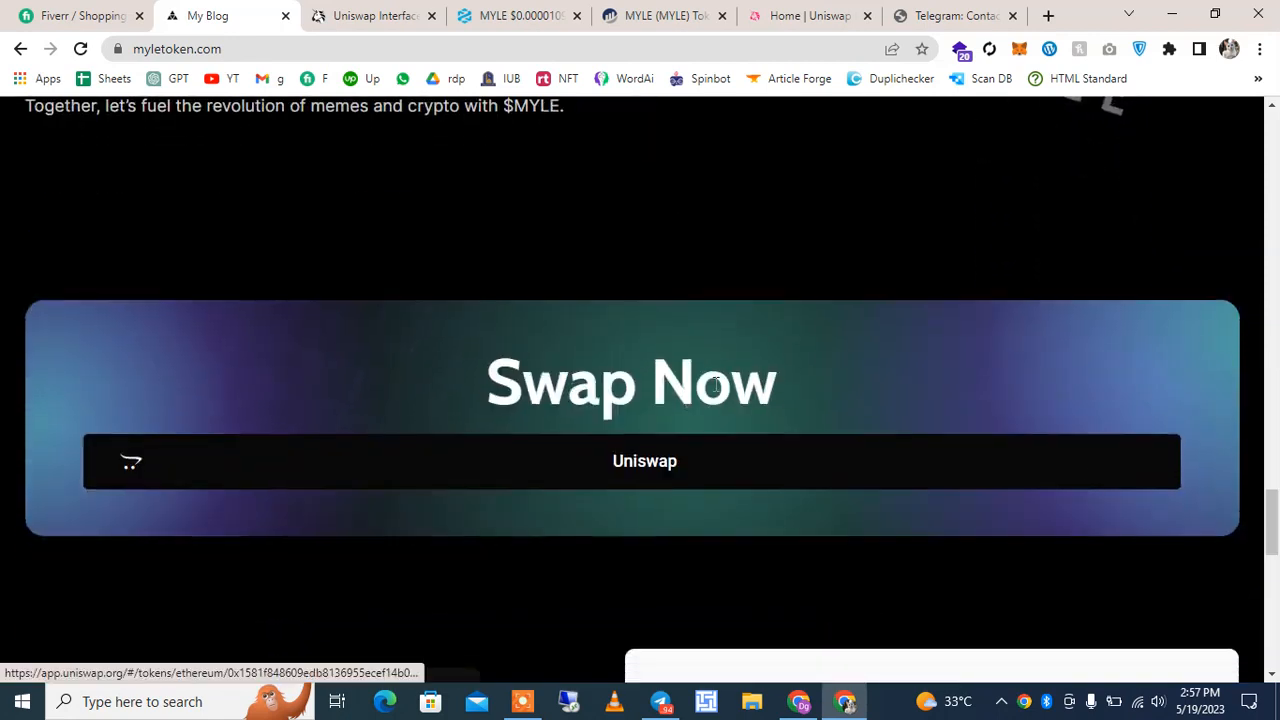
scroll("down", 3)
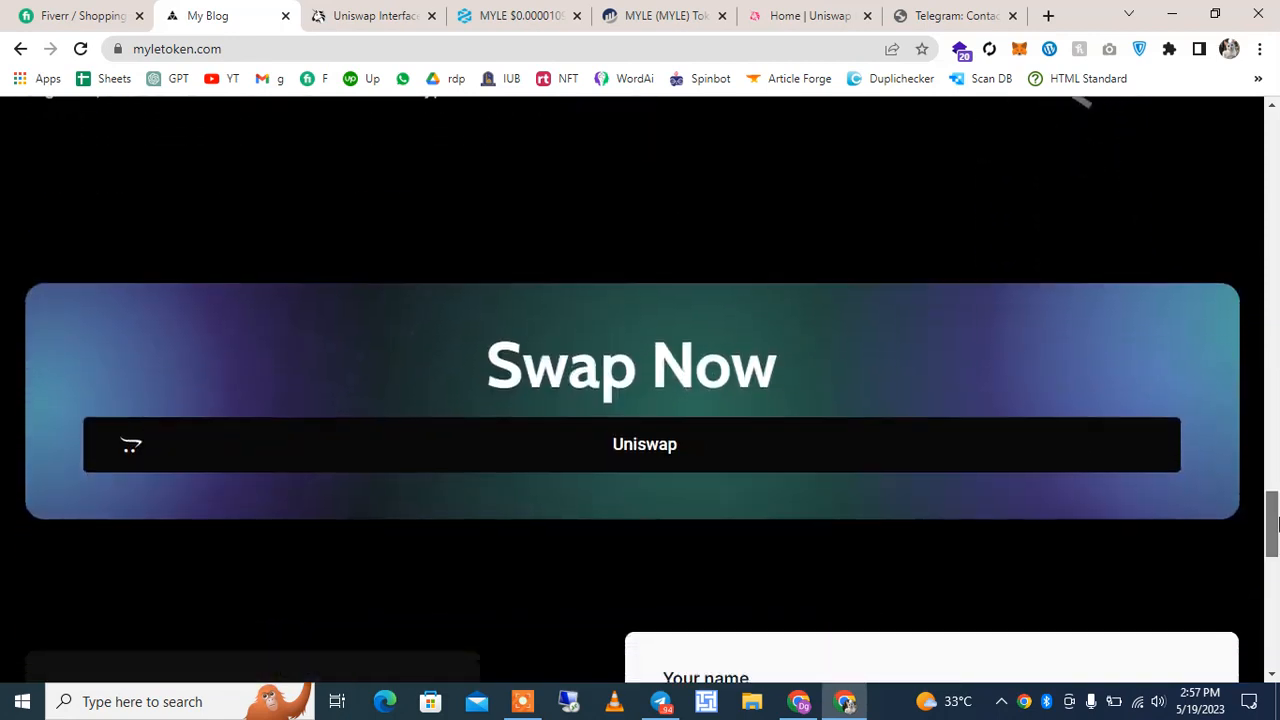
scroll("down", 3)
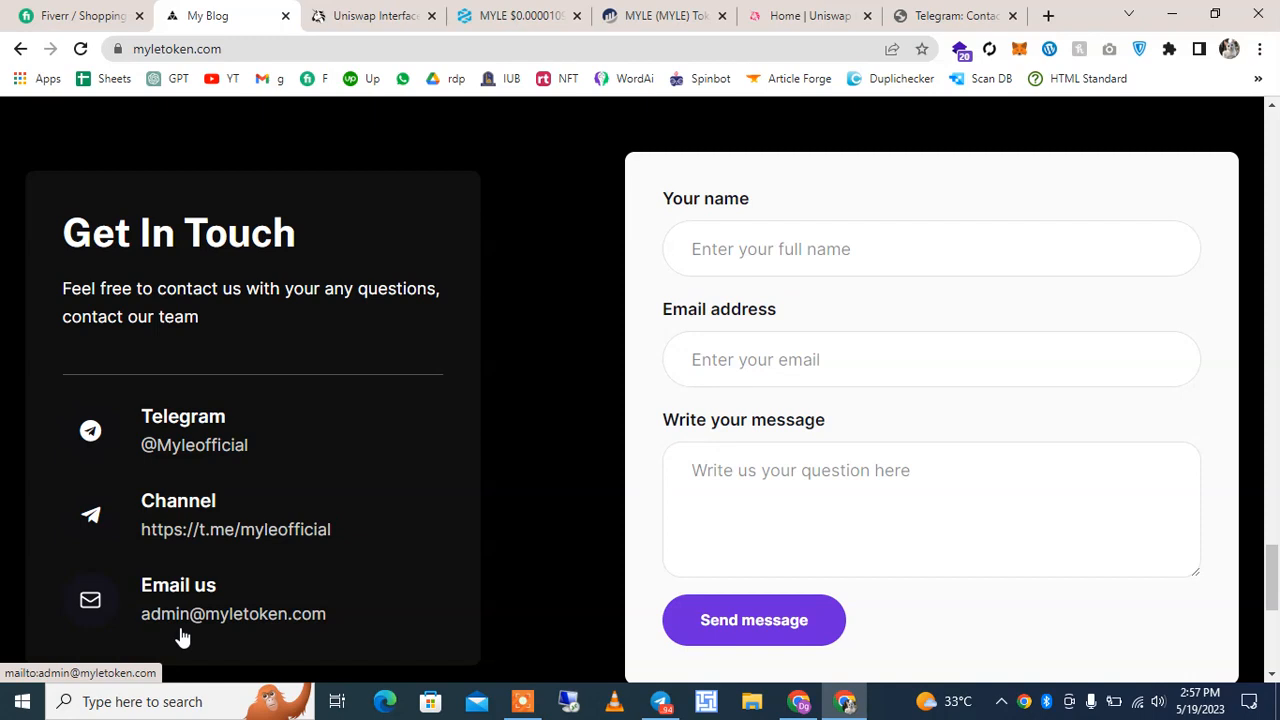
mouse_move(200, 462)
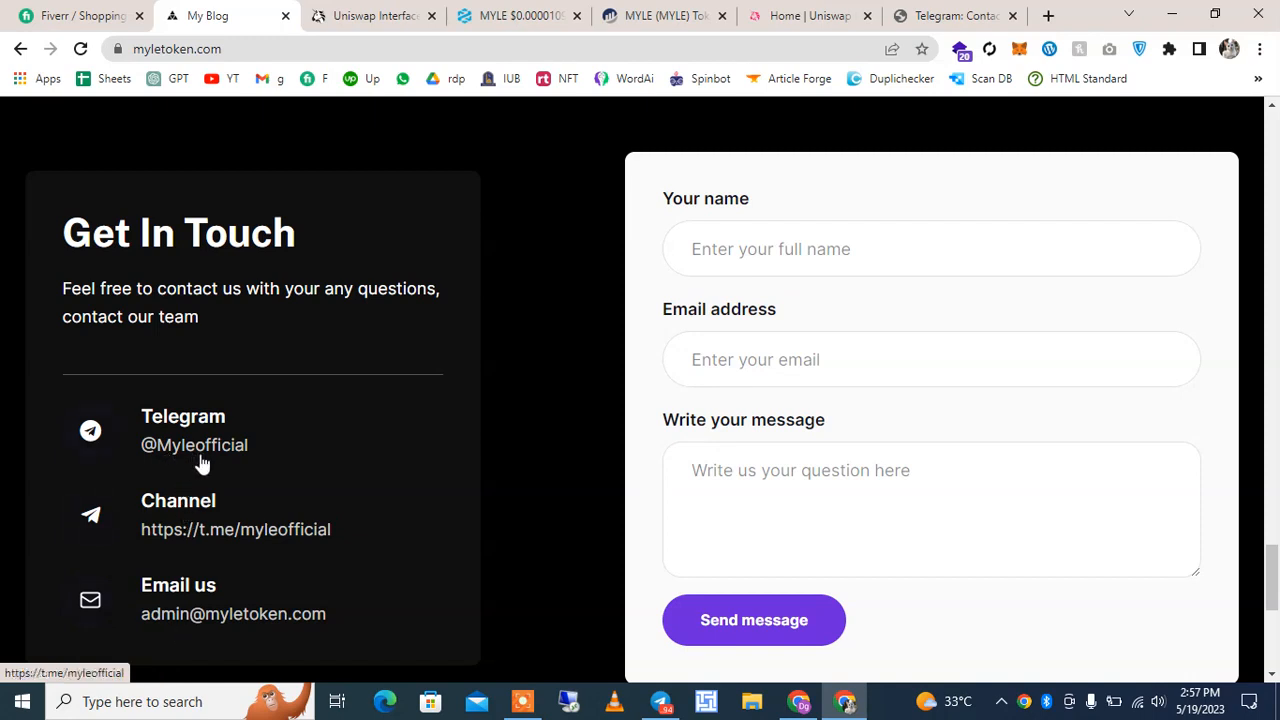
mouse_move(344, 492)
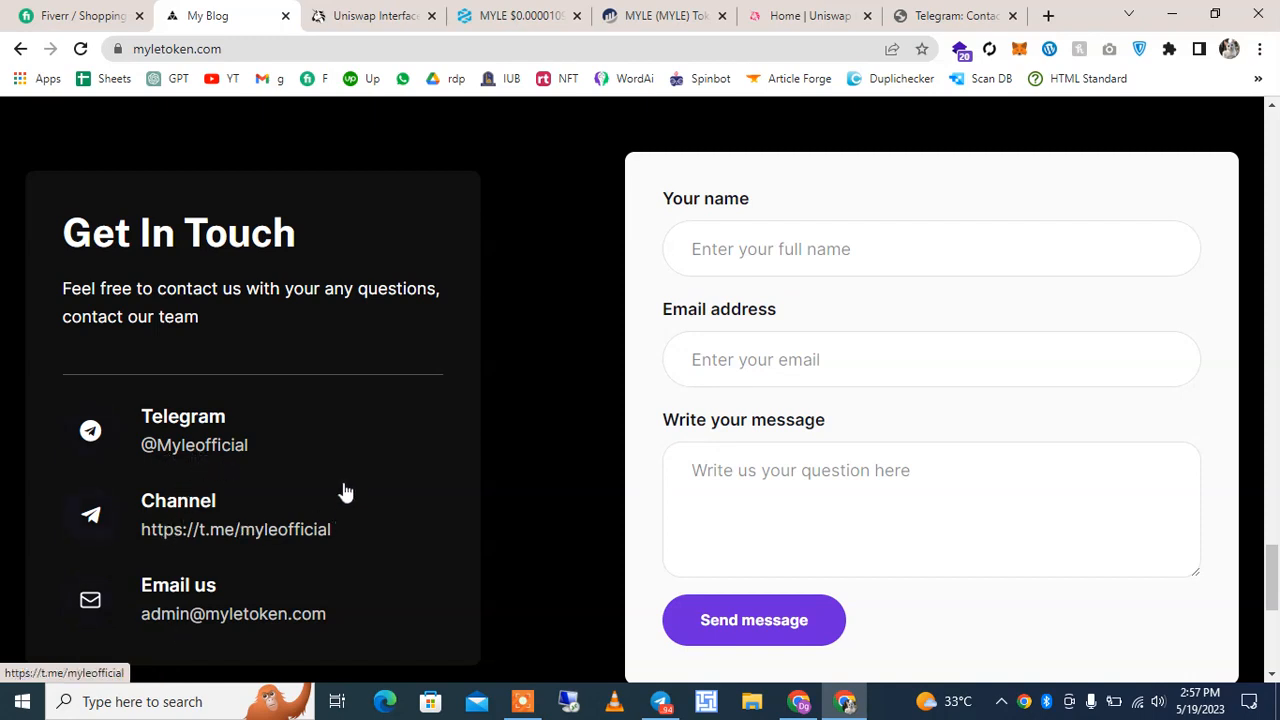
mouse_move(650, 680)
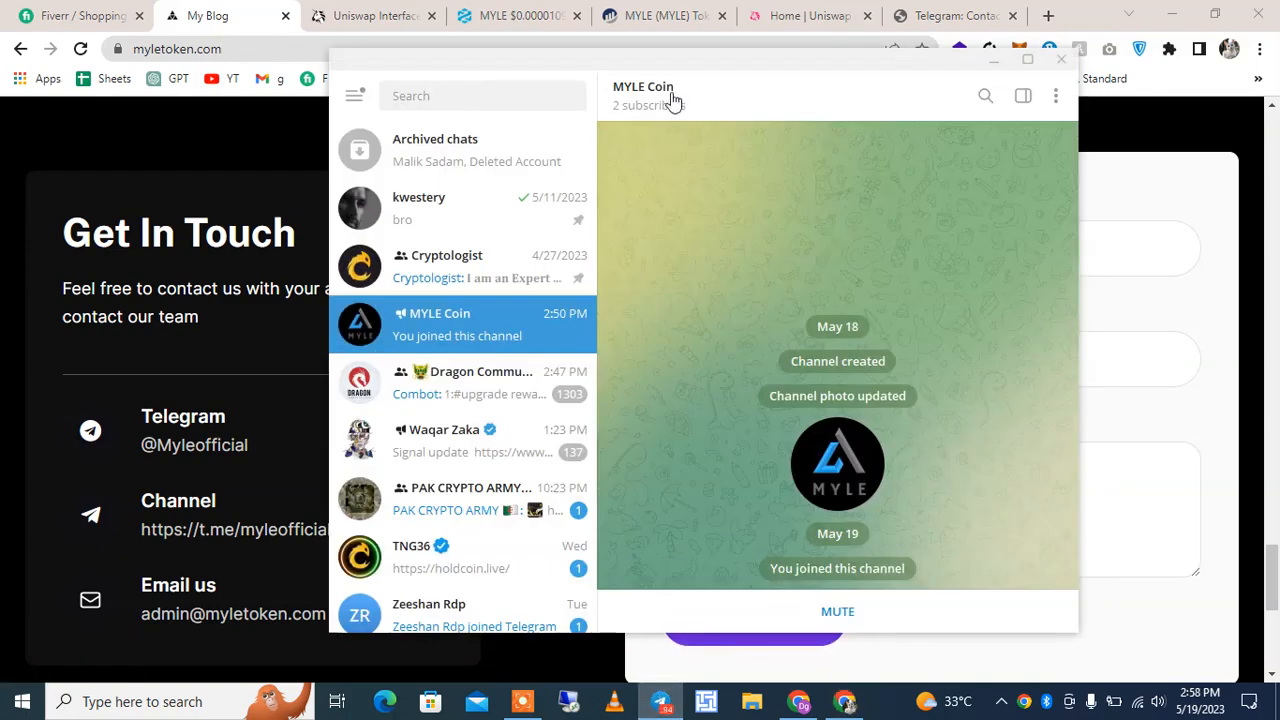
Dismiss the Telegram channel window and scroll back up to the $MYLE Token Contract section
left_click(644, 96)
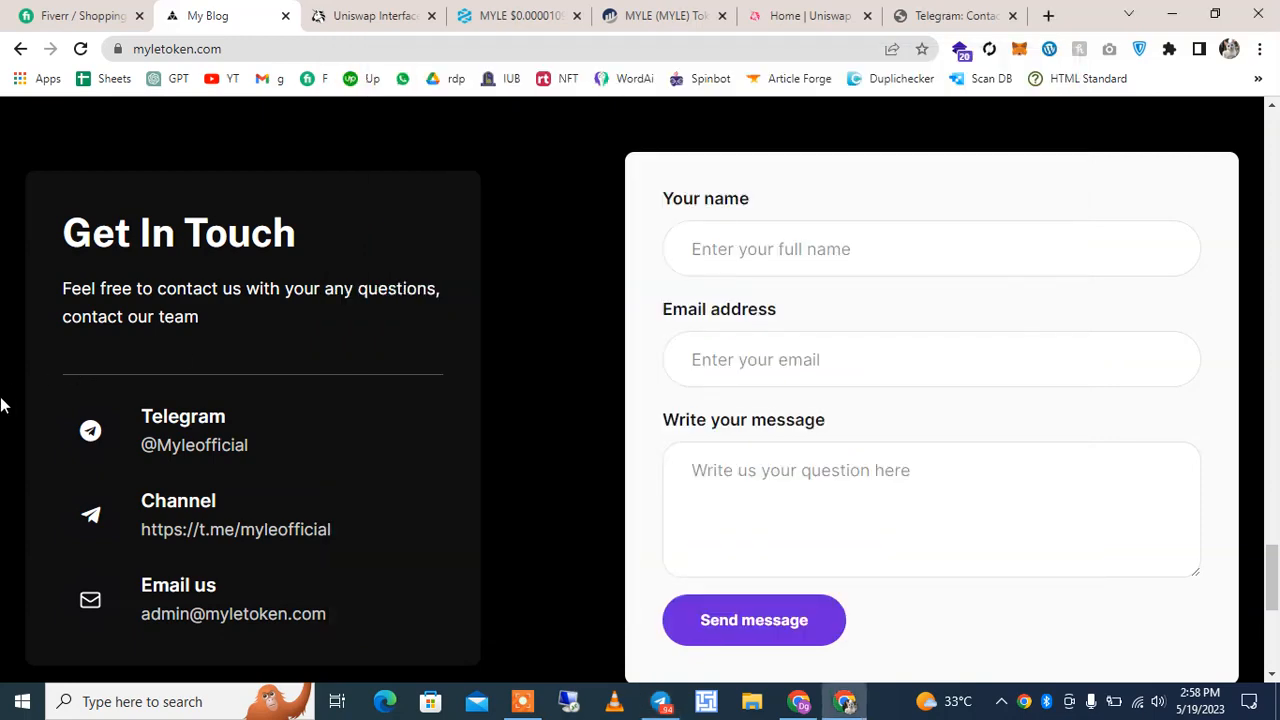
scroll("down", 3)
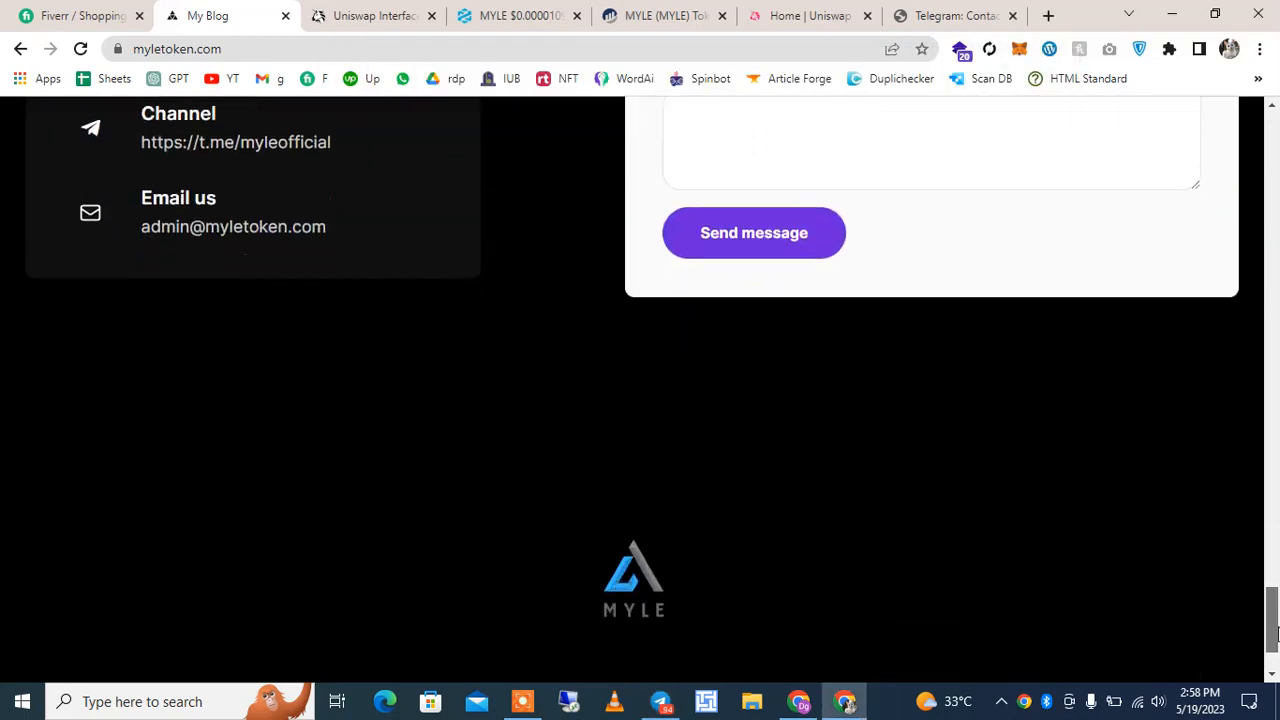
scroll("up", 3)
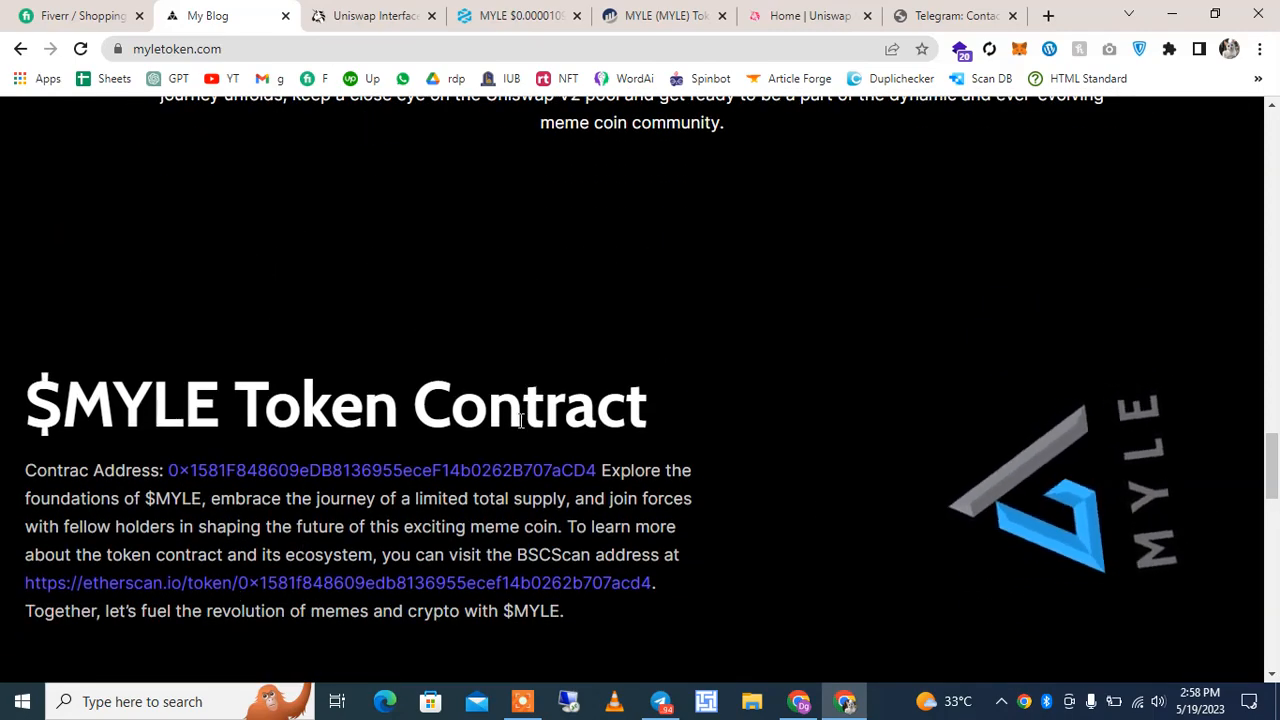
Open the MYLE Etherscan page, copy its contract address, and read the verified contract source code
left_click(420, 16)
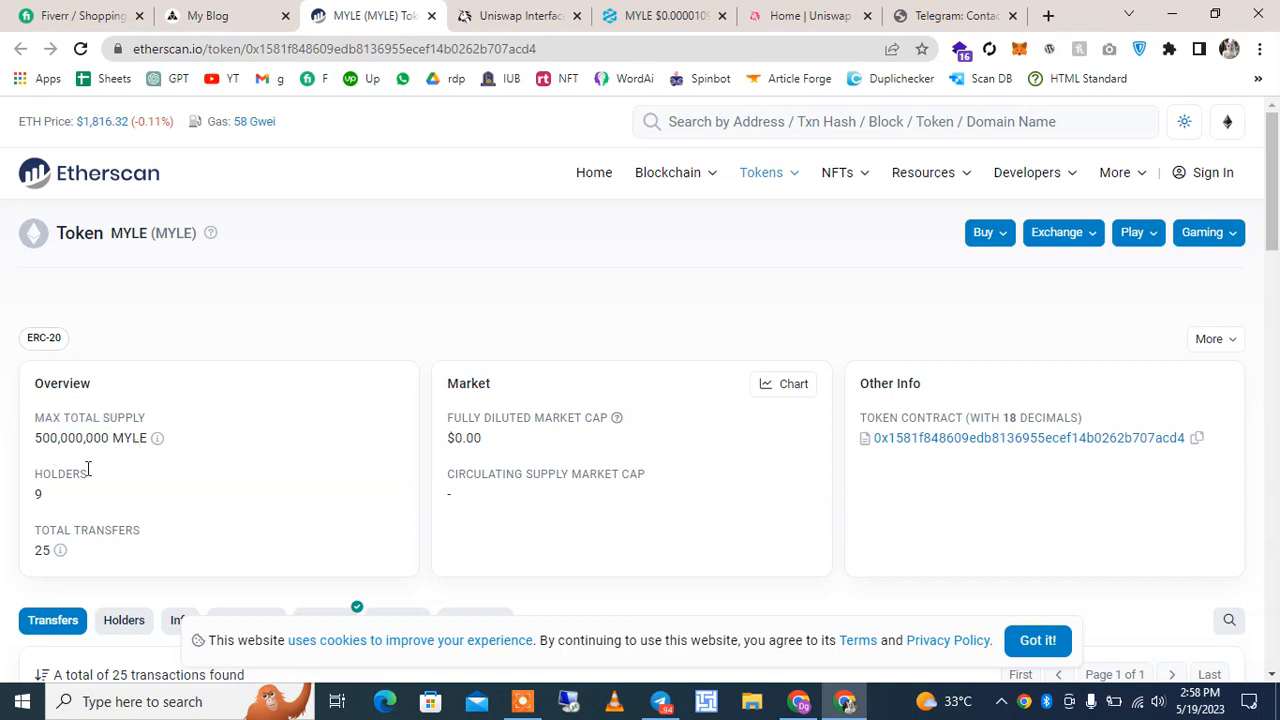
mouse_move(784, 472)
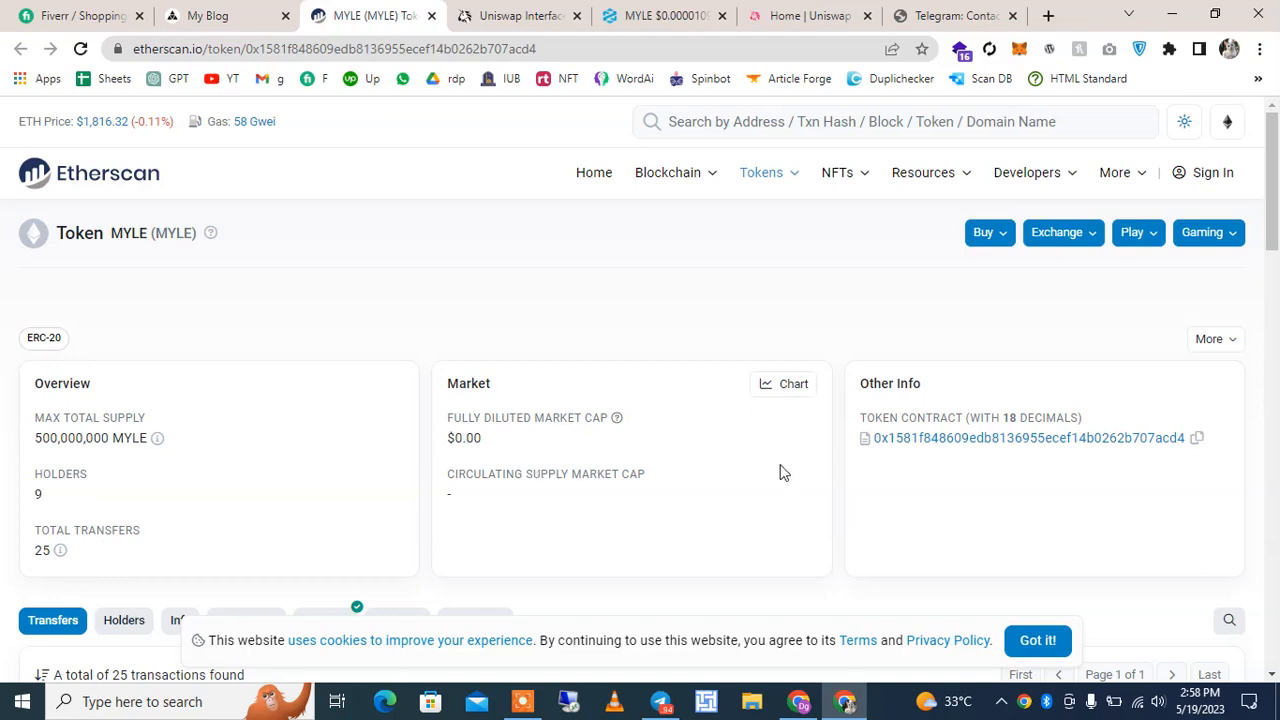
left_click(1196, 438)
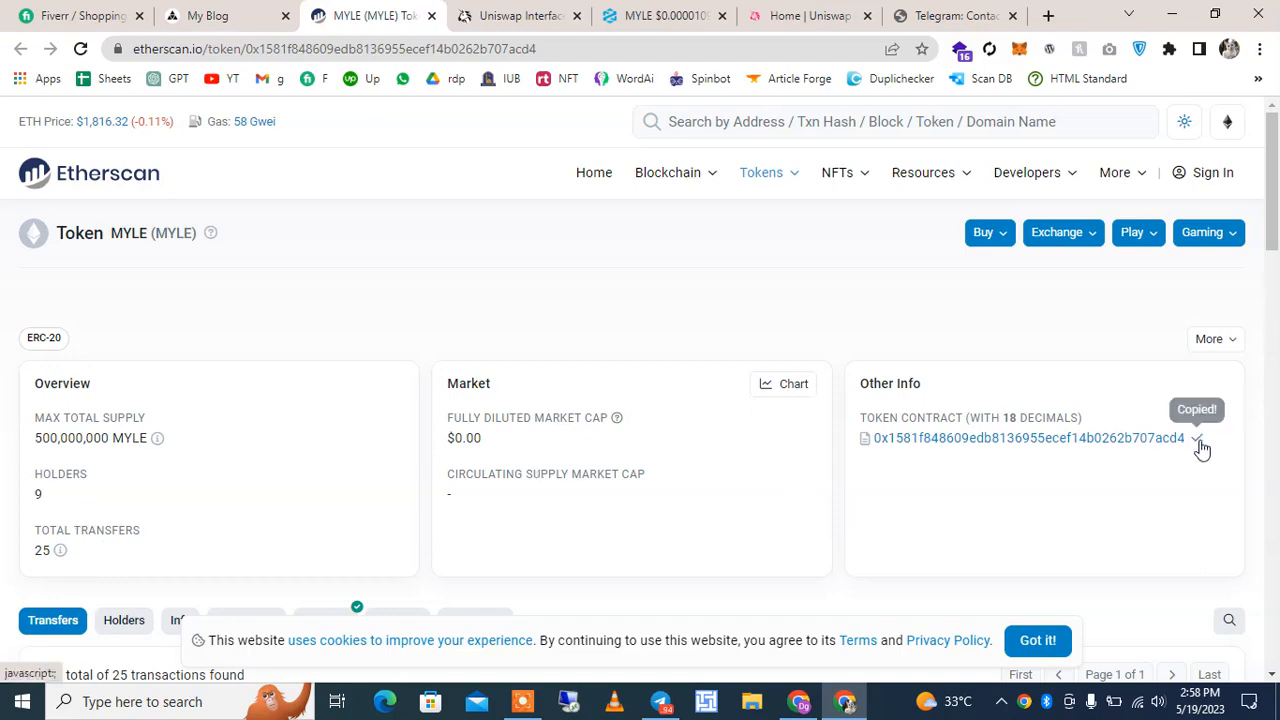
scroll("down", 3)
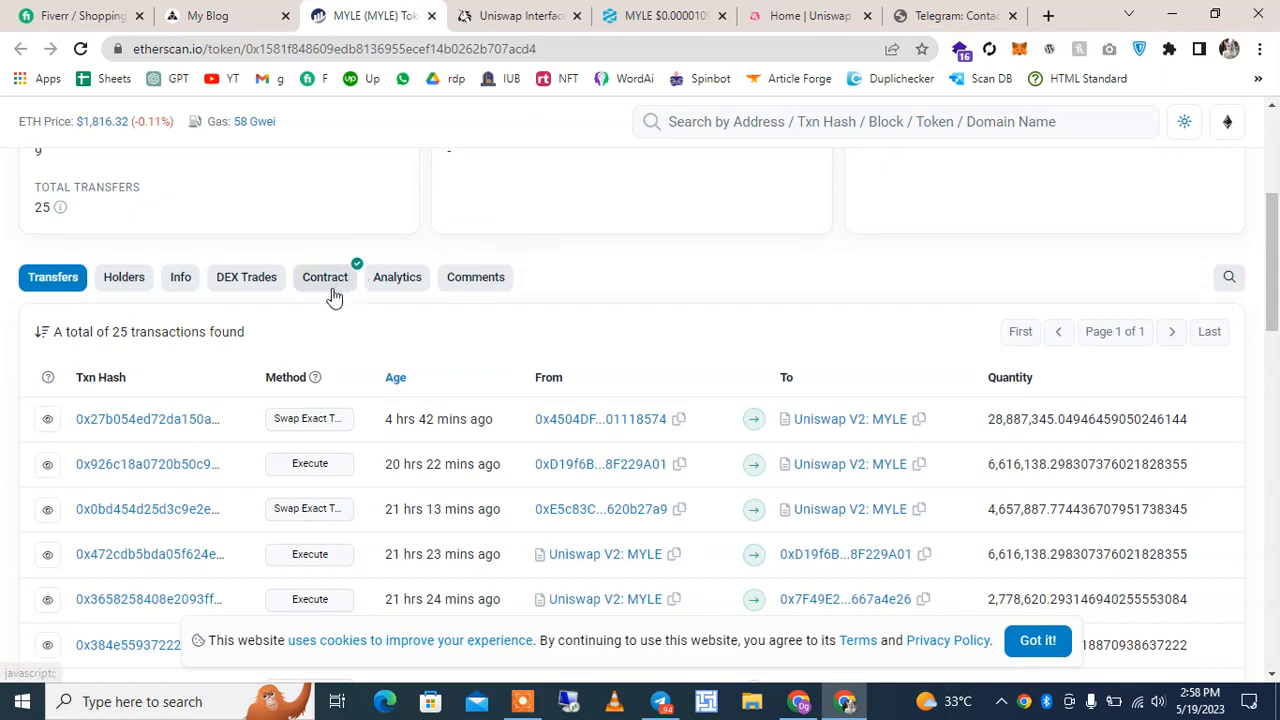
mouse_move(360, 276)
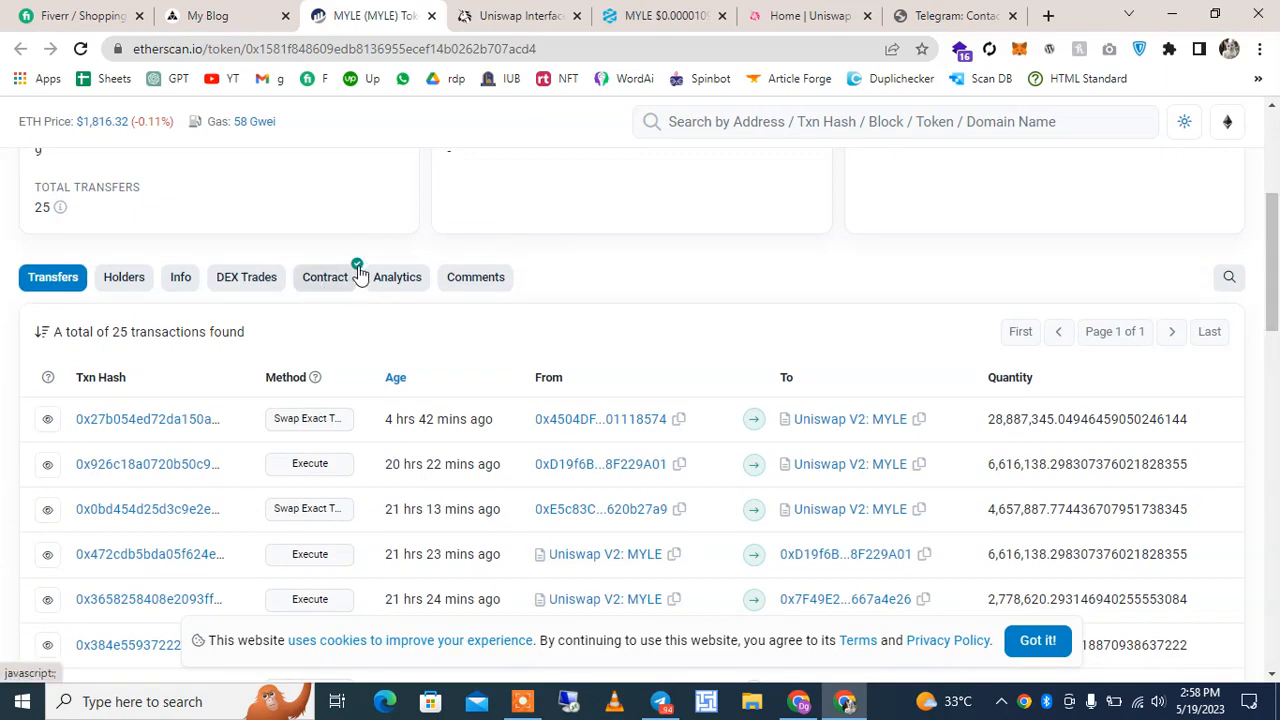
left_click(324, 276)
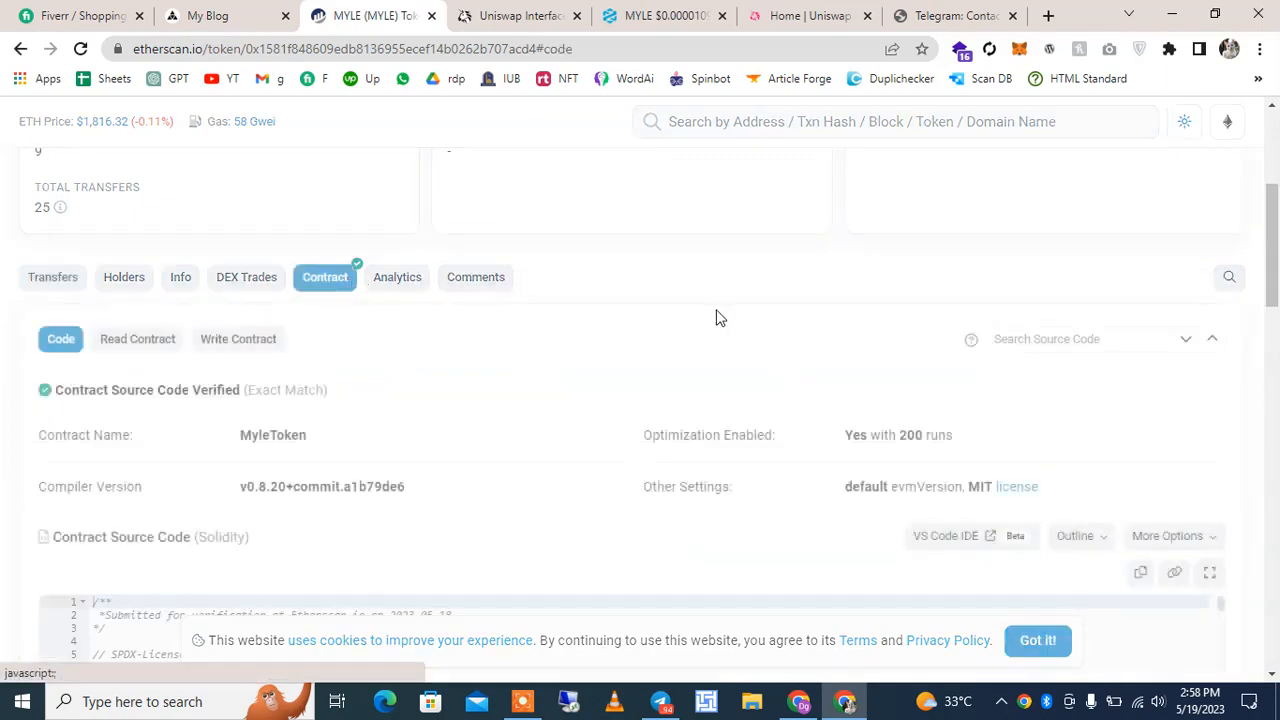
scroll("down", 3)
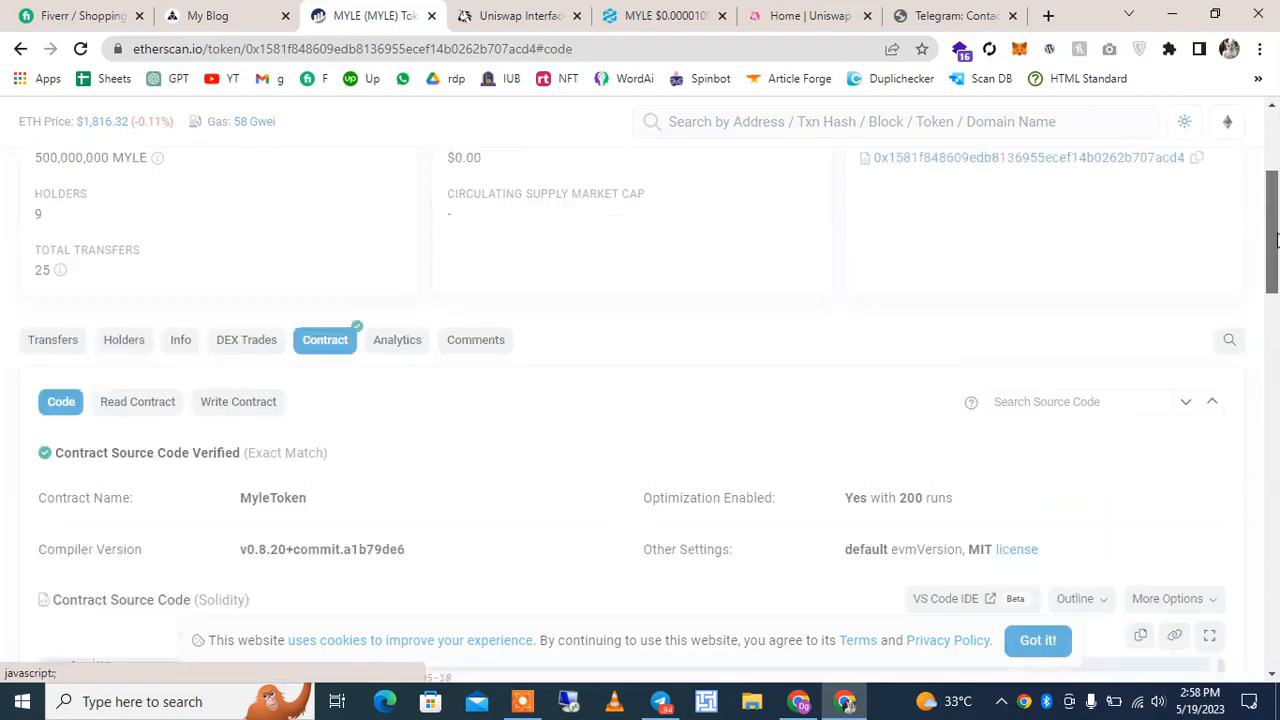
scroll("down", 3)
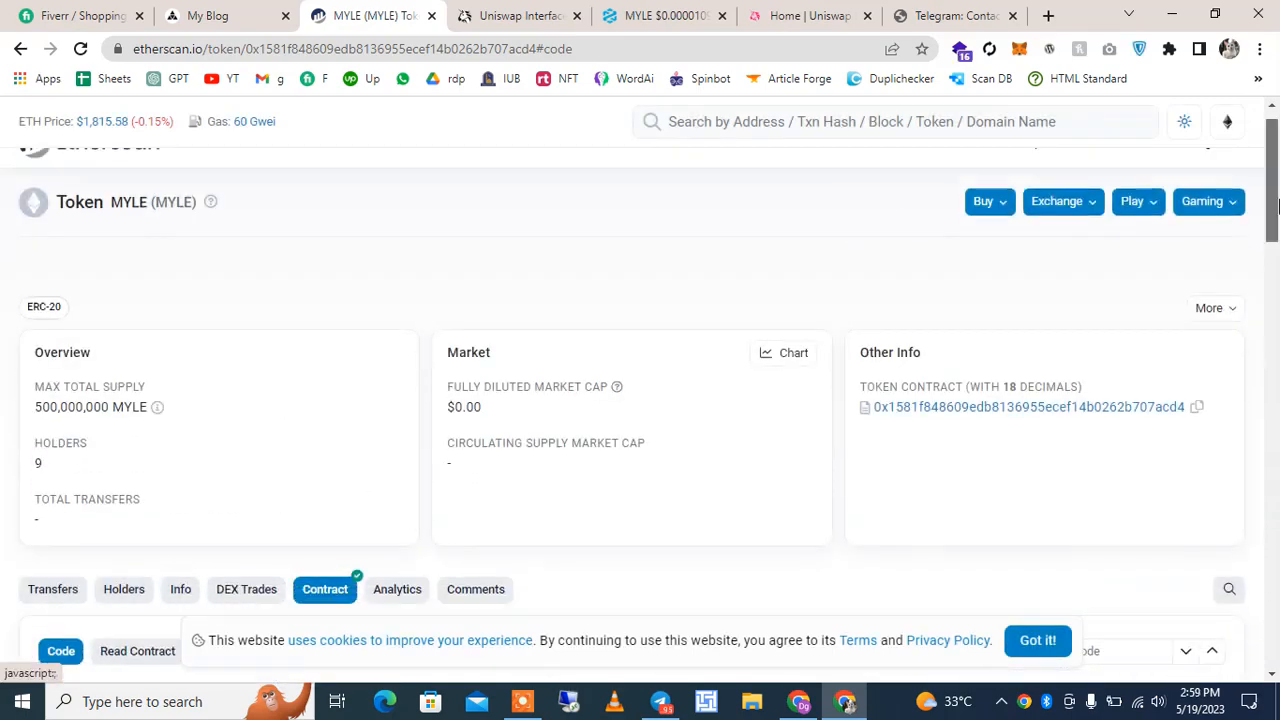
scroll("down", 3)
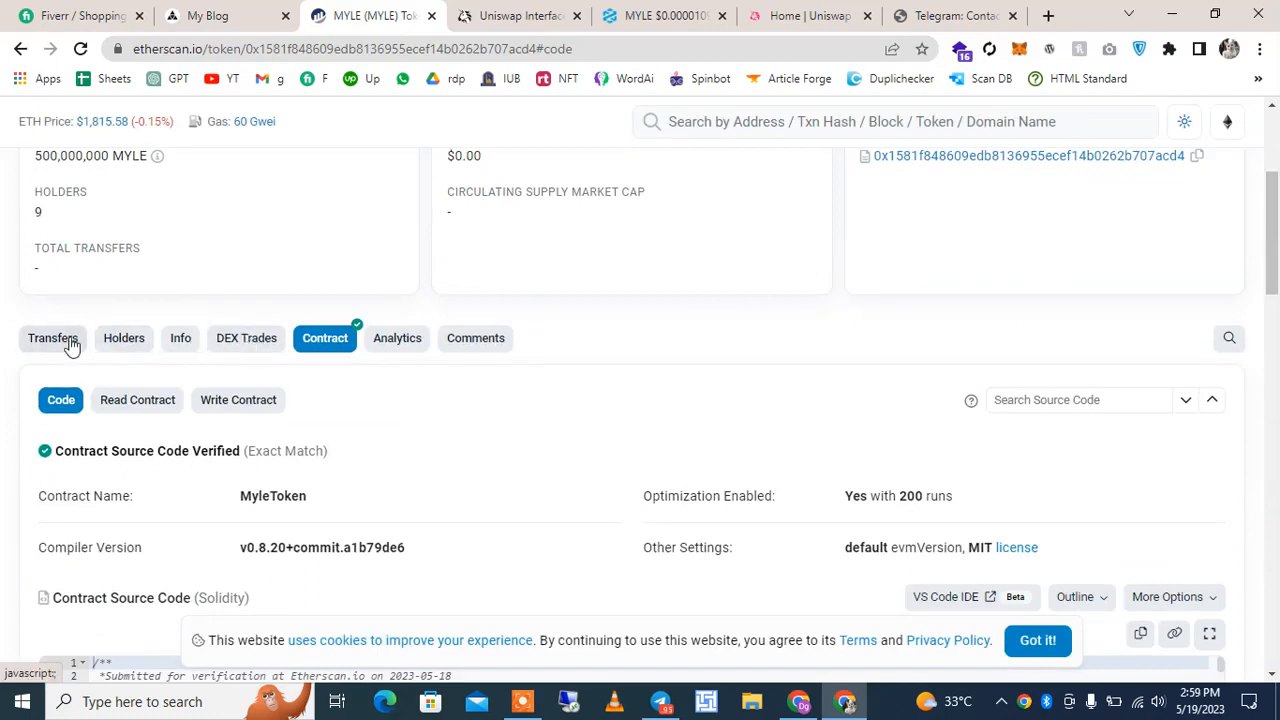
Review the token's transfers, 9 holders, general info and DEX trade records
left_click(52, 338)
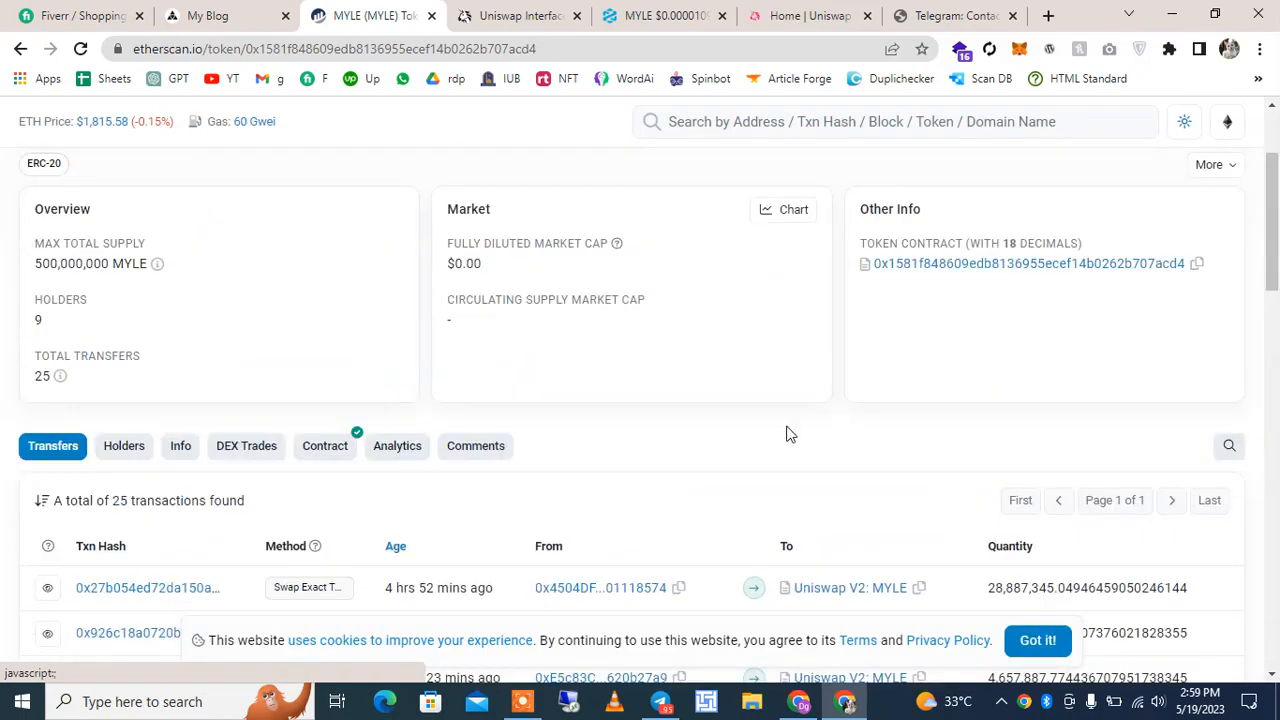
left_click(124, 444)
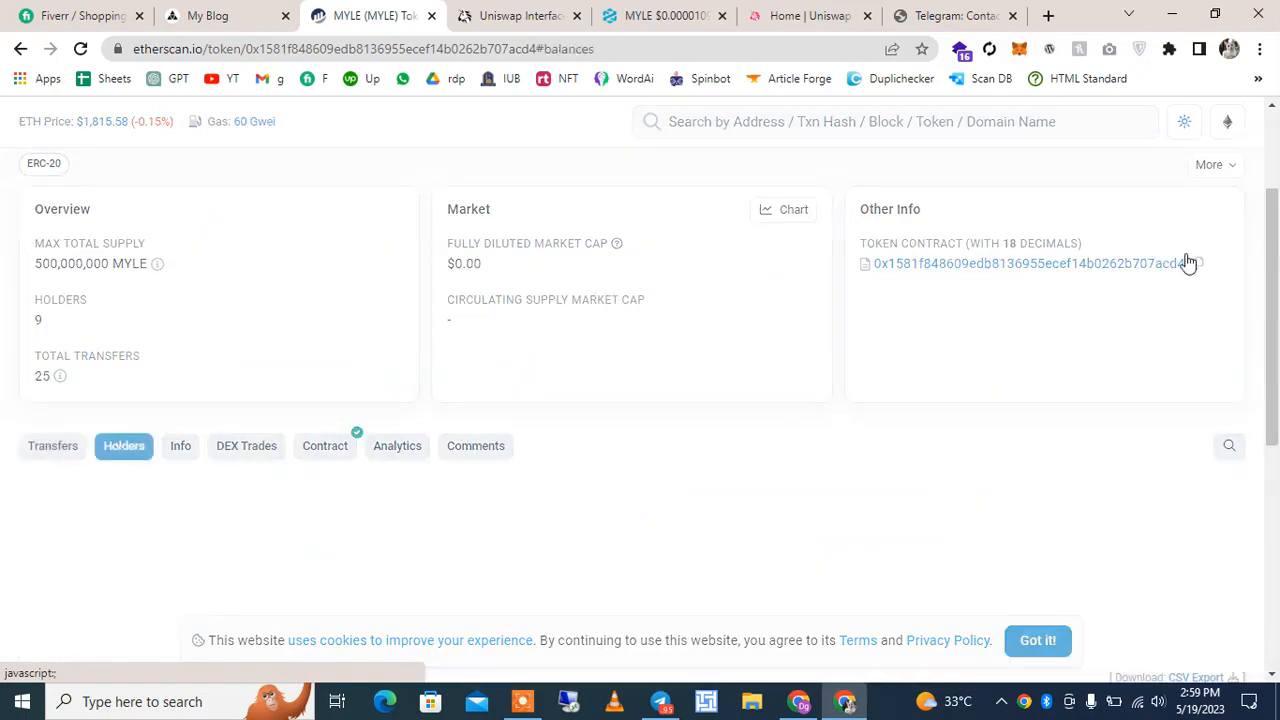
scroll("down", 3)
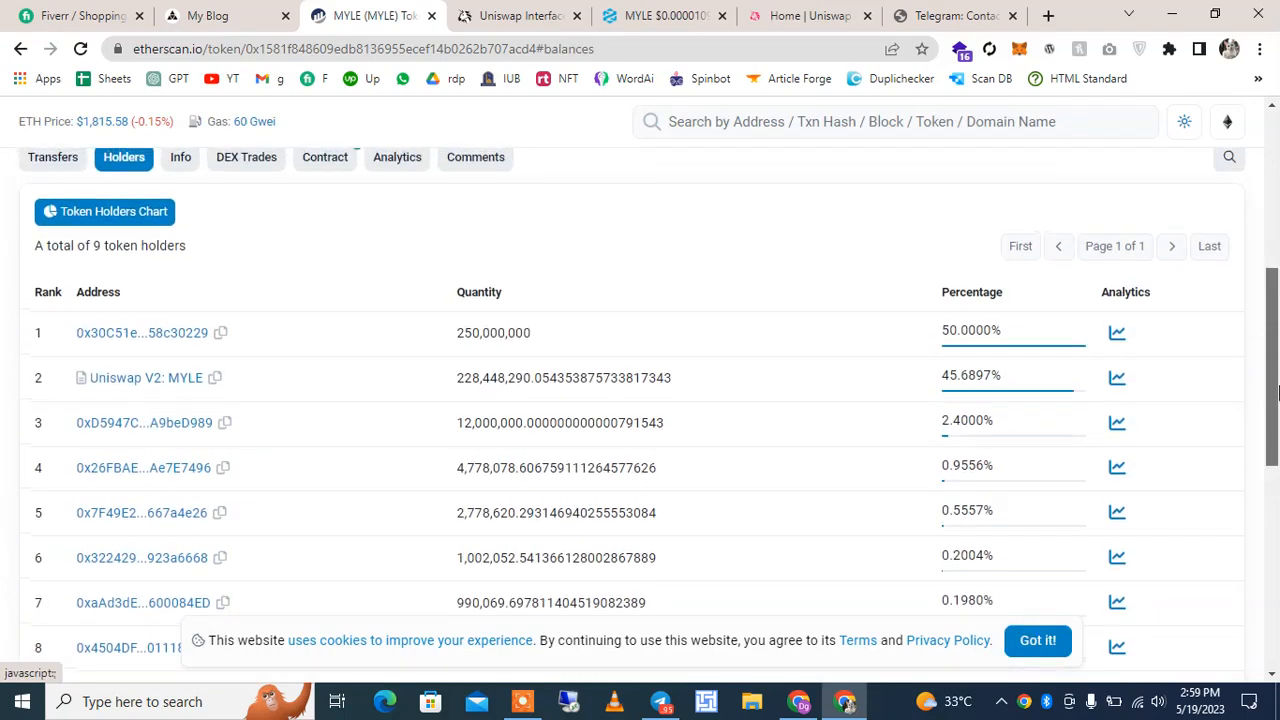
scroll("up", 3)
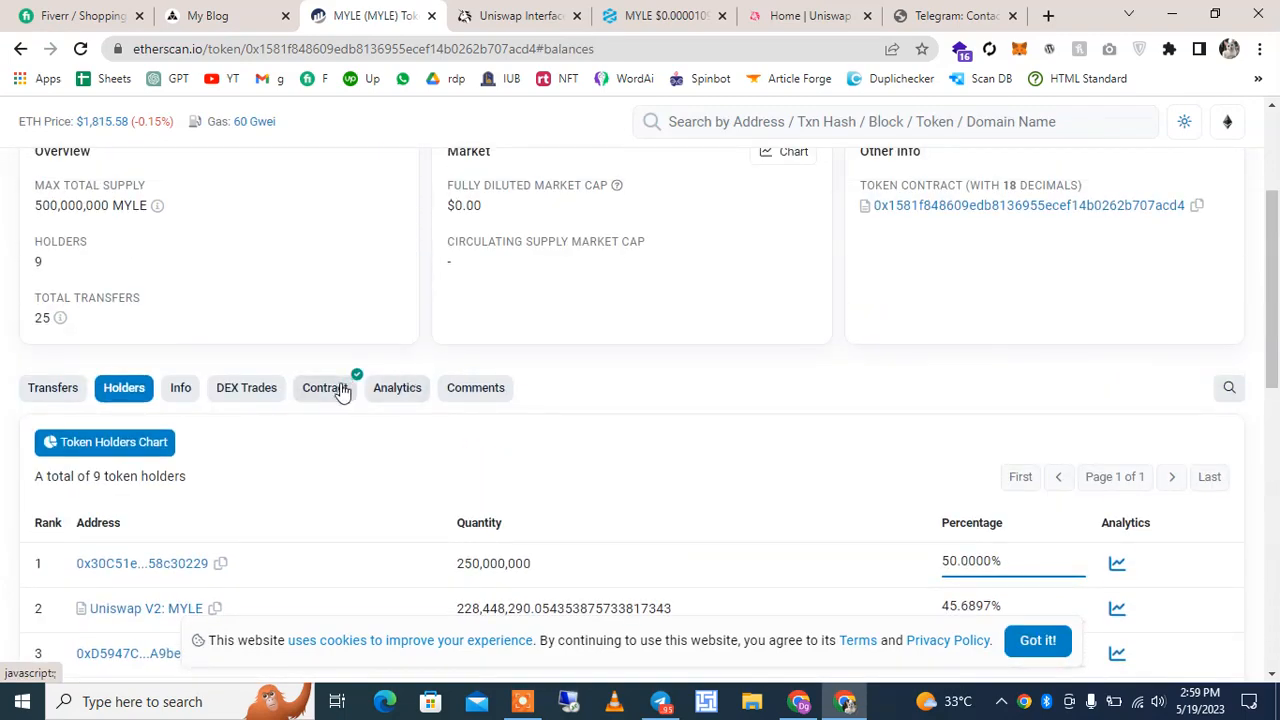
left_click(180, 388)
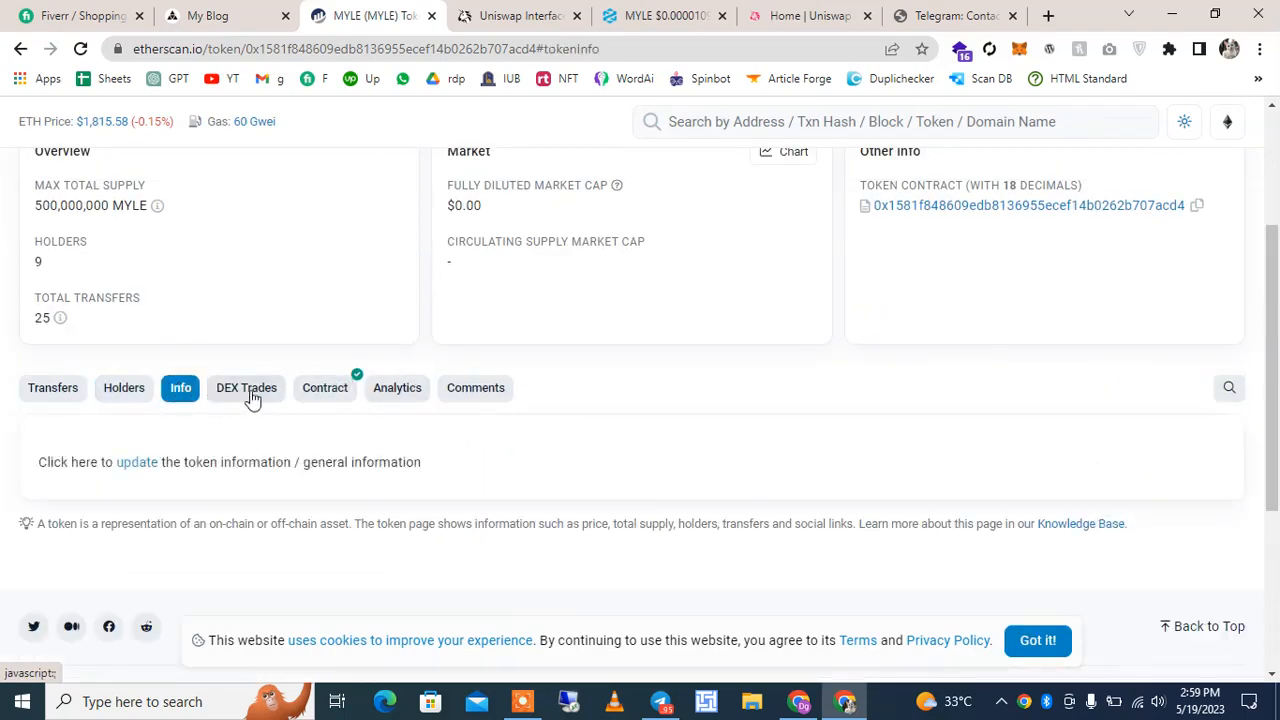
left_click(246, 388)
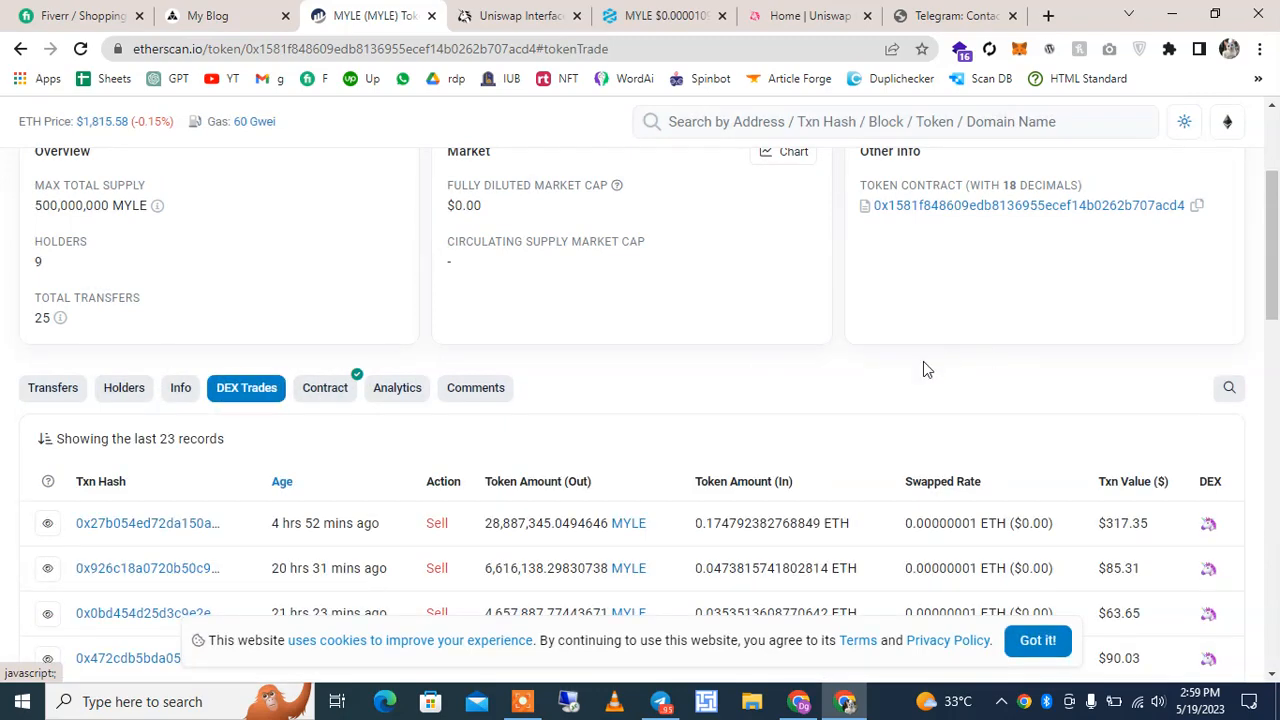
scroll("up", 3)
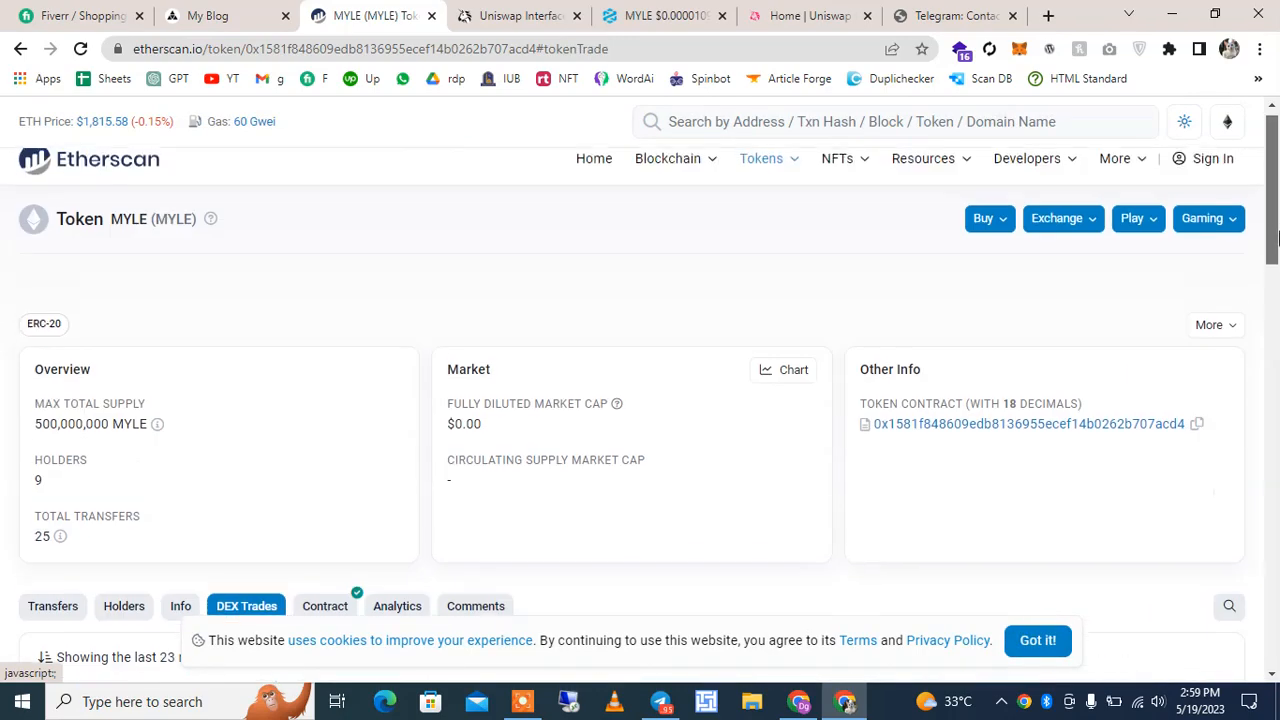
Switch to DEXTools and scroll through the MYLE/WETH Uniswap V2 pool info, DEXTscore and chart
left_click(516, 16)
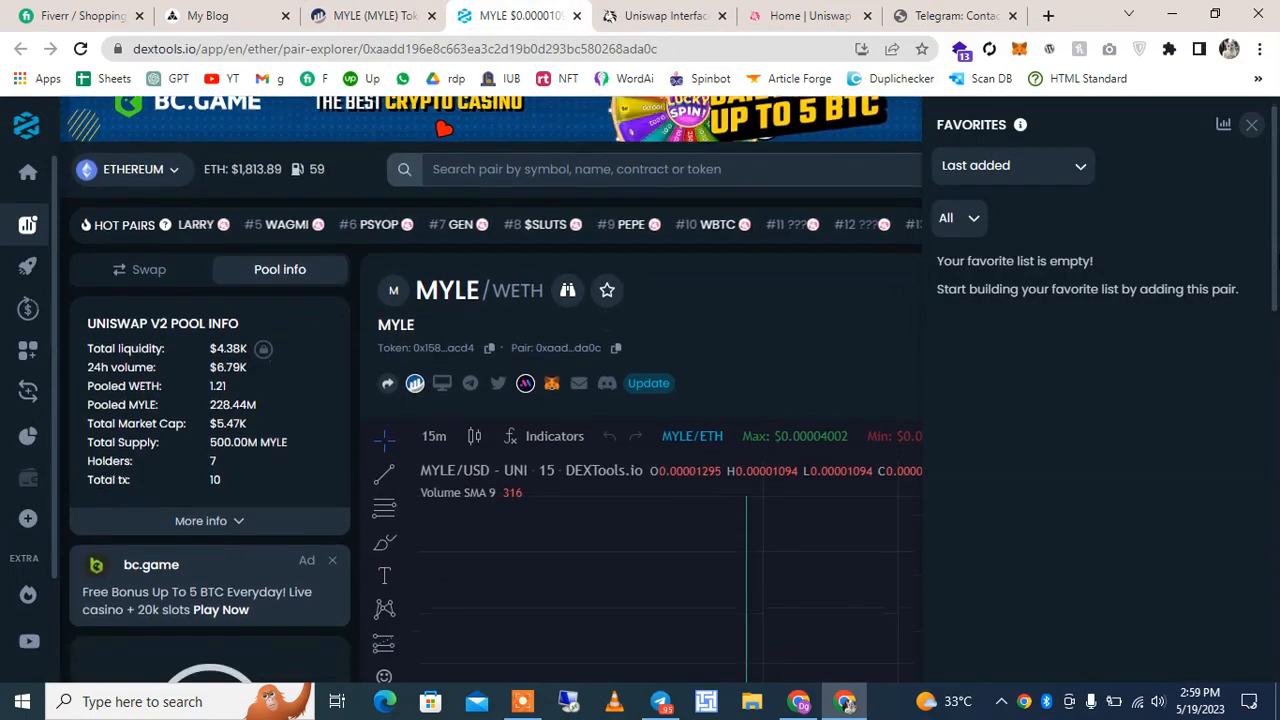
scroll("down", 3)
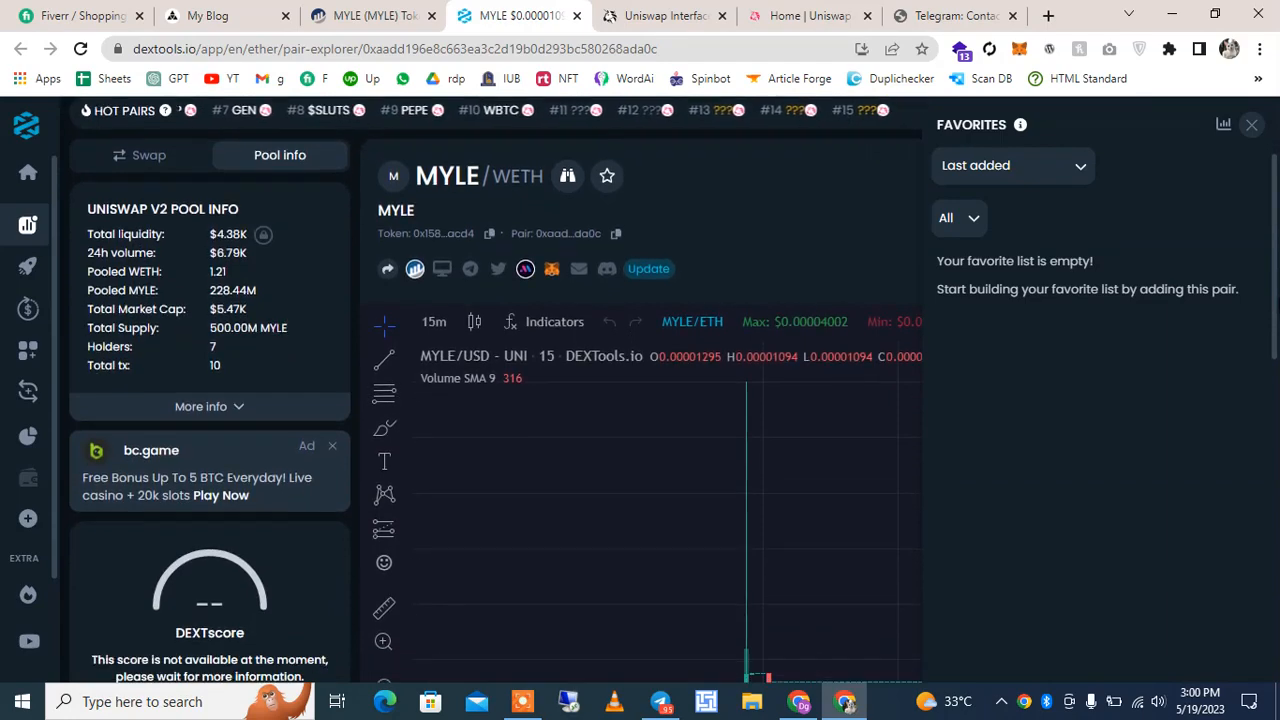
scroll("down", 3)
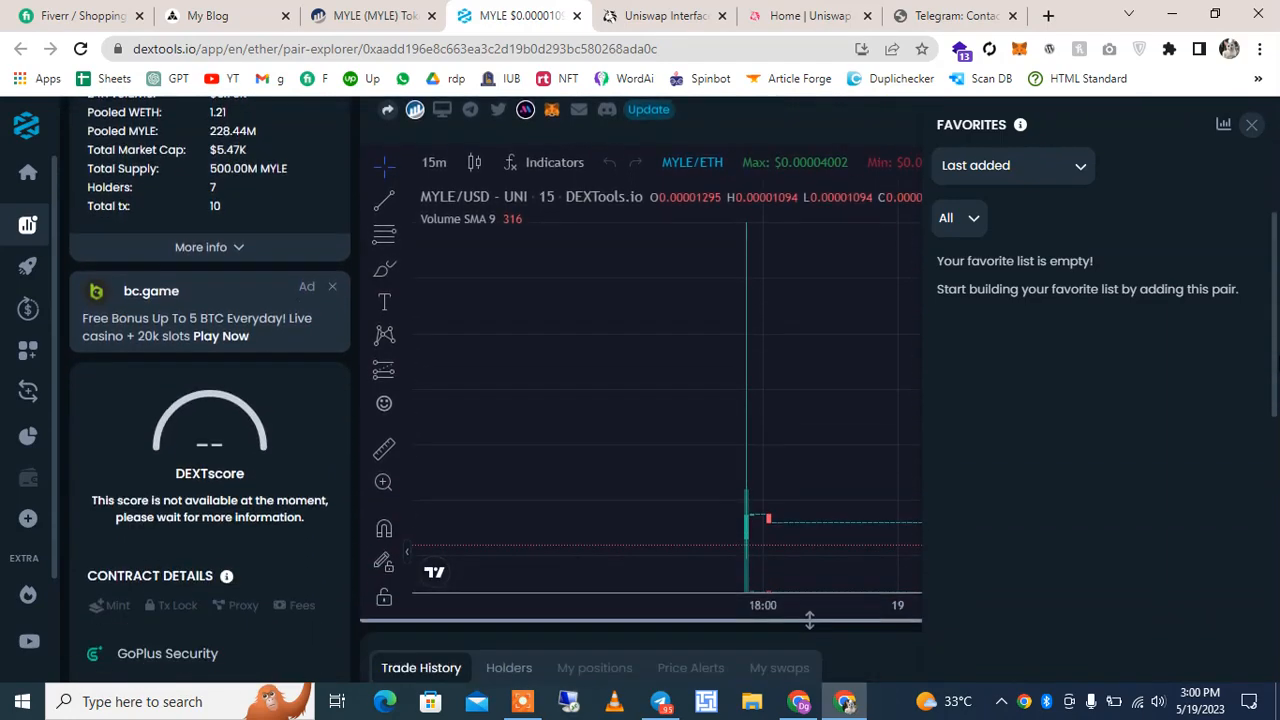
scroll("down", 3)
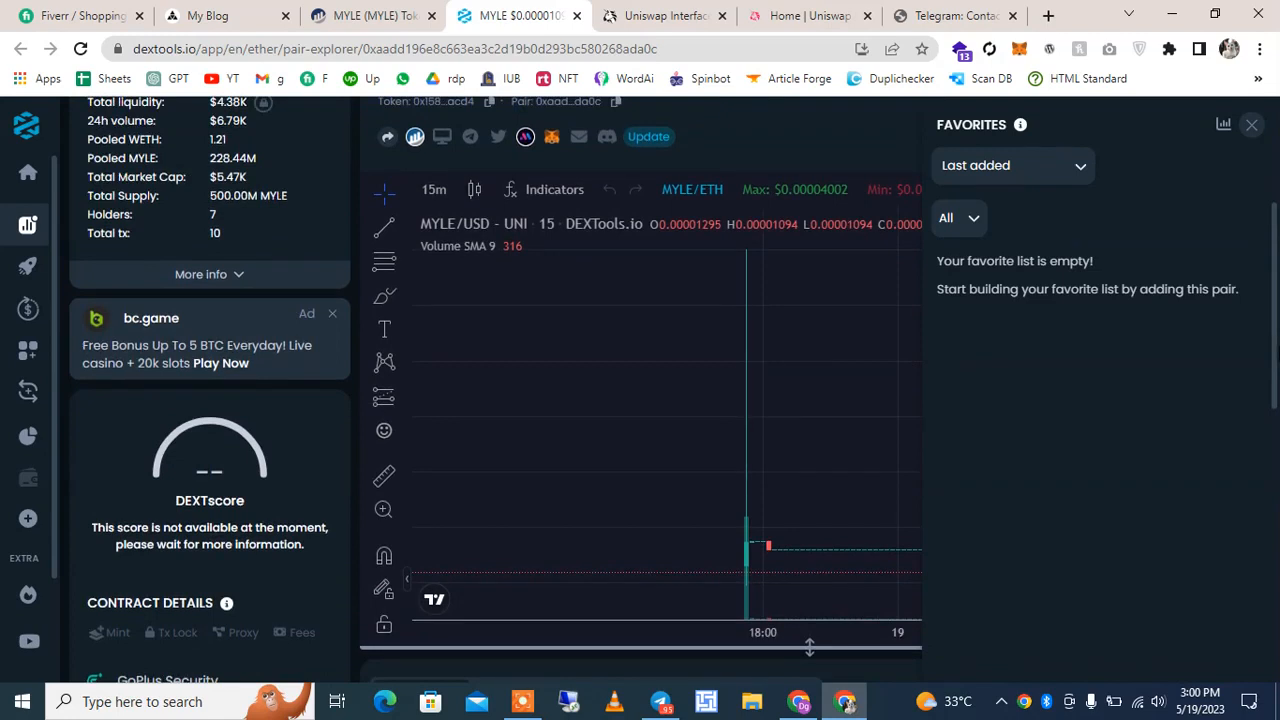
mouse_move(1060, 176)
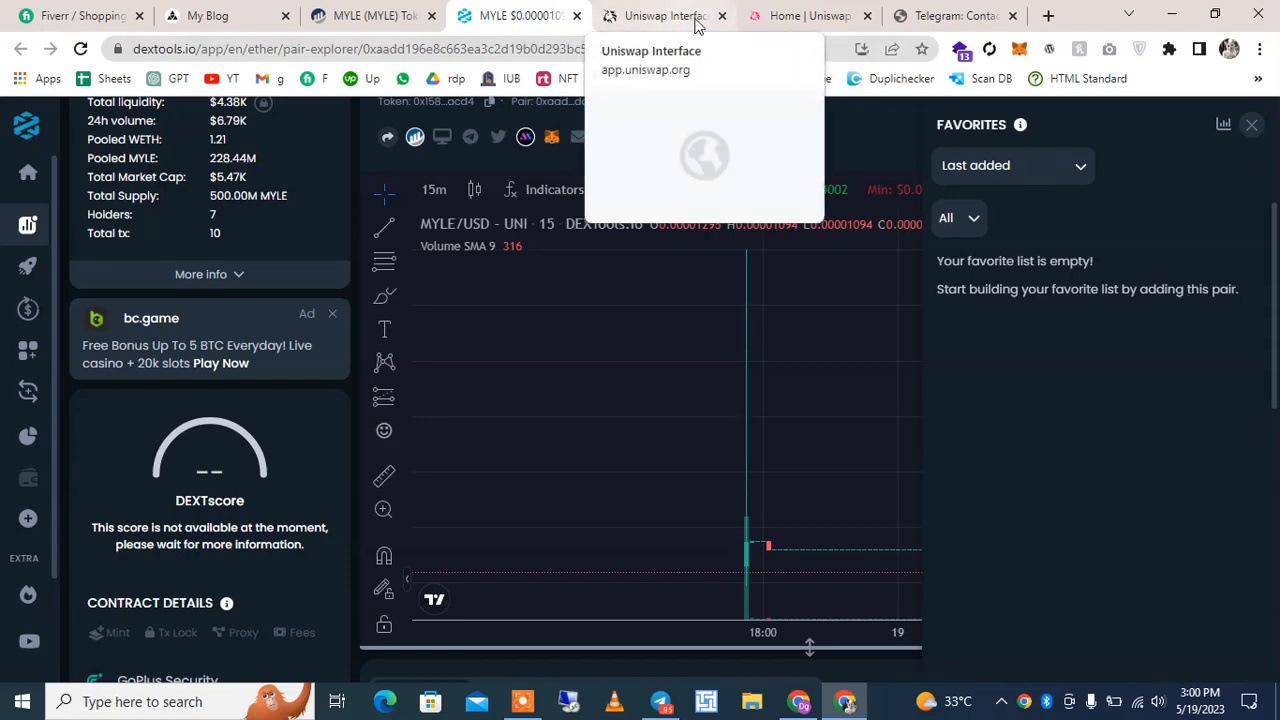
Pass the Telegram tab and land on the Uniswap MYLE token page with its unverified-token warning
left_click(670, 16)
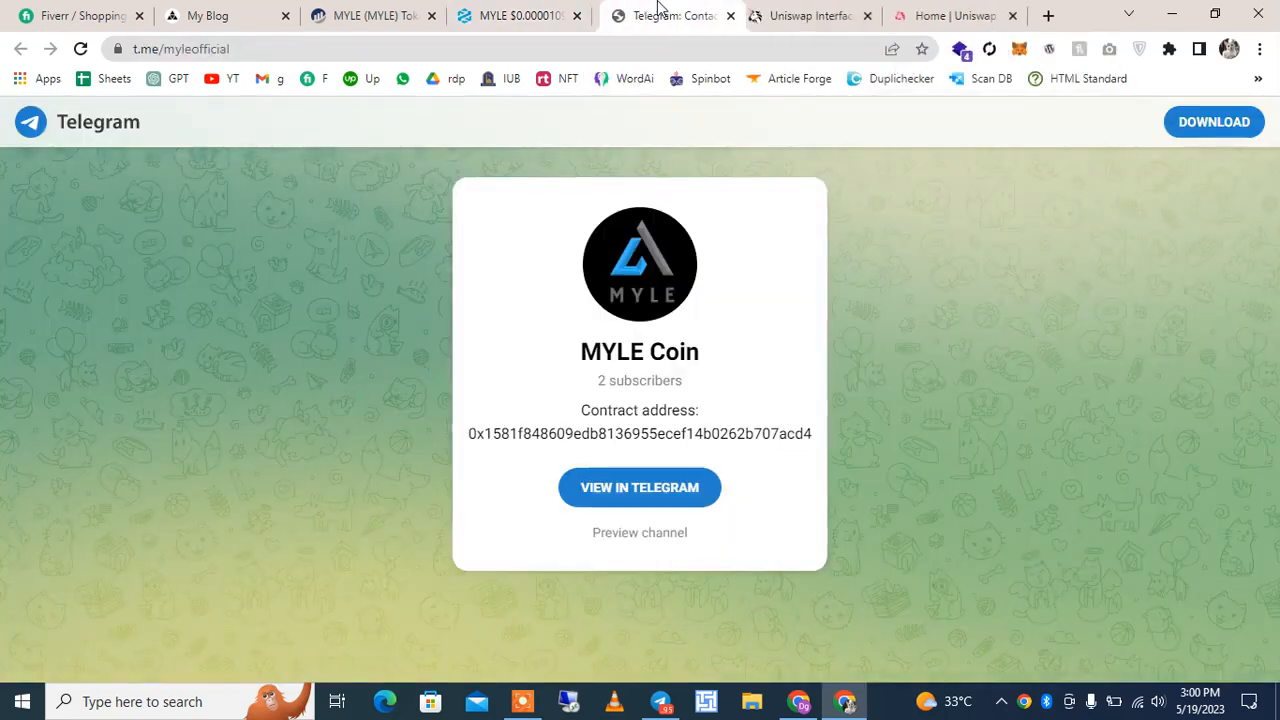
mouse_move(810, 16)
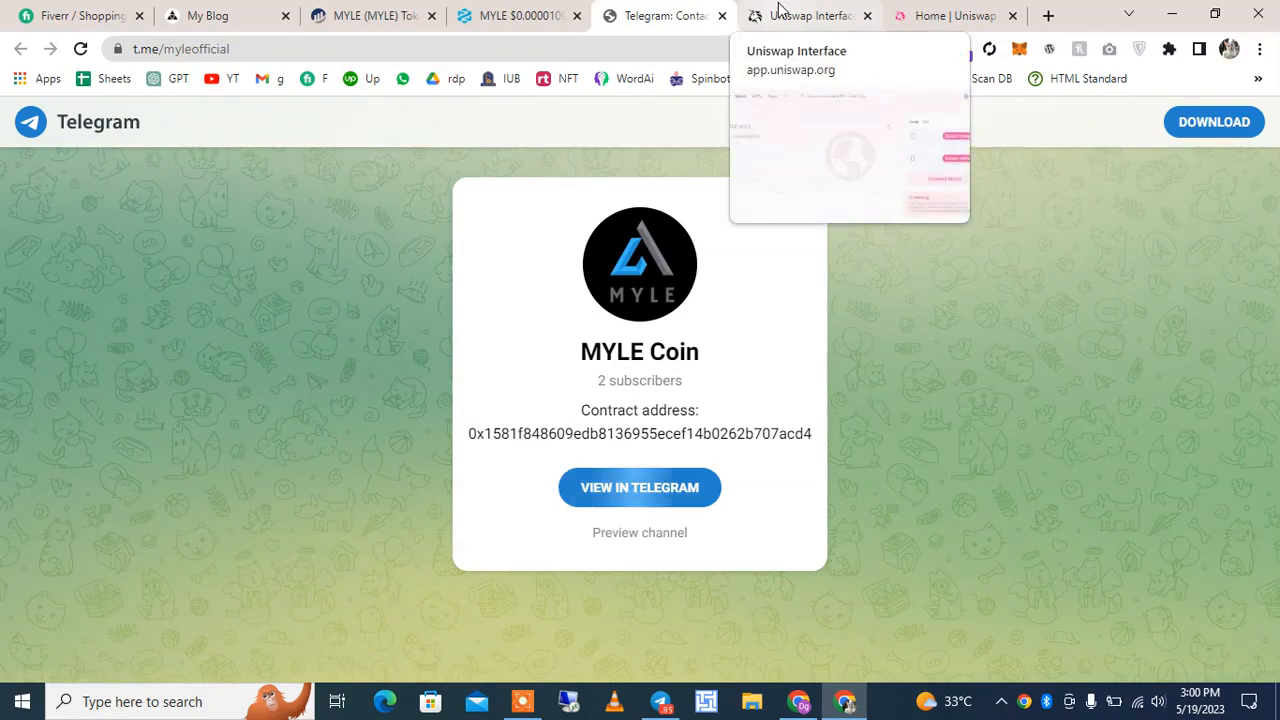
left_click(810, 16)
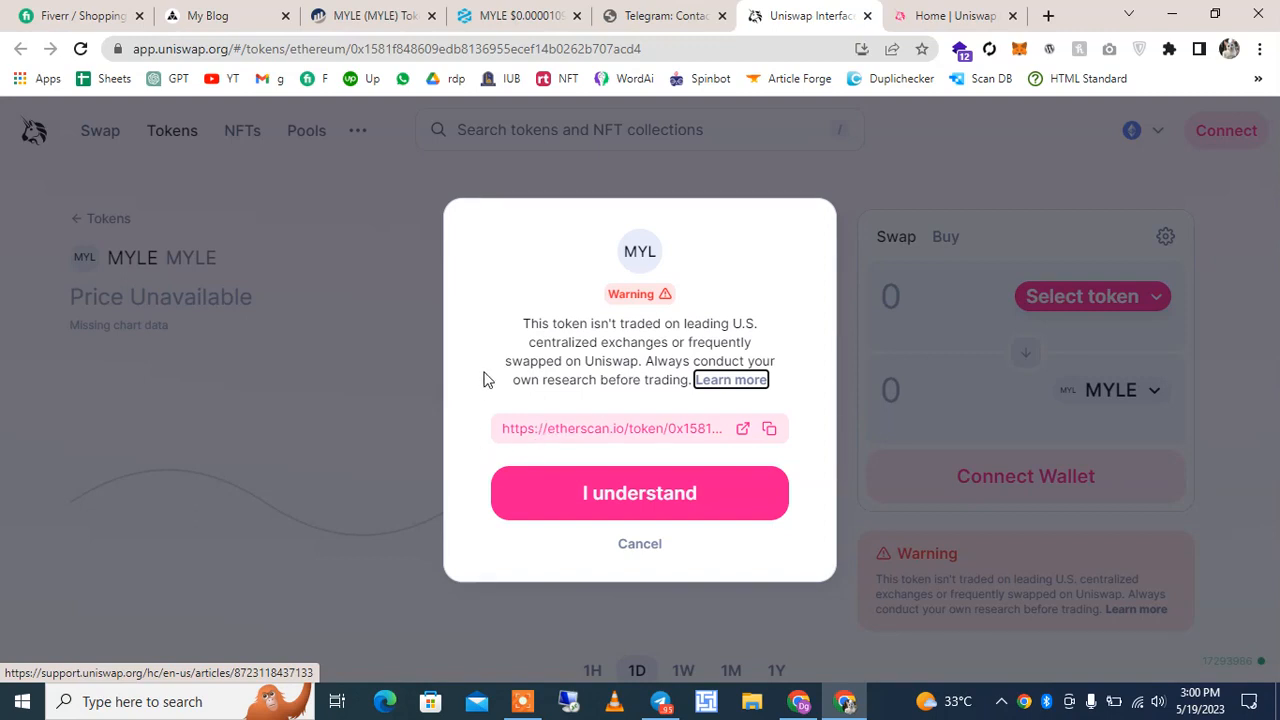
mouse_move(668, 448)
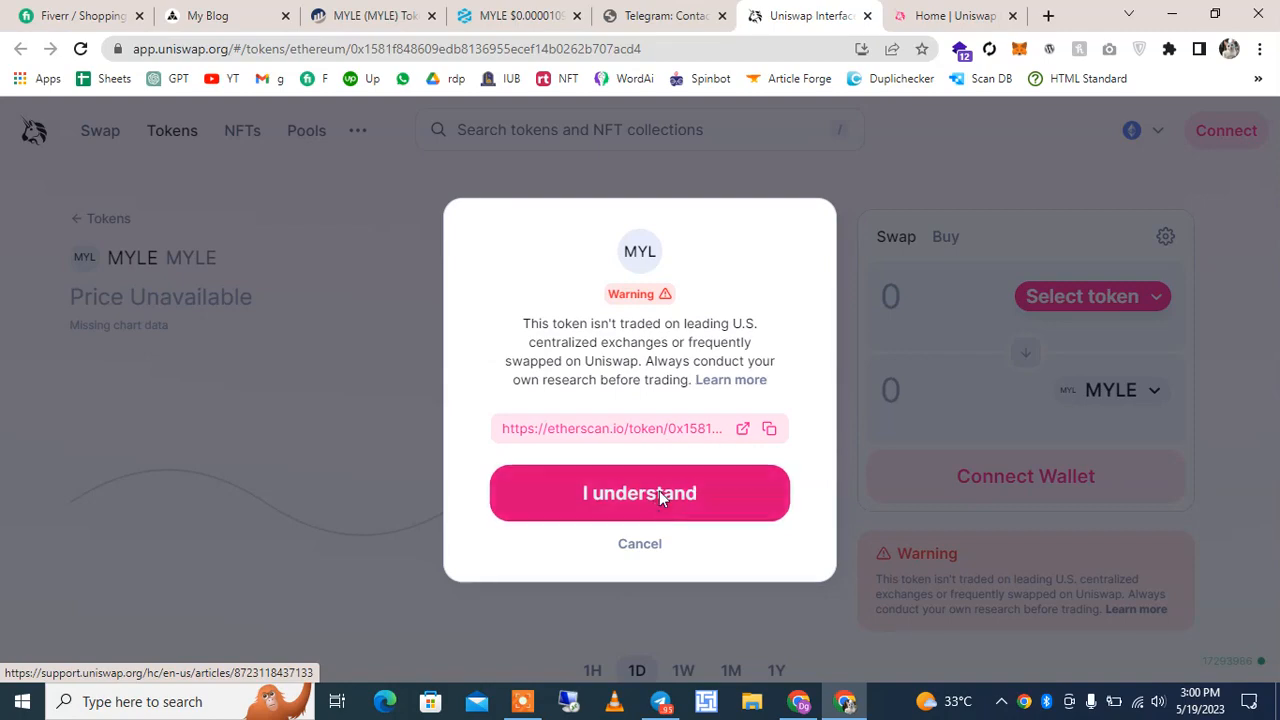
Accept the token warning, quote 0.5 ETH to MYLE, then set the swap to pay with BNB
left_click(640, 492)
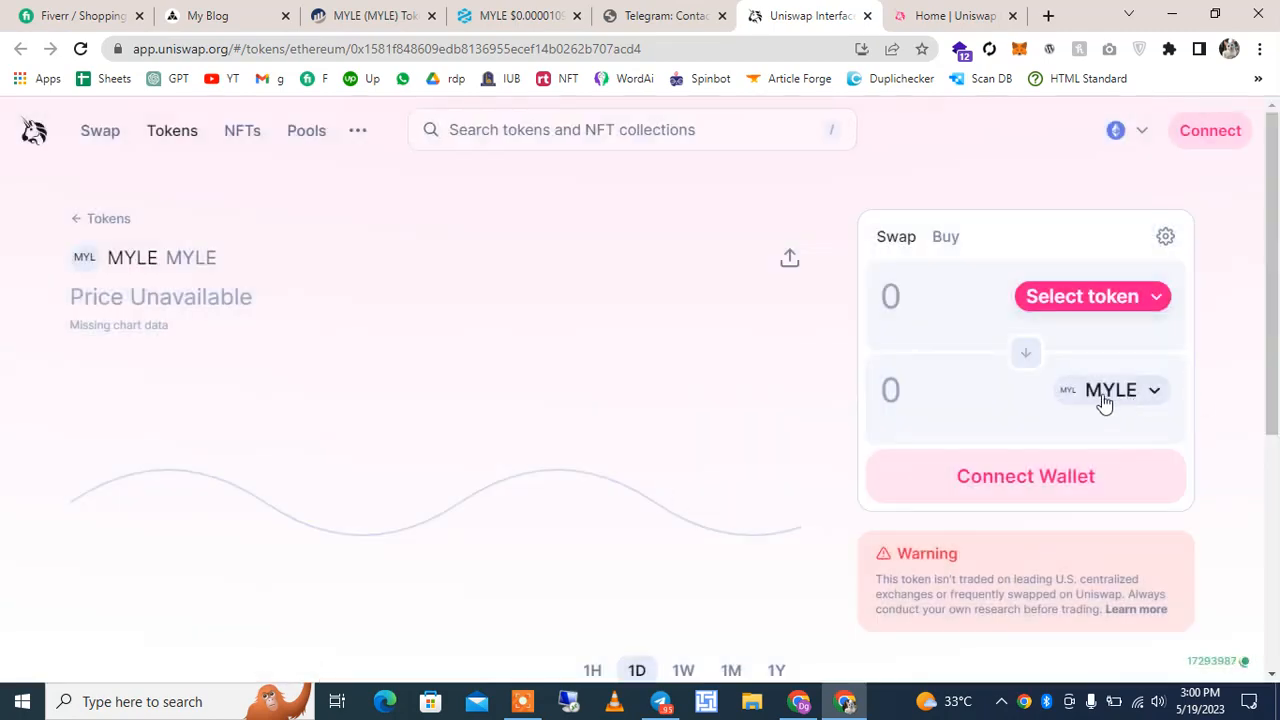
left_click(1080, 296)
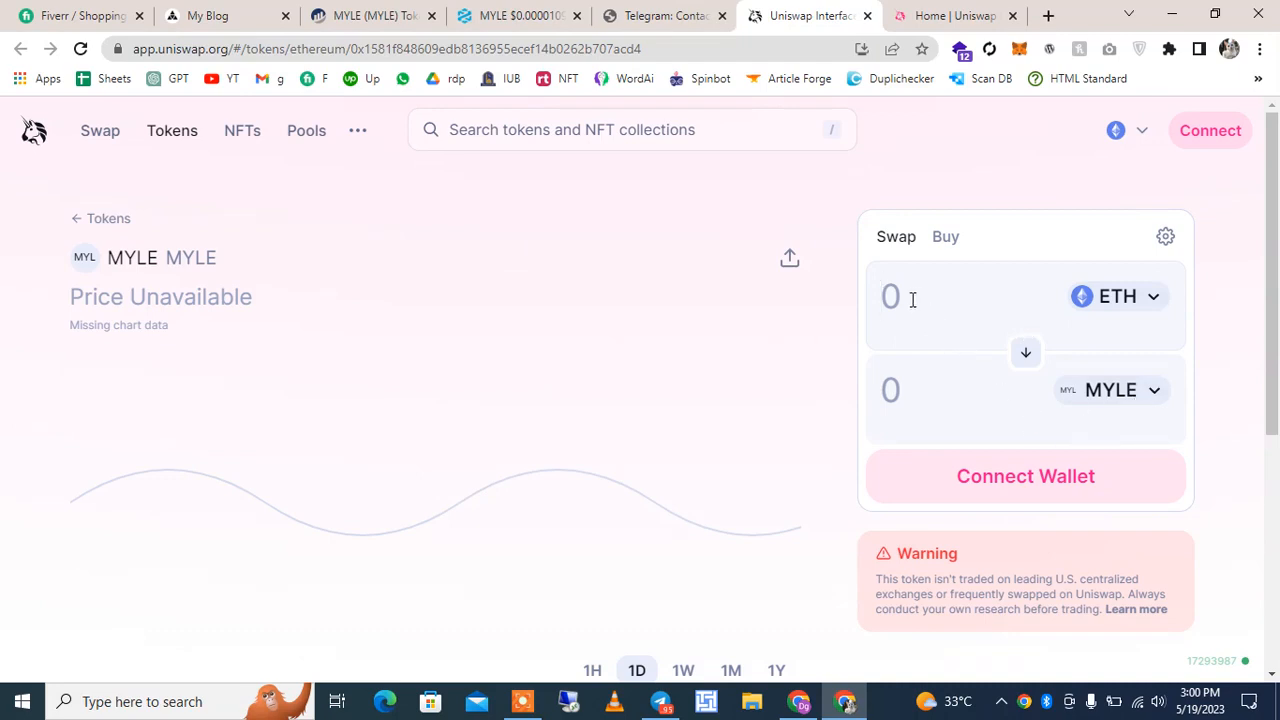
left_click(888, 296)
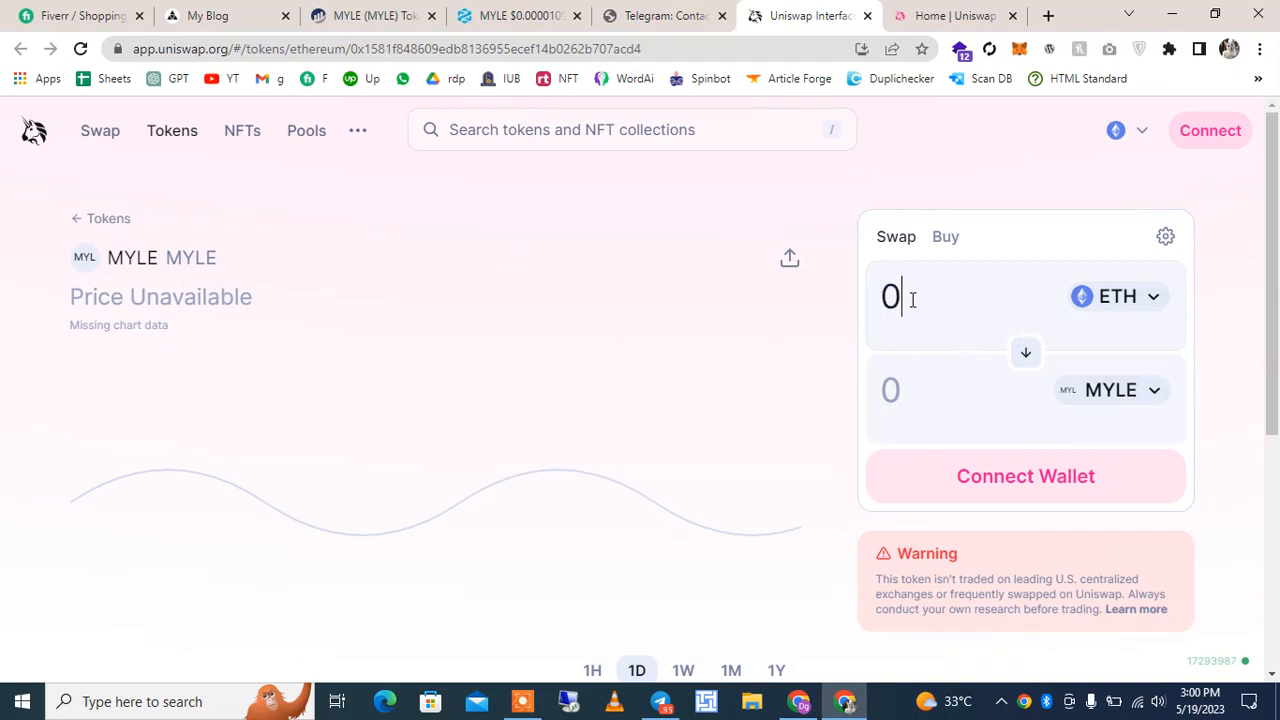
type(".5")
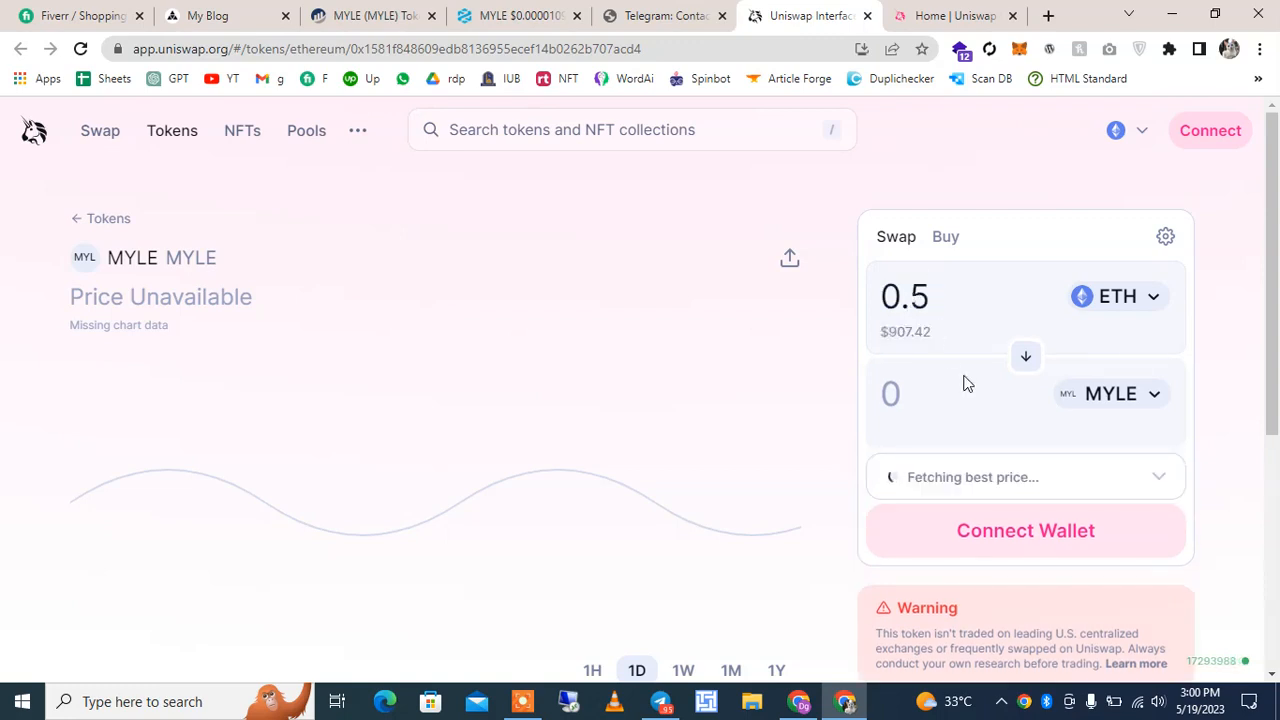
mouse_move(844, 390)
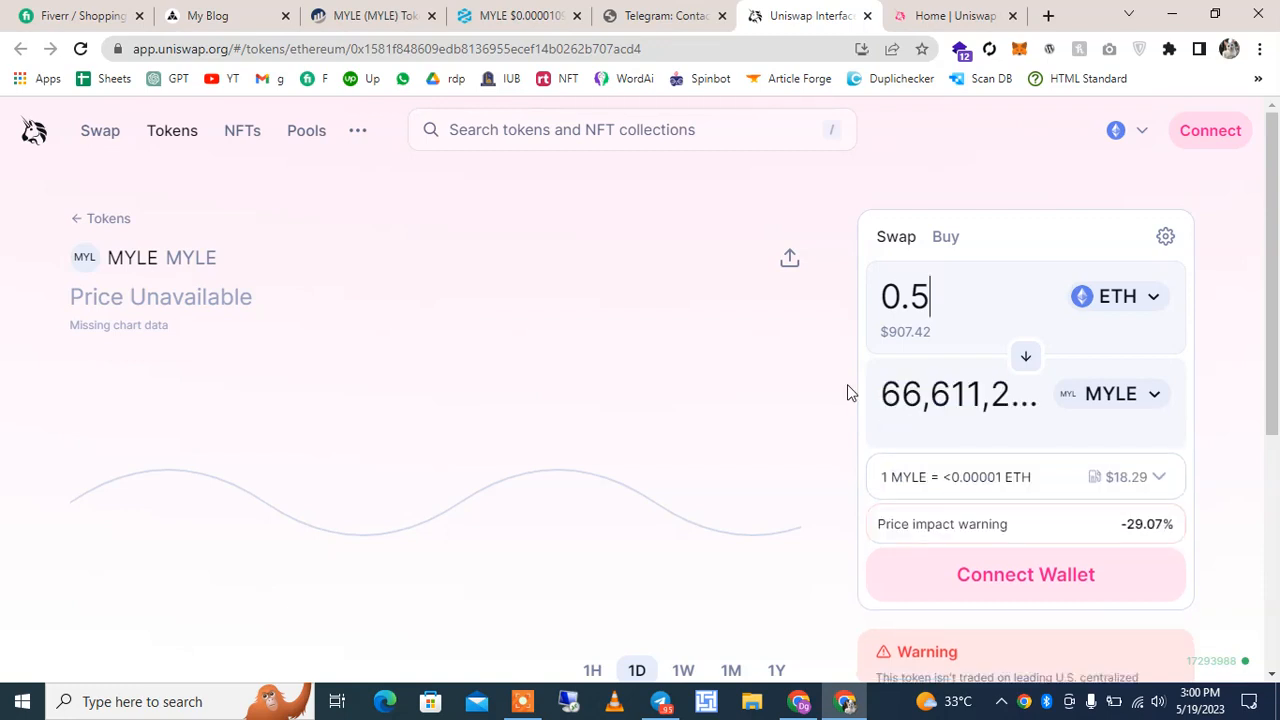
mouse_move(948, 330)
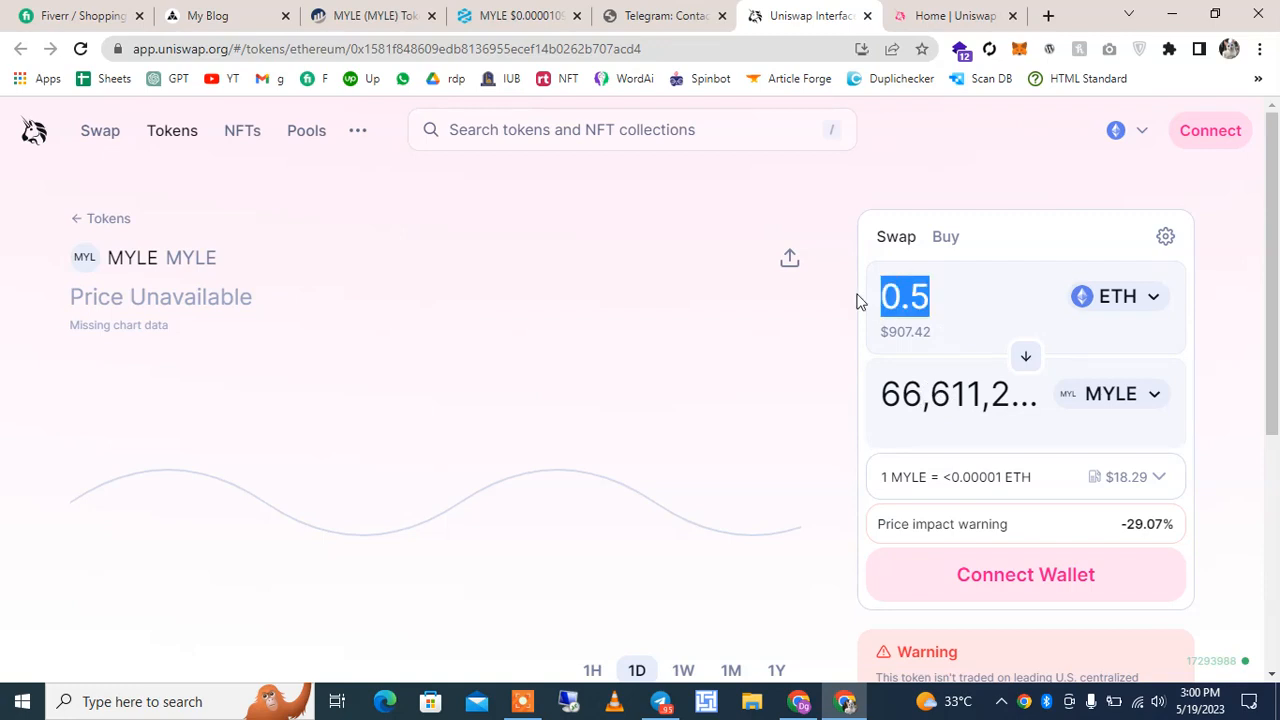
type("100")
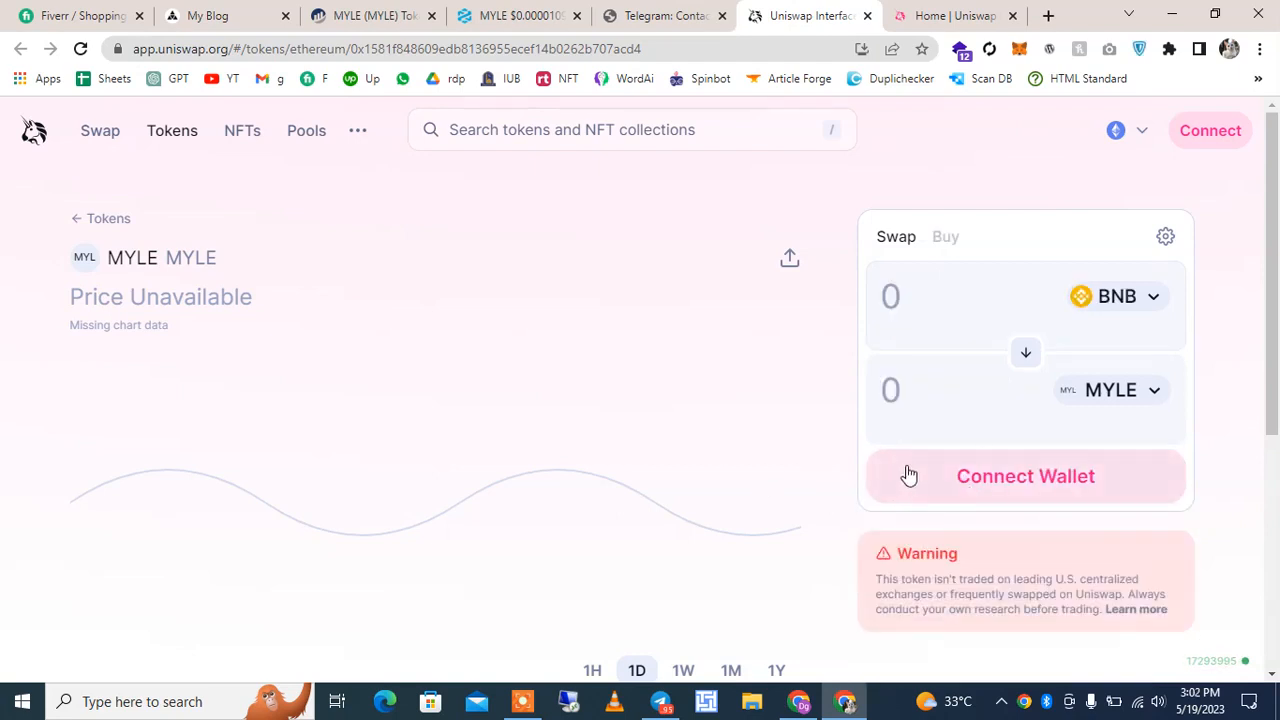
mouse_move(980, 278)
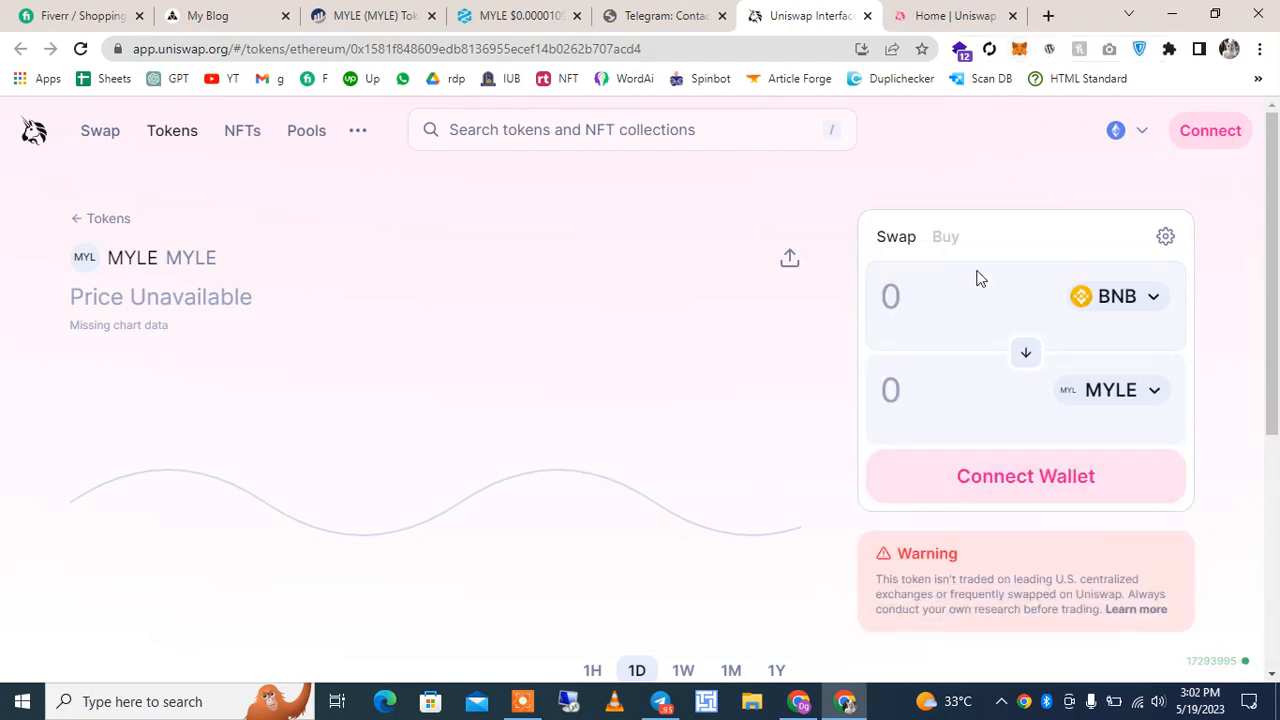
Connect Uniswap to MetaMask and unlock the wallet with its password
left_click(1024, 476)
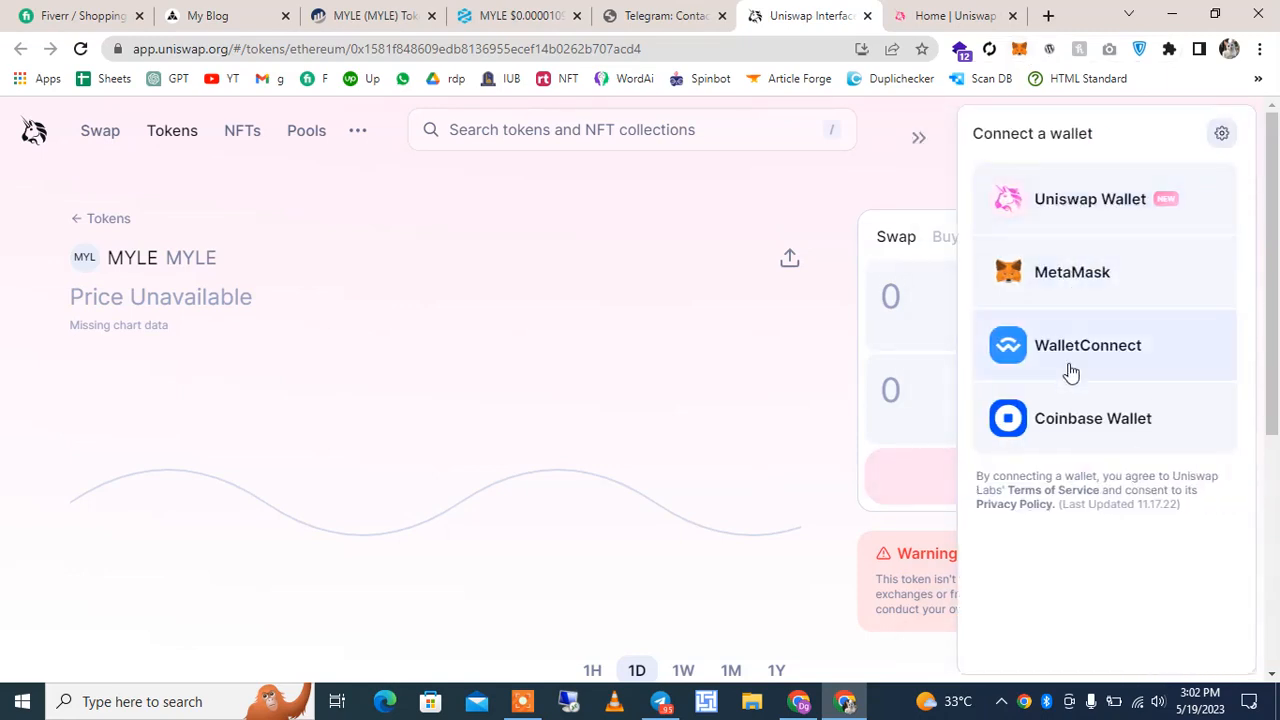
left_click(1072, 272)
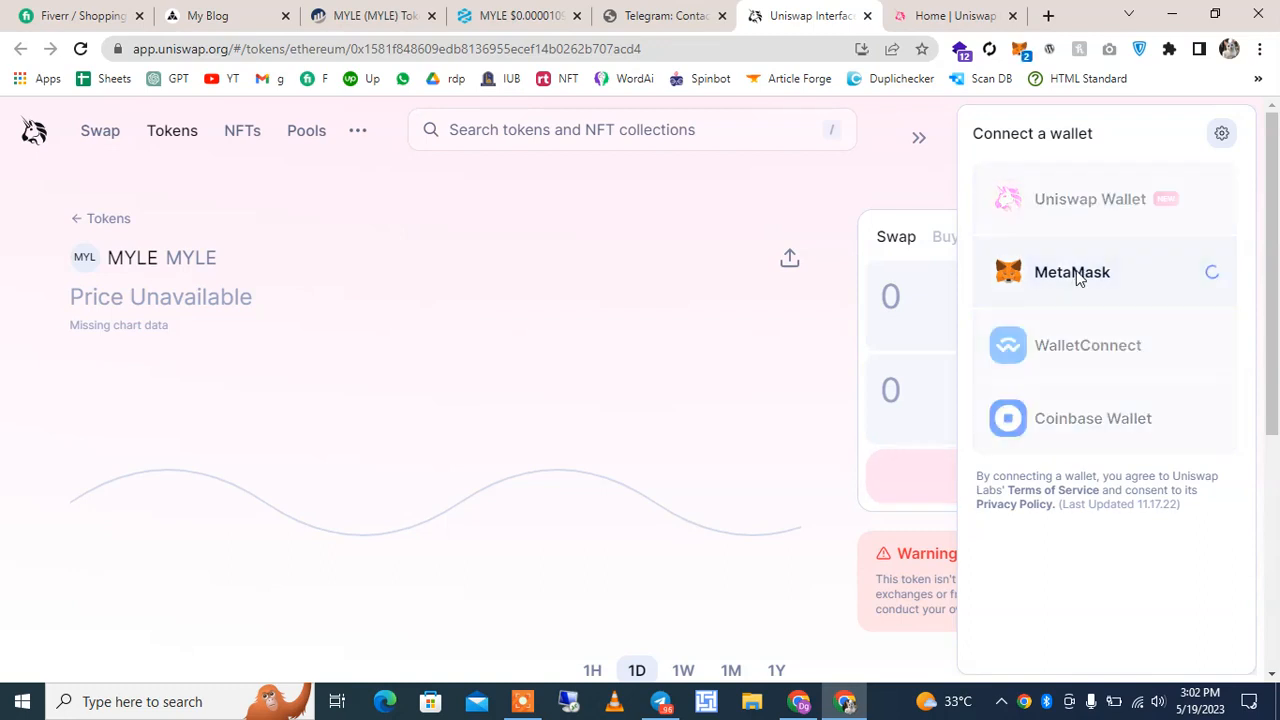
left_click(1072, 272)
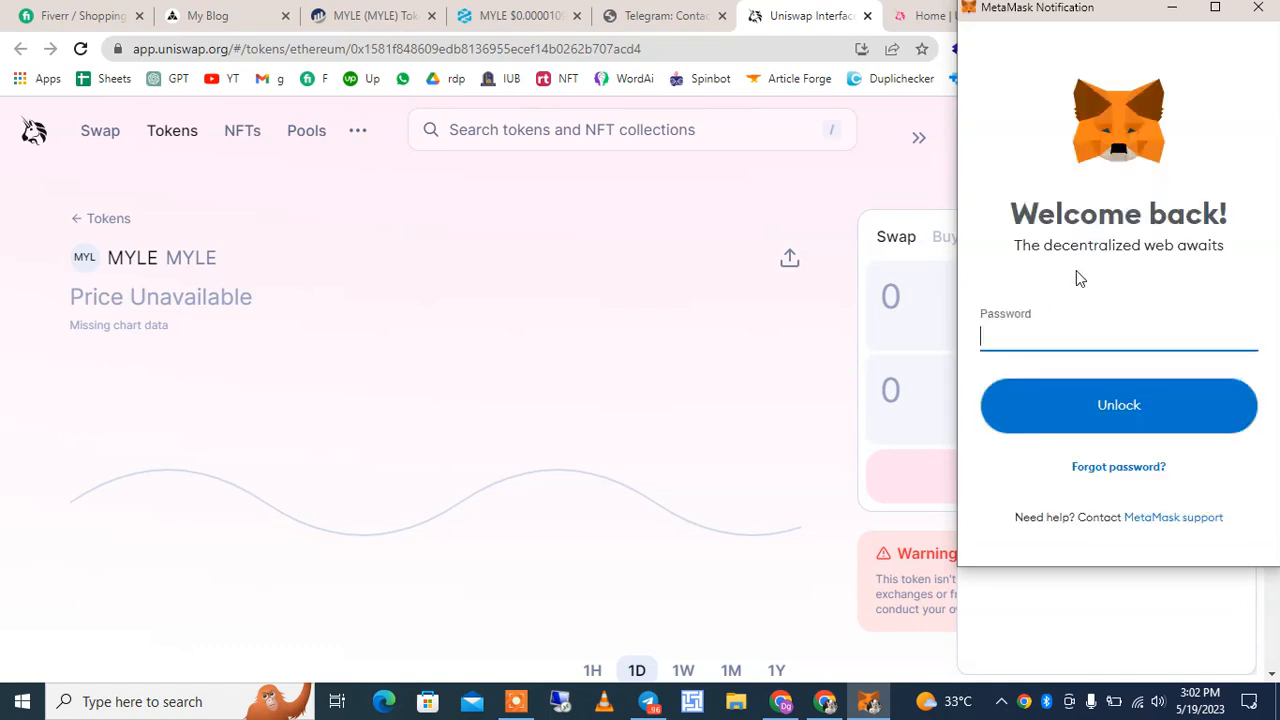
type("password")
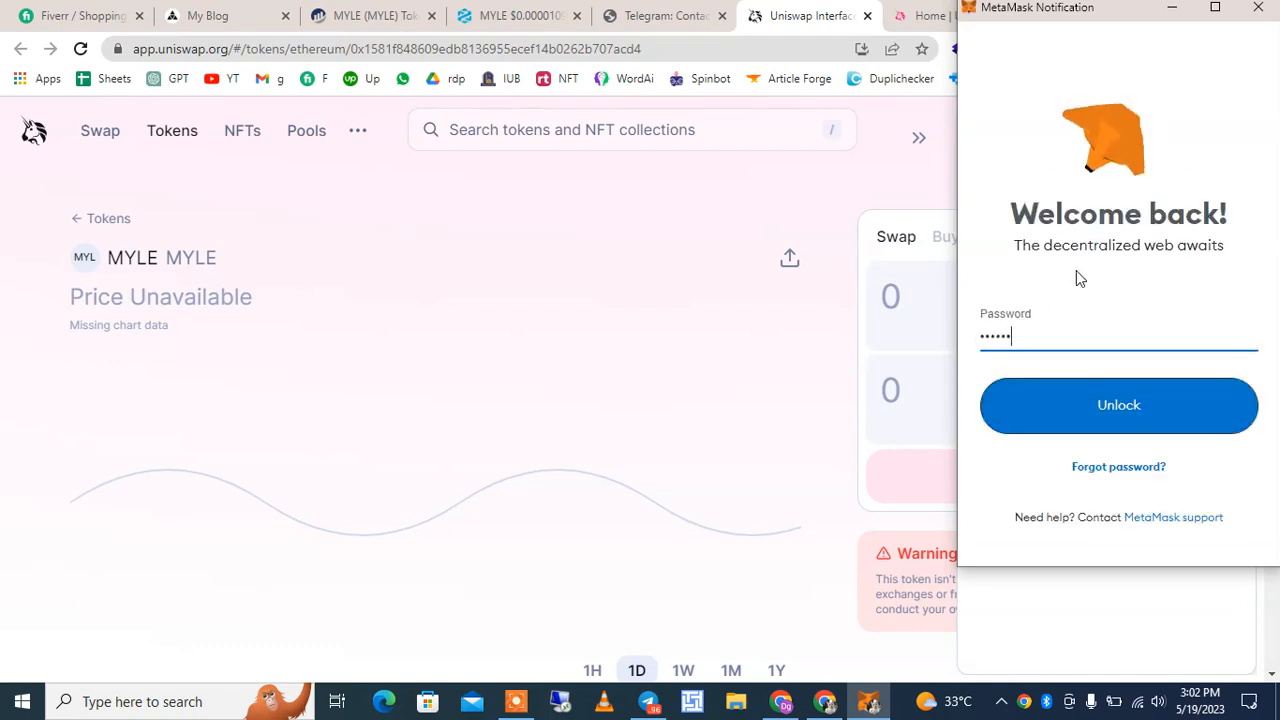
left_click(1118, 404)
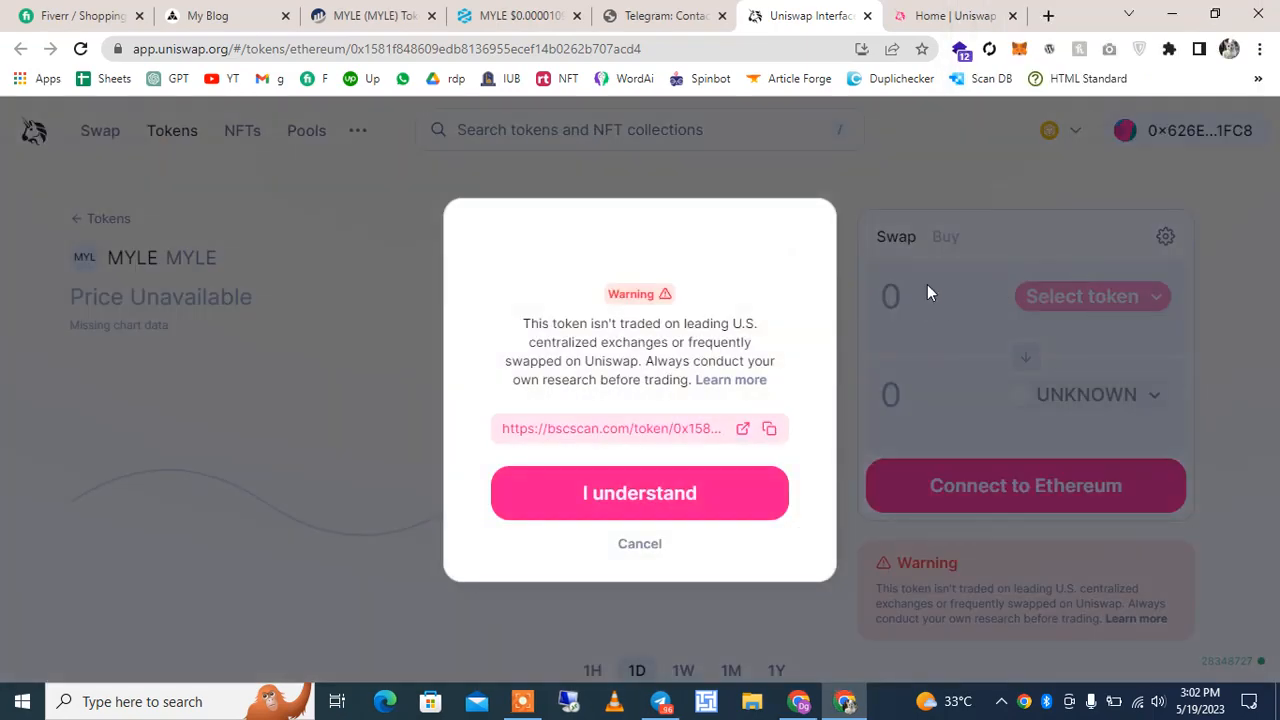
Acknowledge the token warning and switch MetaMask from Binance Smart Chain to Ethereum Mainnet
left_click(640, 492)
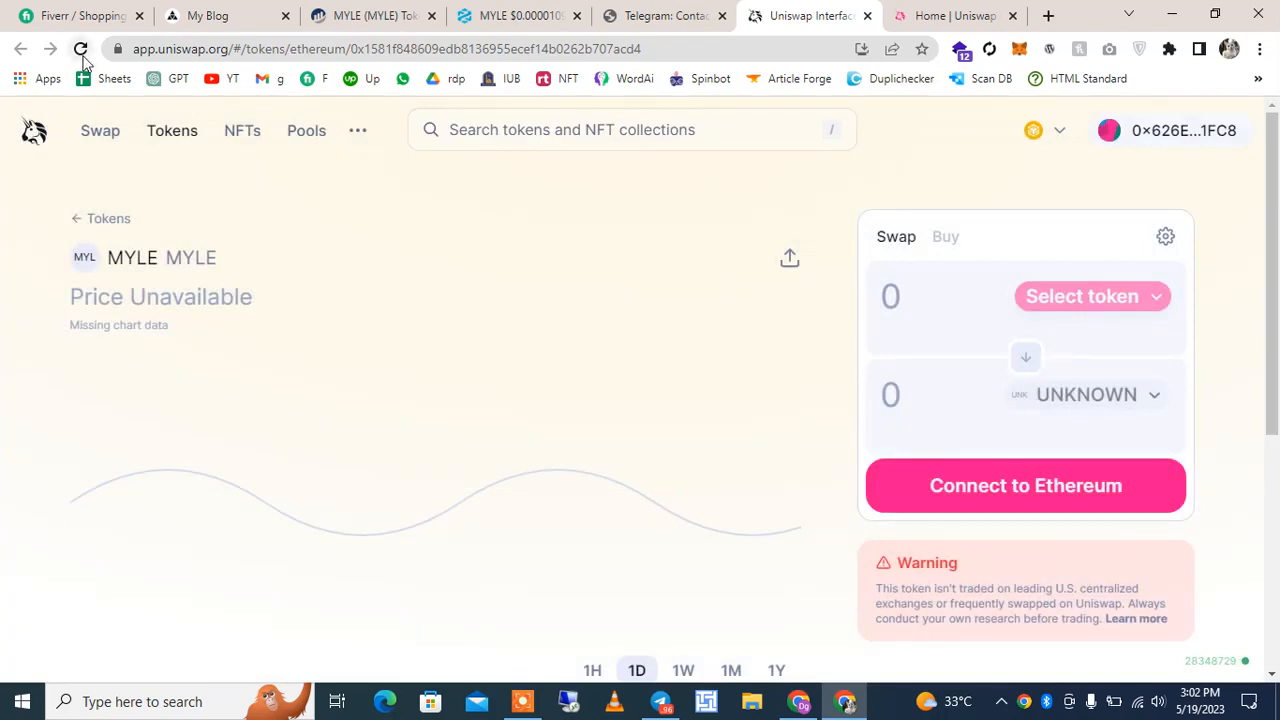
left_click(1024, 486)
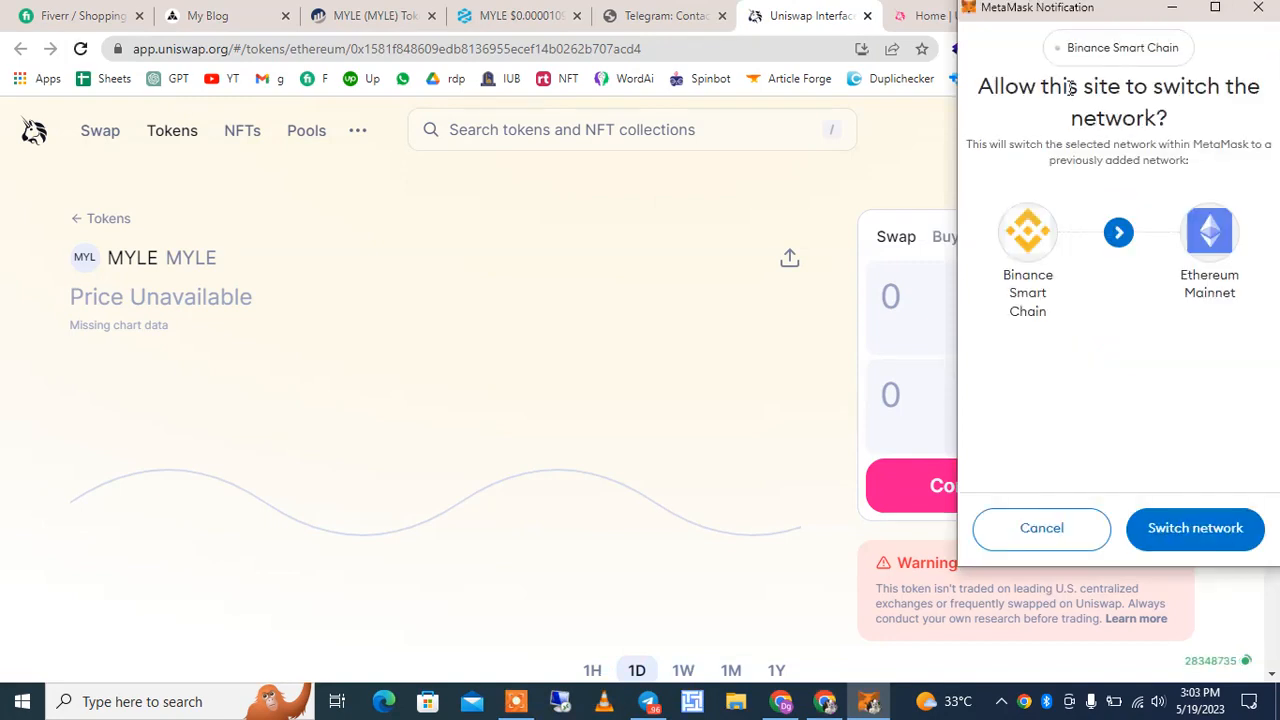
mouse_move(1196, 528)
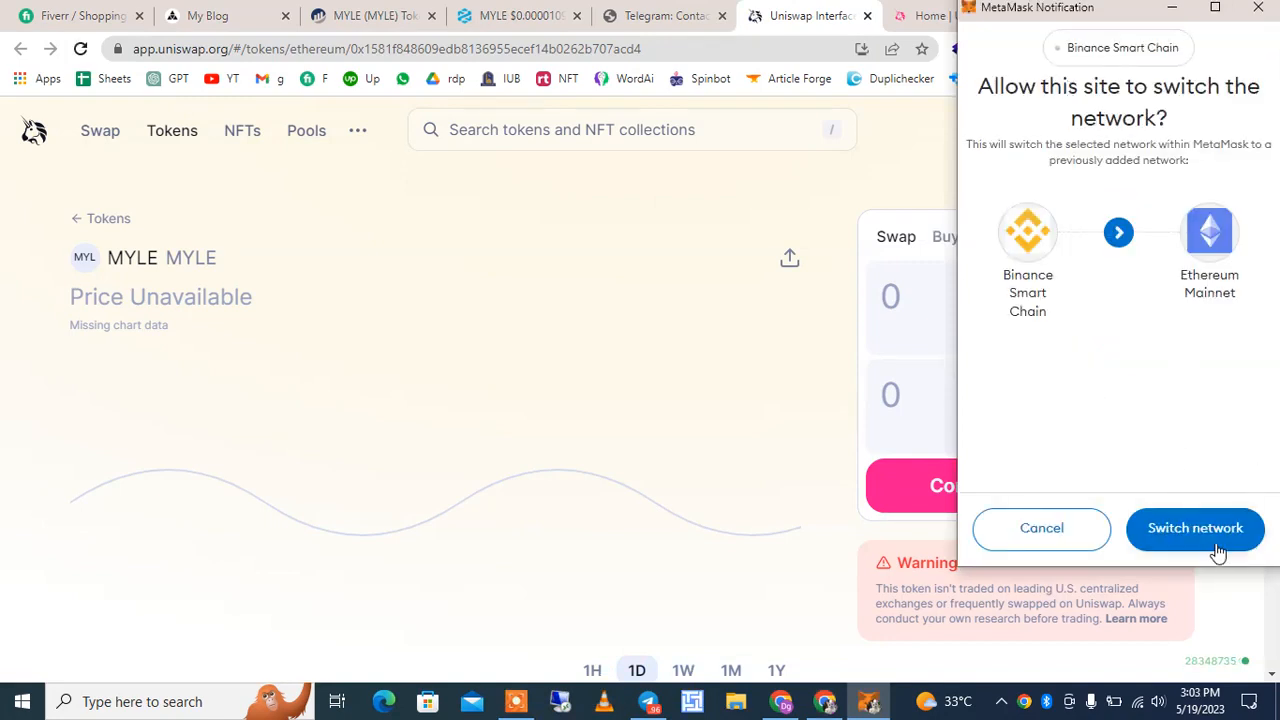
left_click(1196, 528)
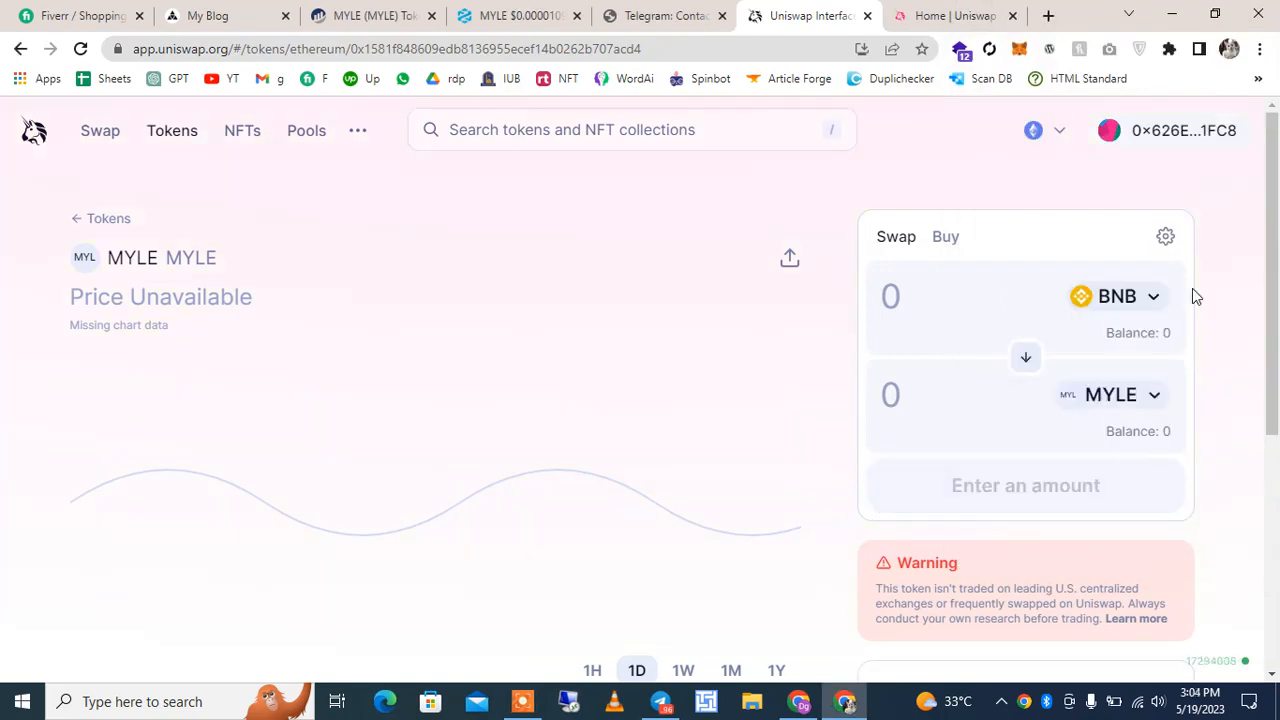
Enter 0.6 to pay, then request 500000 MYLE, which reports insufficient liquidity
left_click(920, 296)
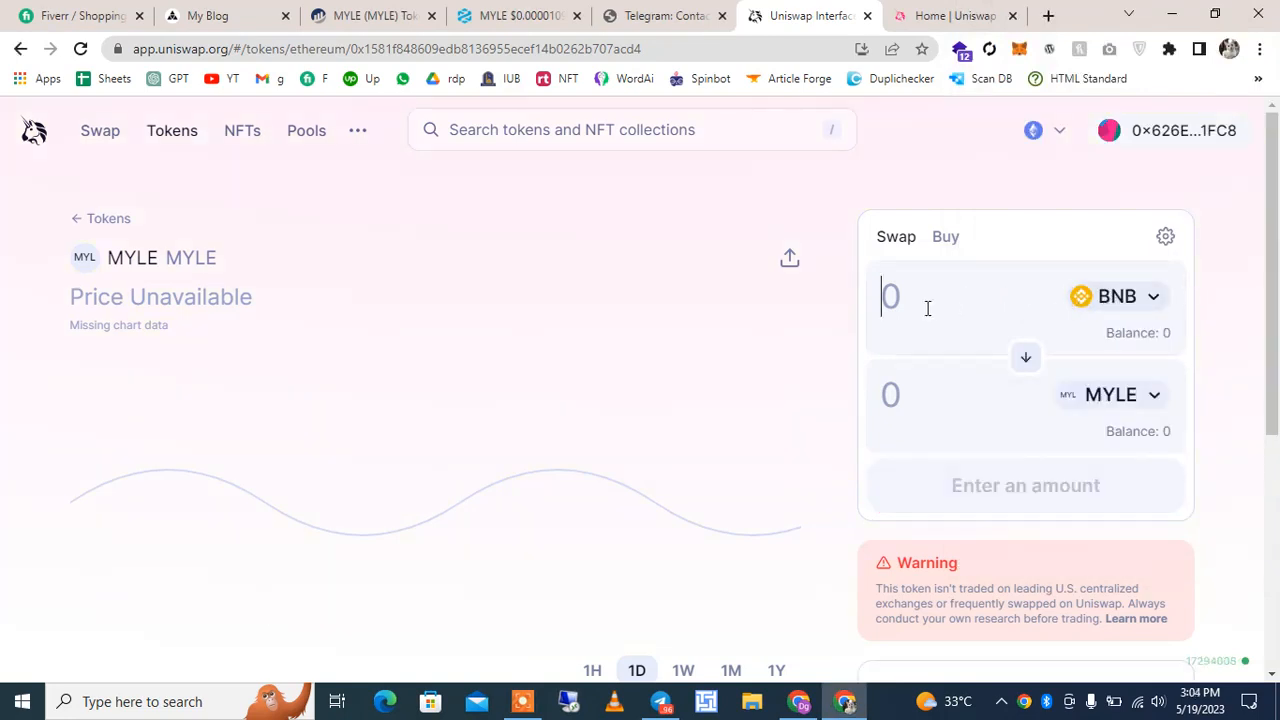
type("0.6")
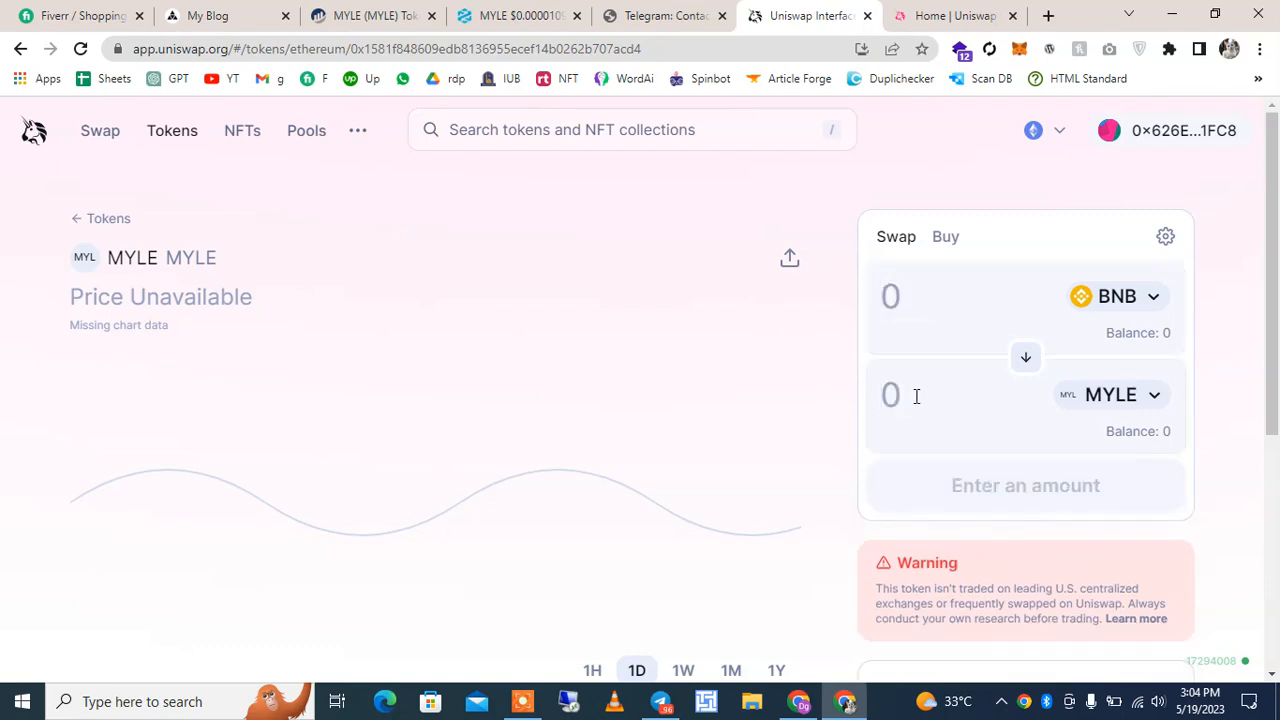
type("500000")
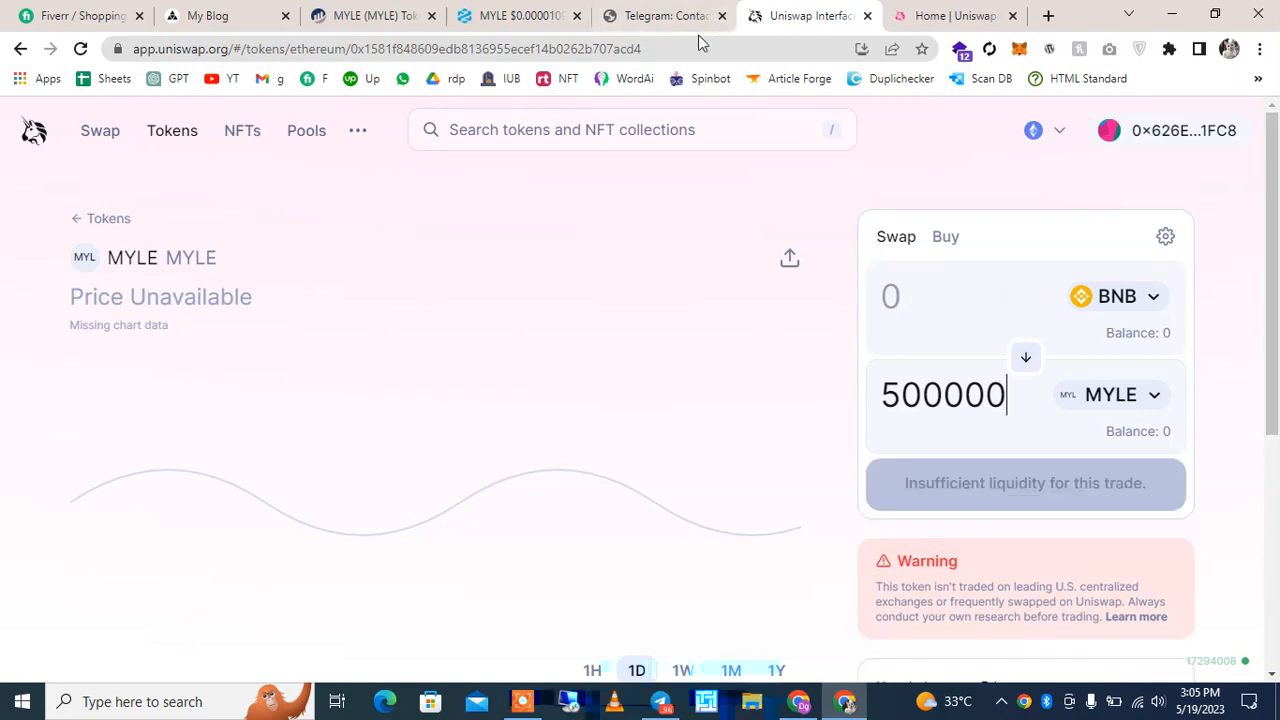
Scroll to the About section showing Etherscan links, 0 MYLE balance and the contract address
scroll("down", 3)
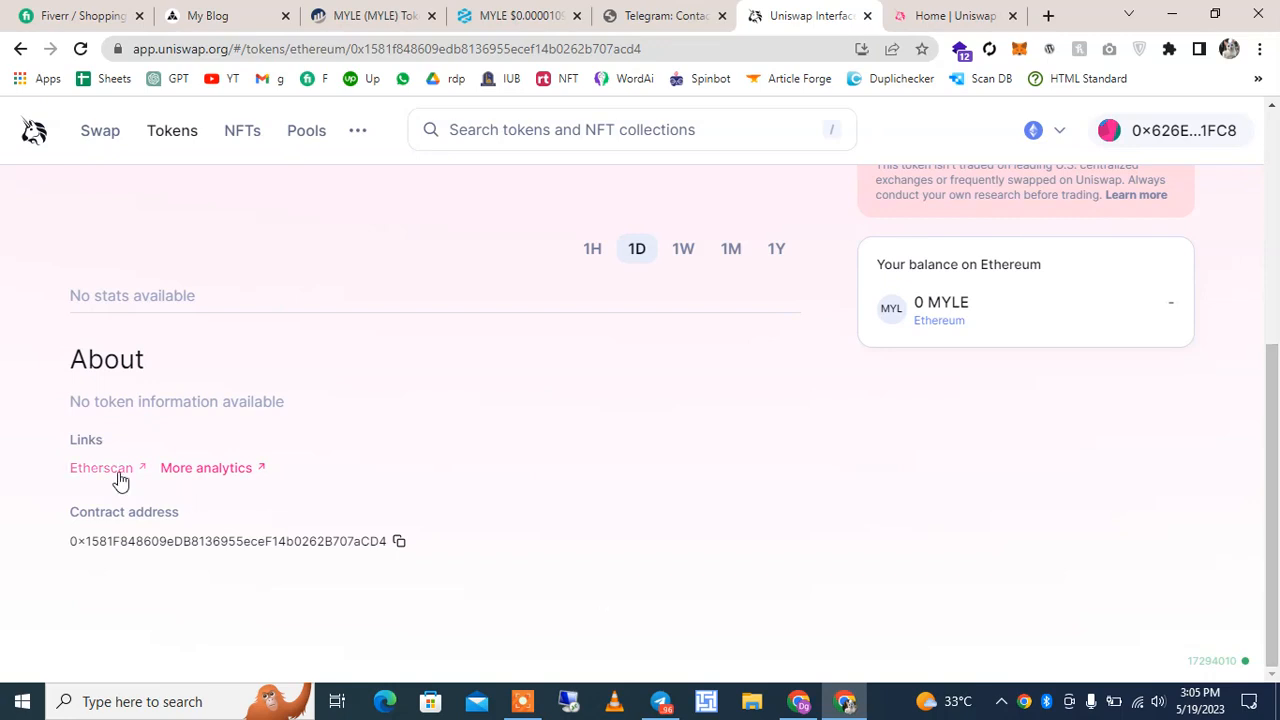
mouse_move(206, 468)
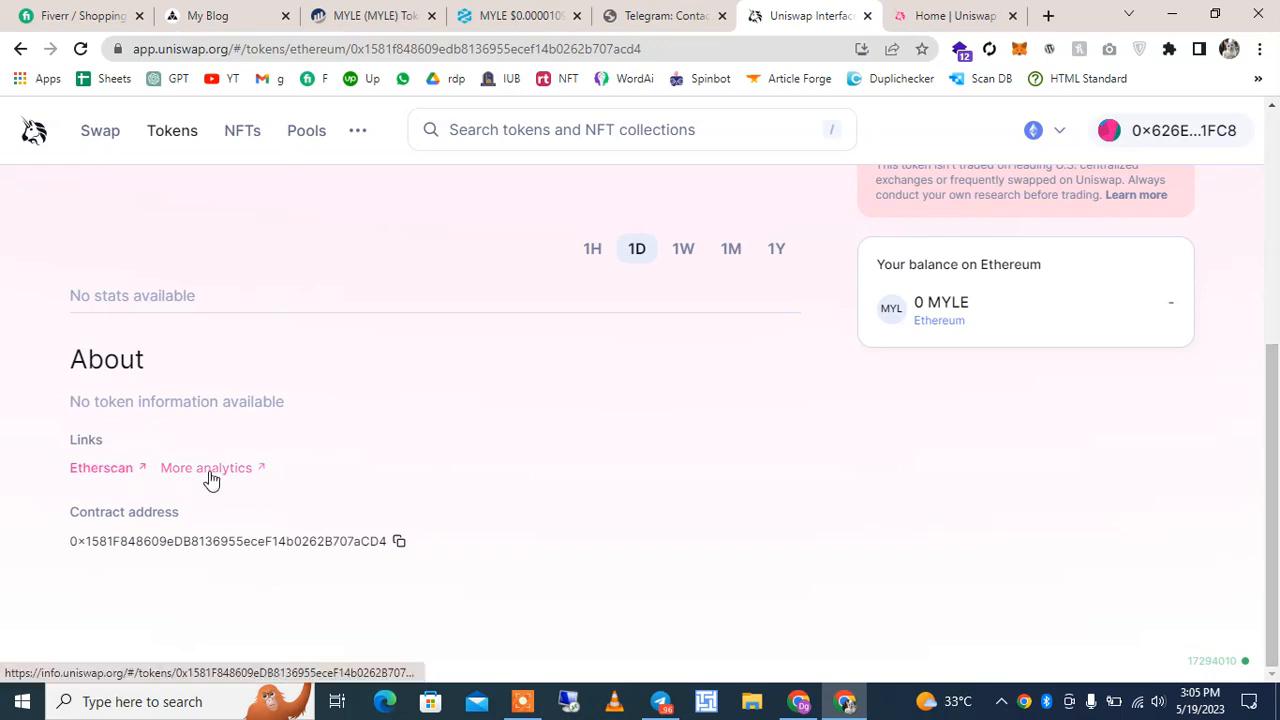
mouse_move(236, 478)
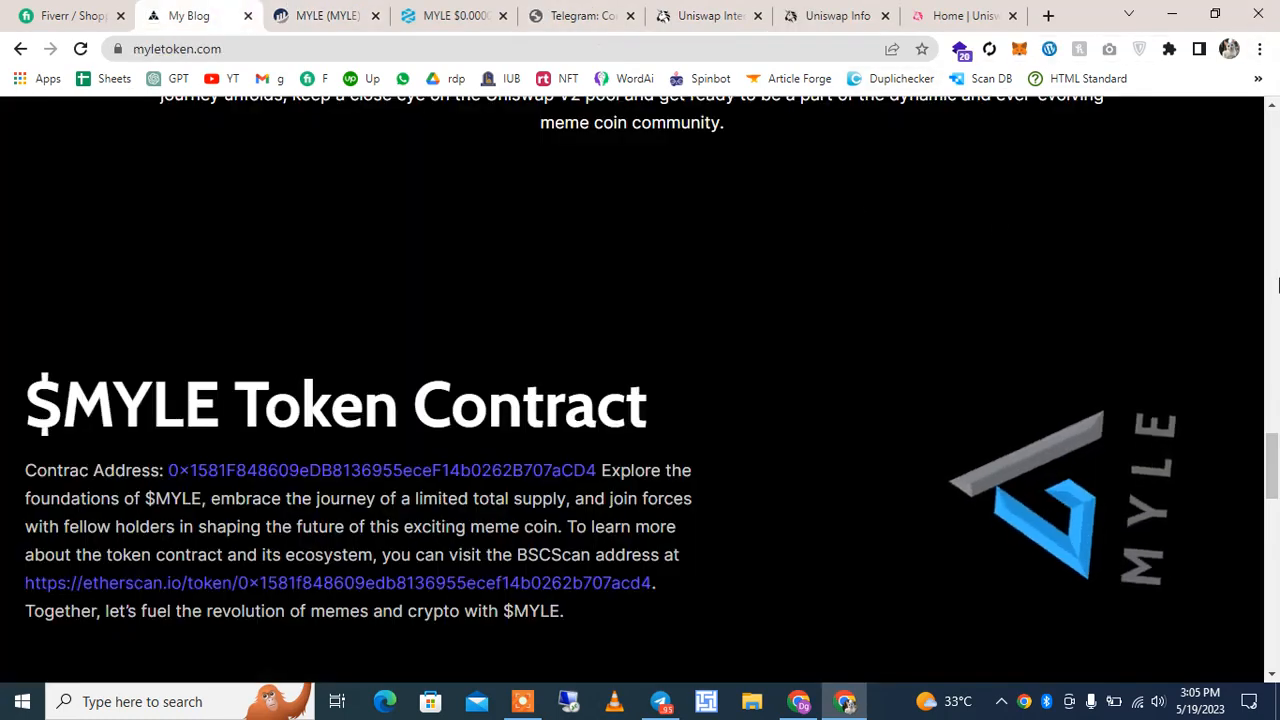
Scroll back up to the 'MYLE: Fueling the Future of Memes' hero with its logo
scroll("up", 3)
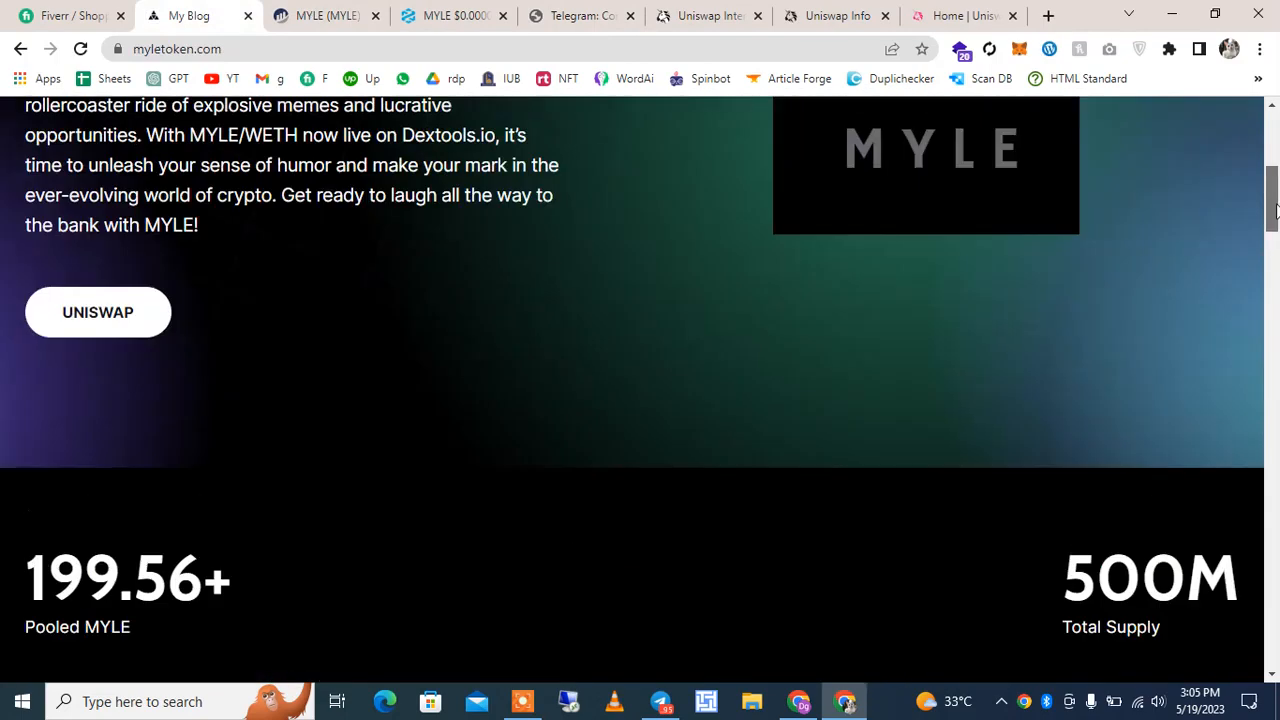
scroll("up", 3)
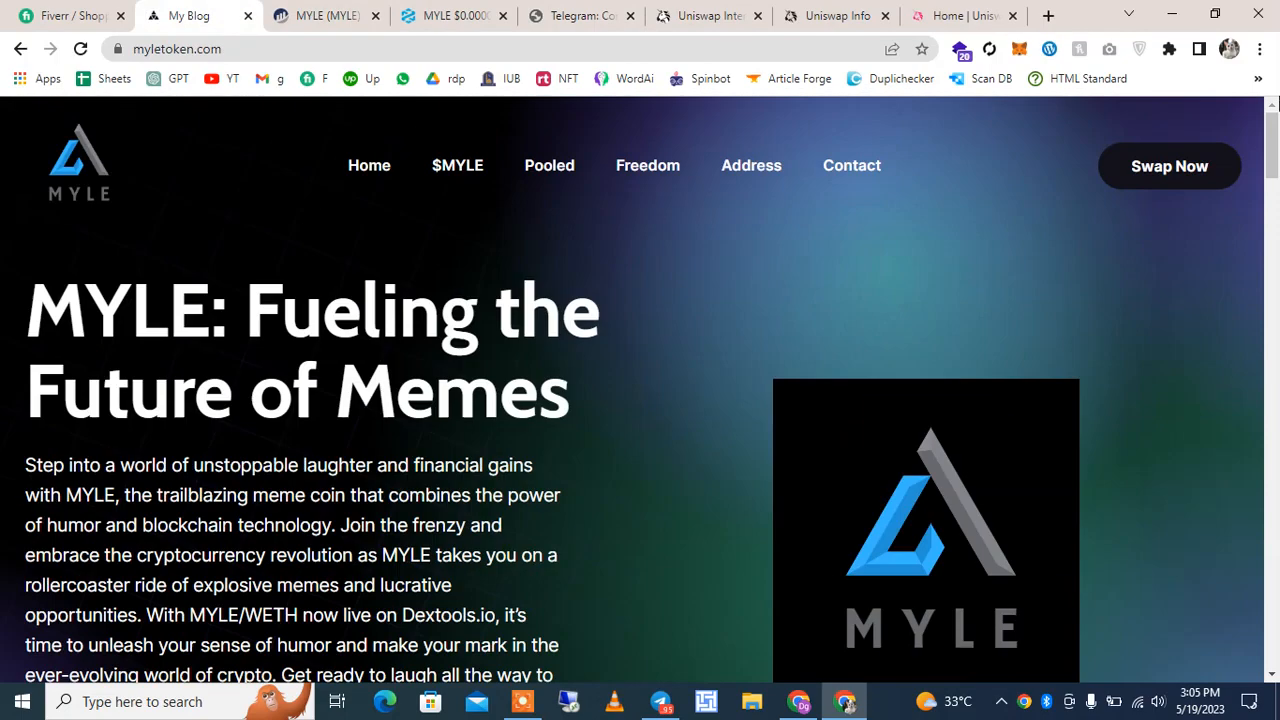